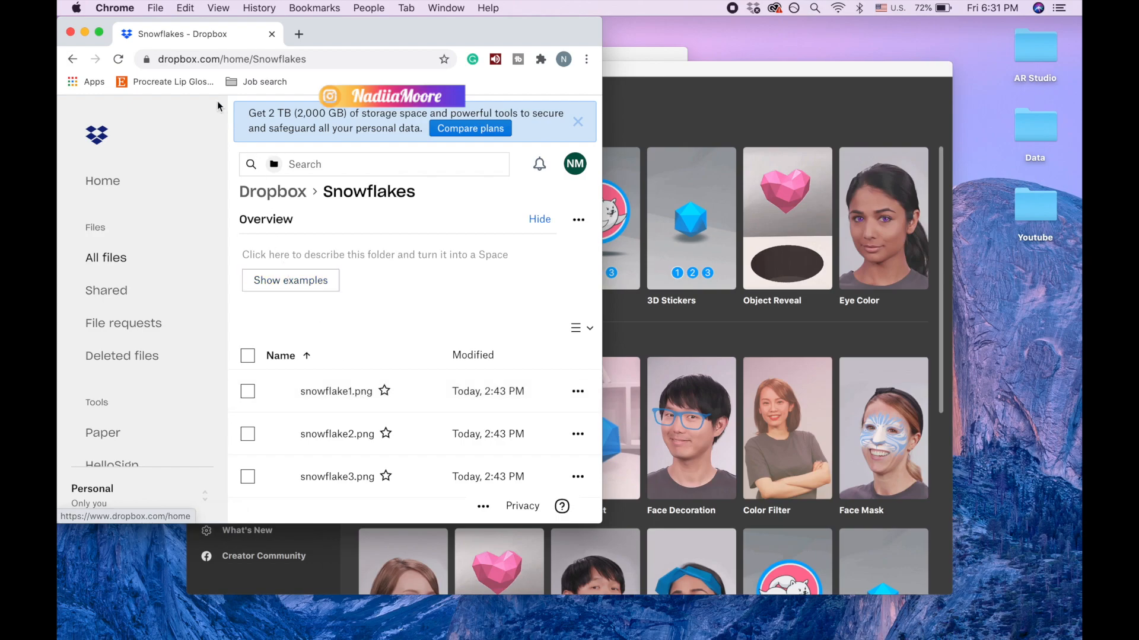
pyautogui.moveTo(337, 390)
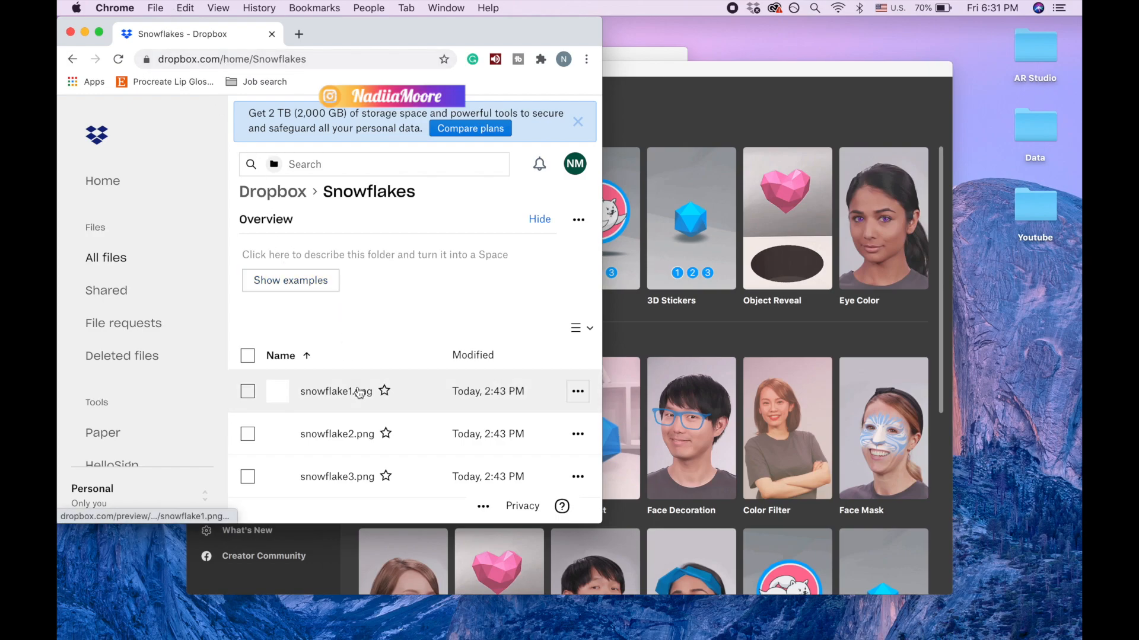
# - Scroll past the Dropbox Snowflakes folder of three PNGs to reach Spark AR's start screen
pyautogui.scroll(-3)
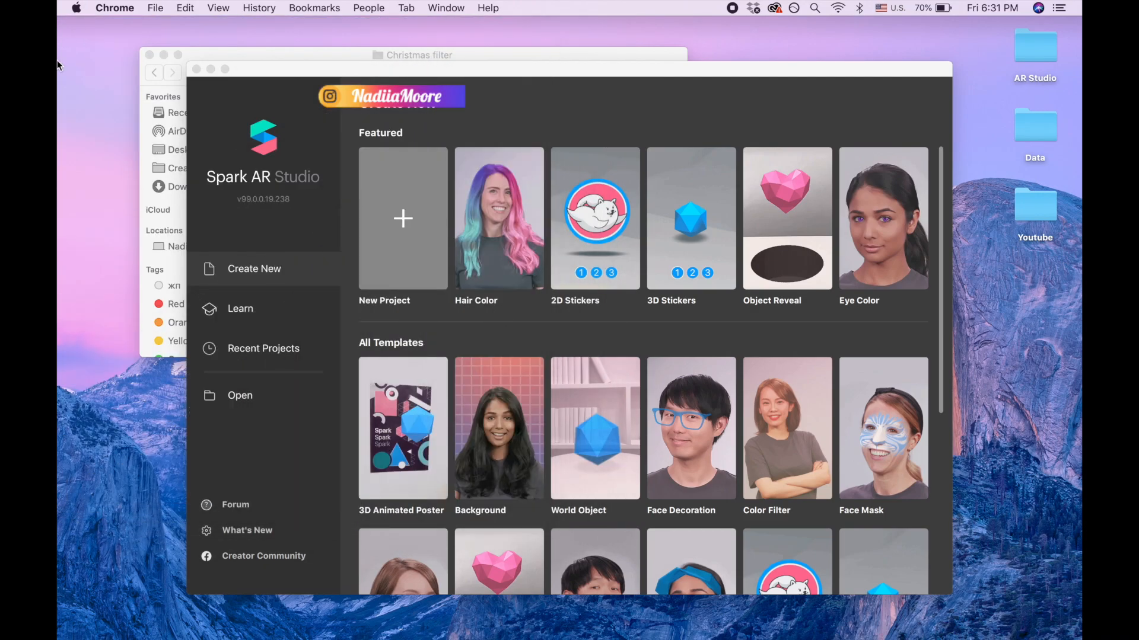
pyautogui.moveTo(520, 373)
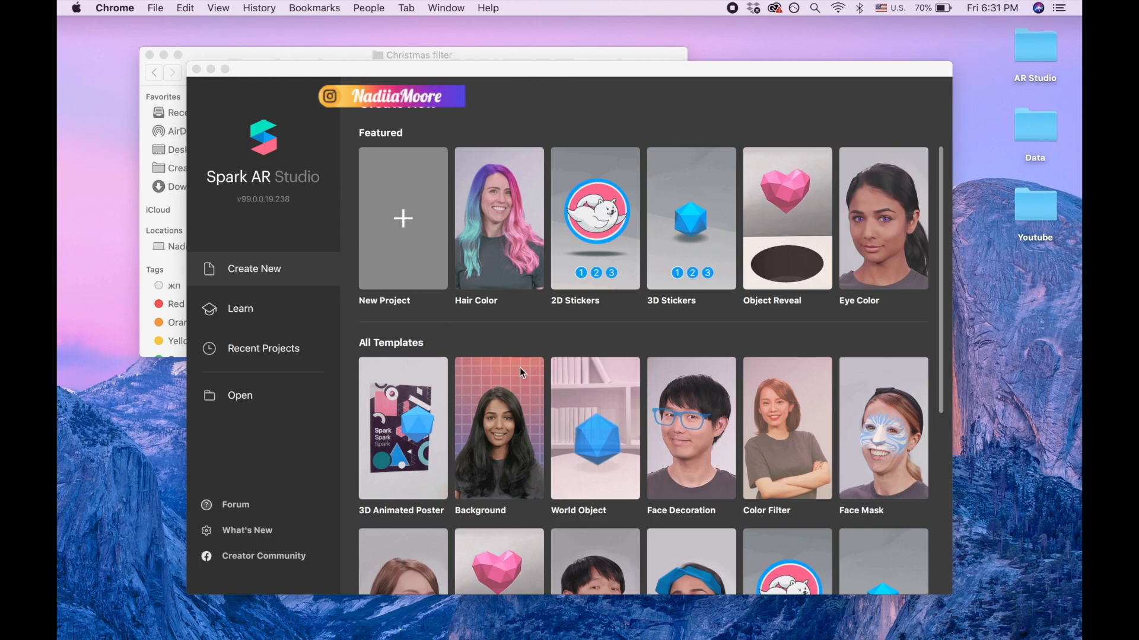
# - Choose the Head Decoration template from the All Templates list
pyautogui.scroll(-3)
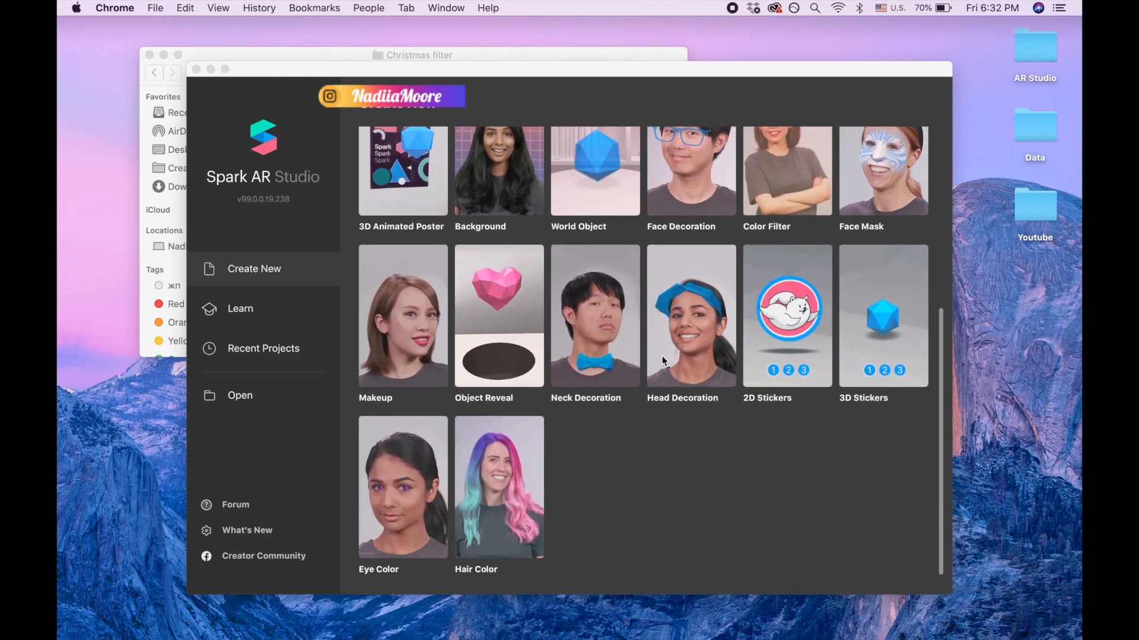
pyautogui.click(689, 315)
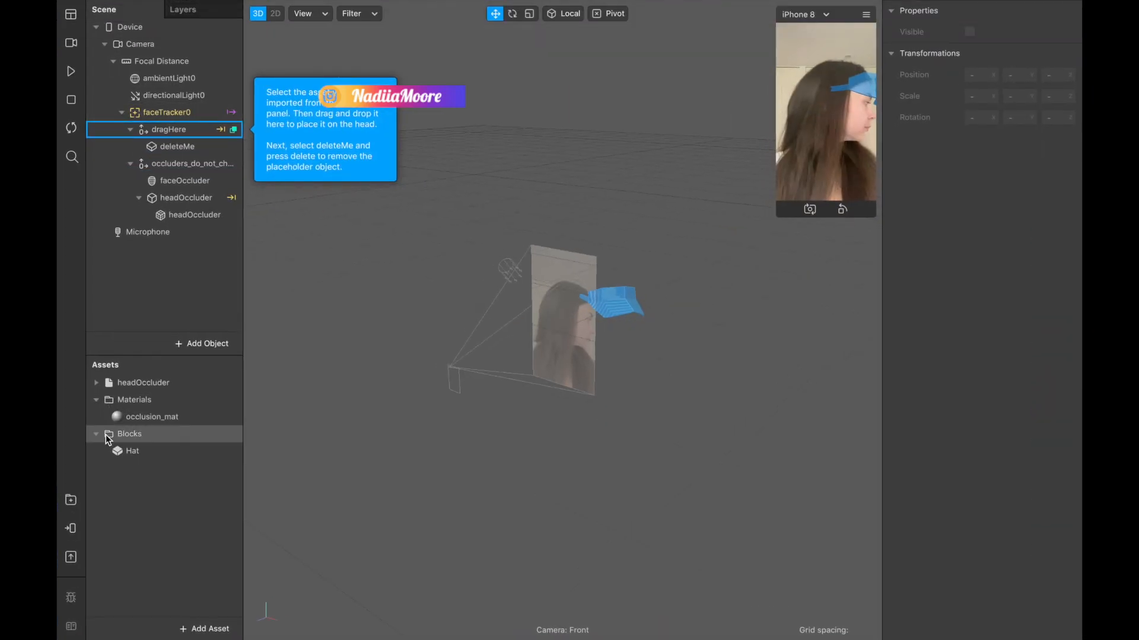
# - Delete the sample Blocks folder and Hat block, and close the Patch Editor
pyautogui.click(133, 450)
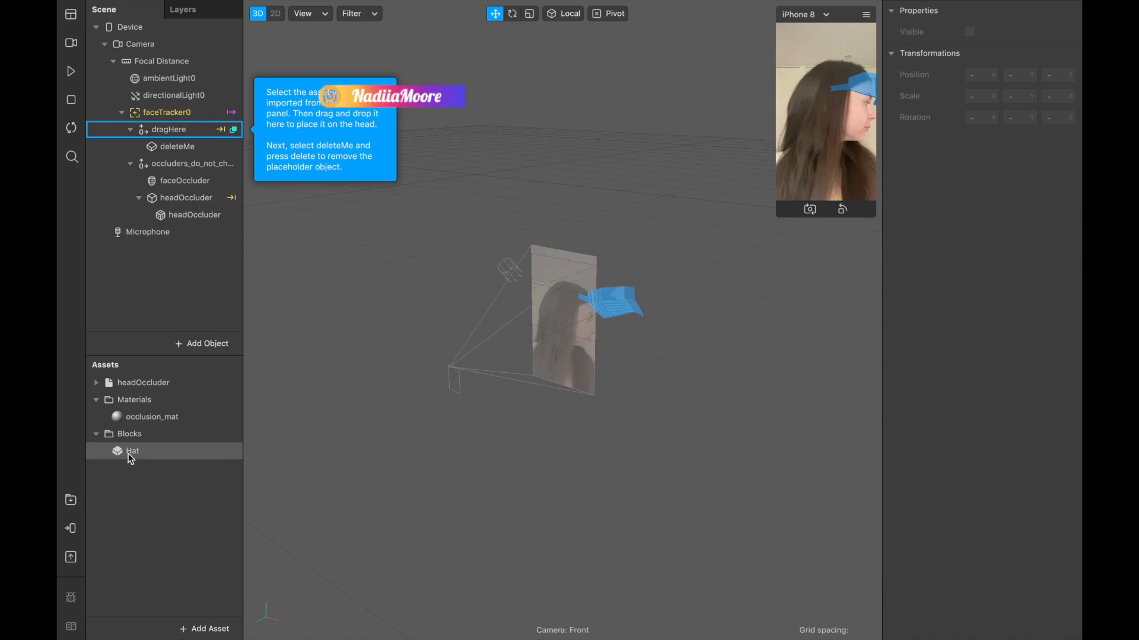
pyautogui.click(131, 450)
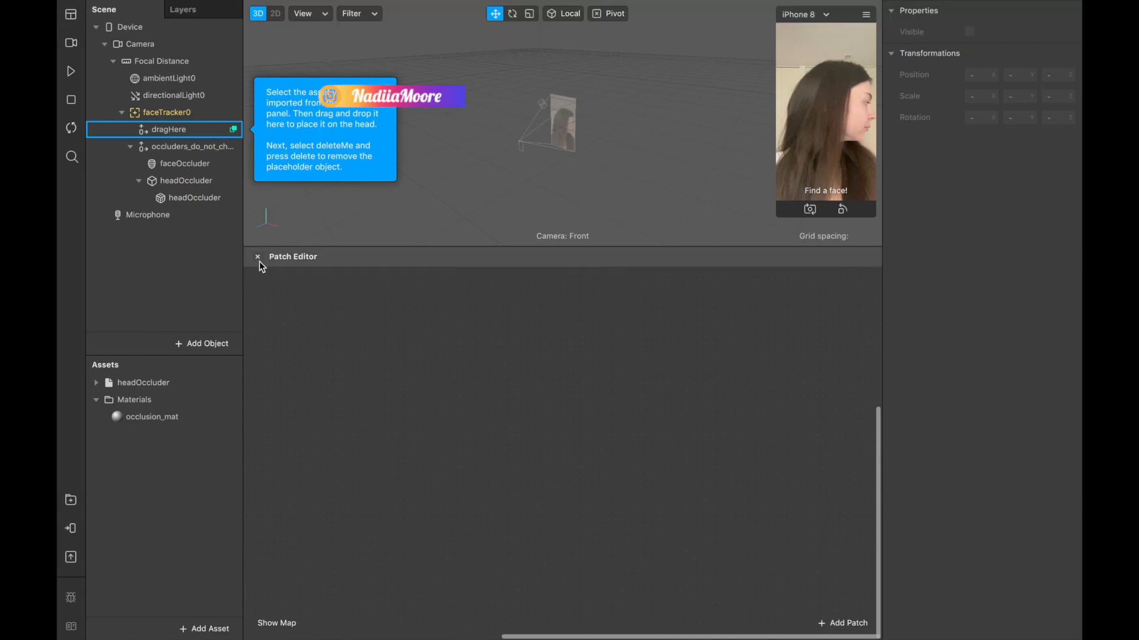
pyautogui.click(256, 256)
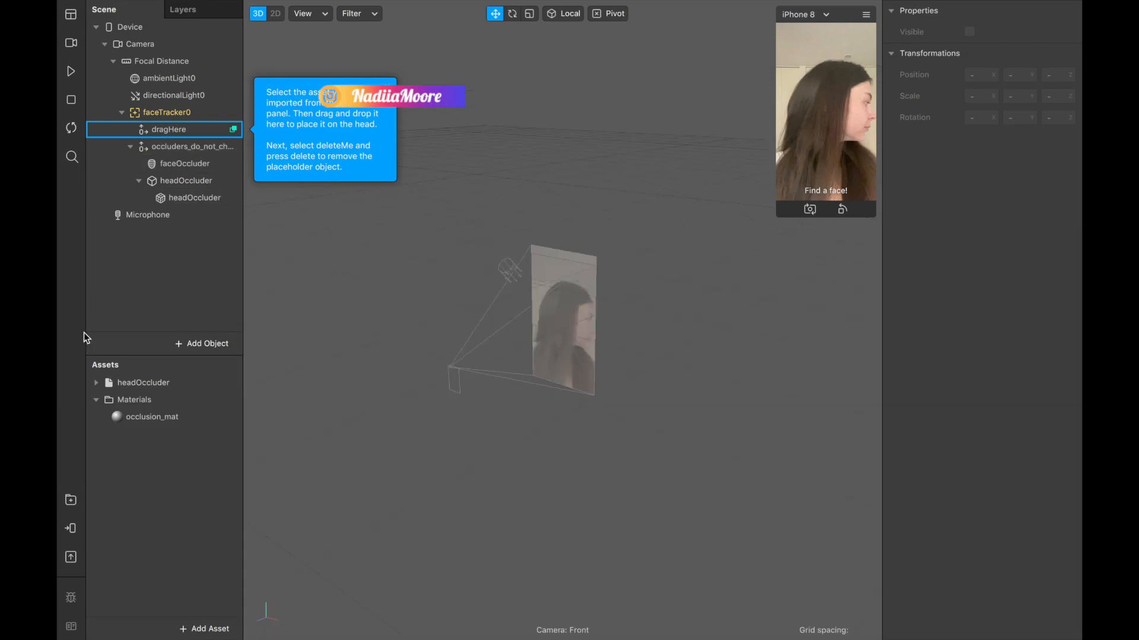
pyautogui.click(70, 499)
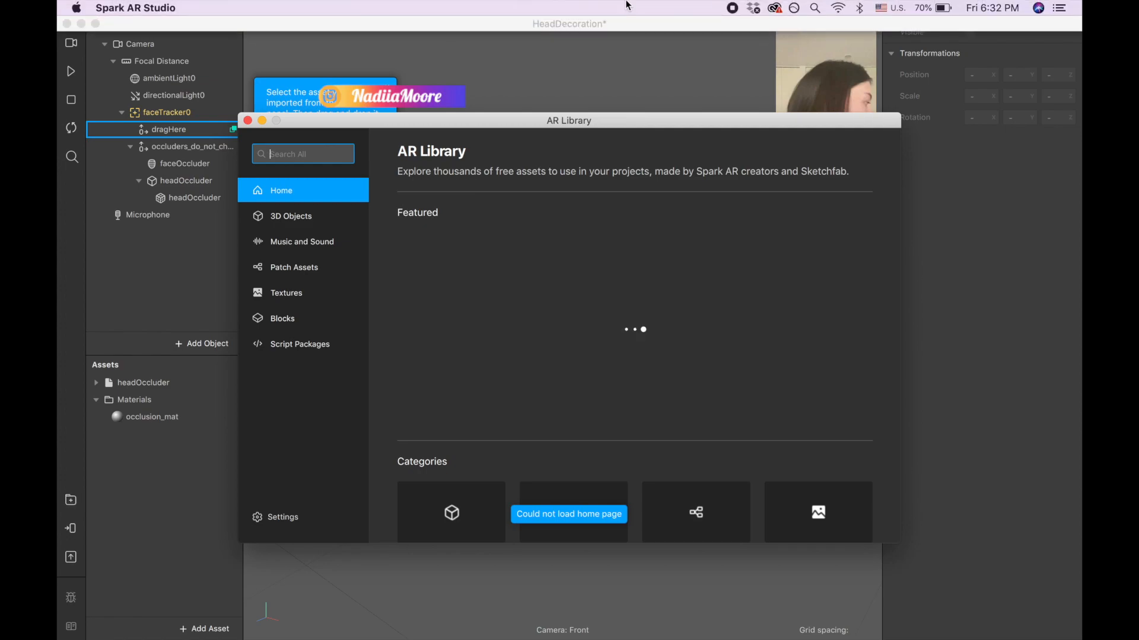
# - Search the AR Library for 'santa' and import the free Christmas Hat model
pyautogui.click(838, 8)
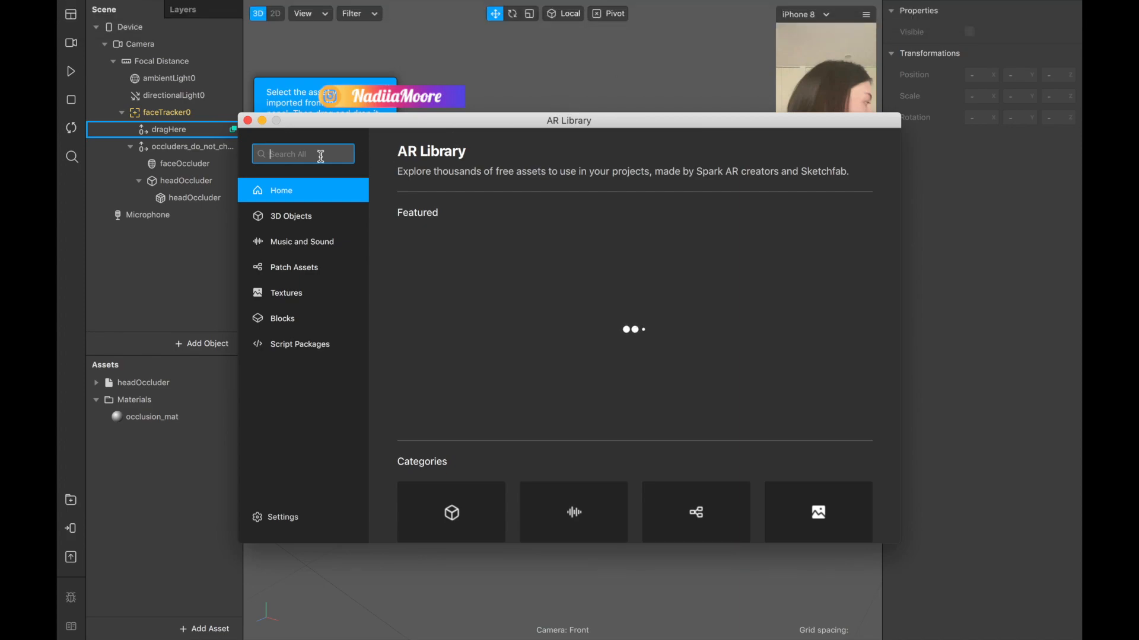
pyautogui.write('s')
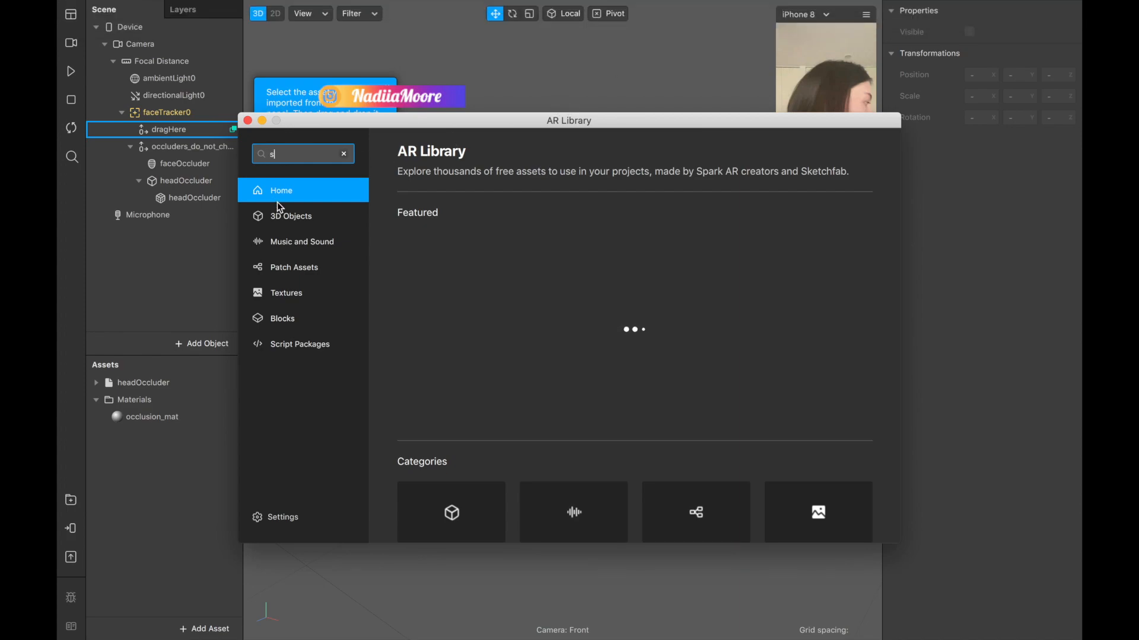
pyautogui.write('anta hat')
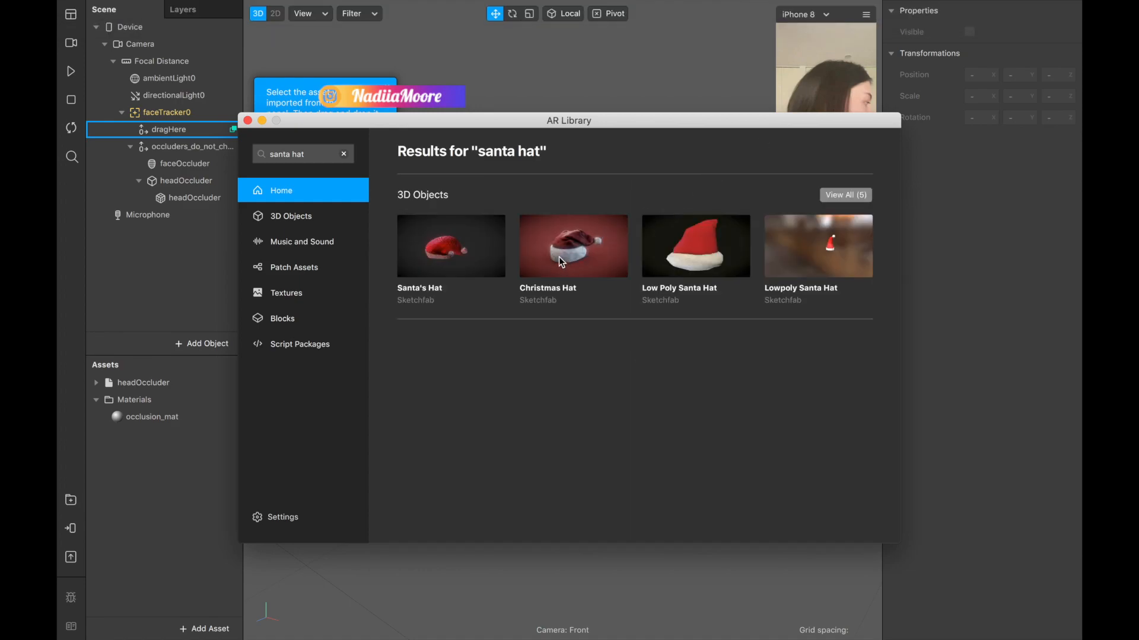
pyautogui.click(573, 246)
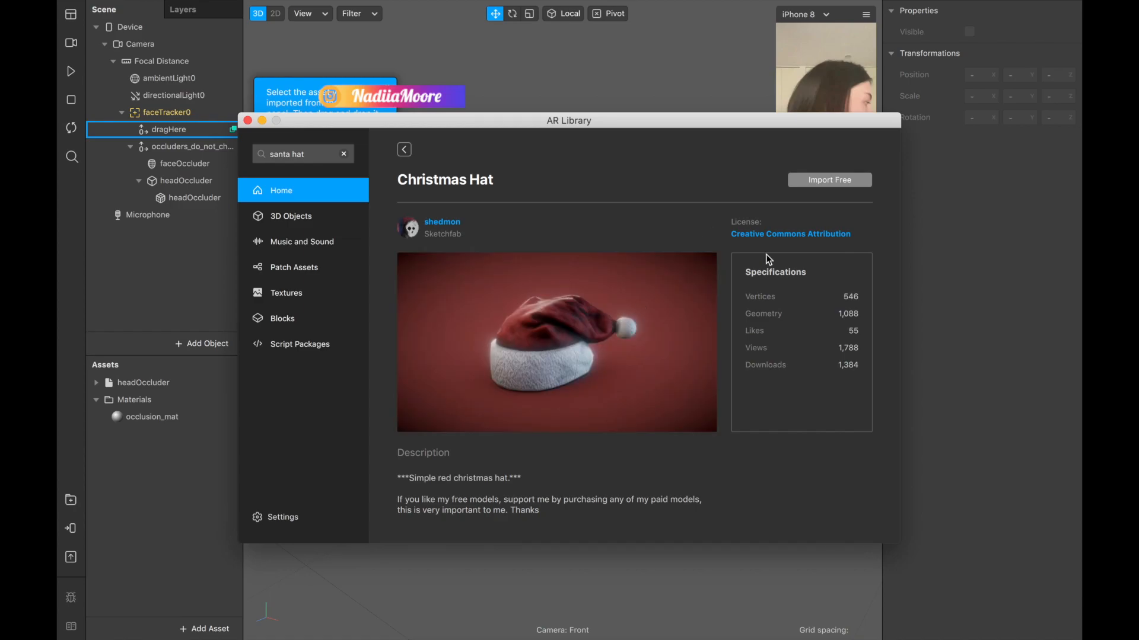
pyautogui.click(829, 179)
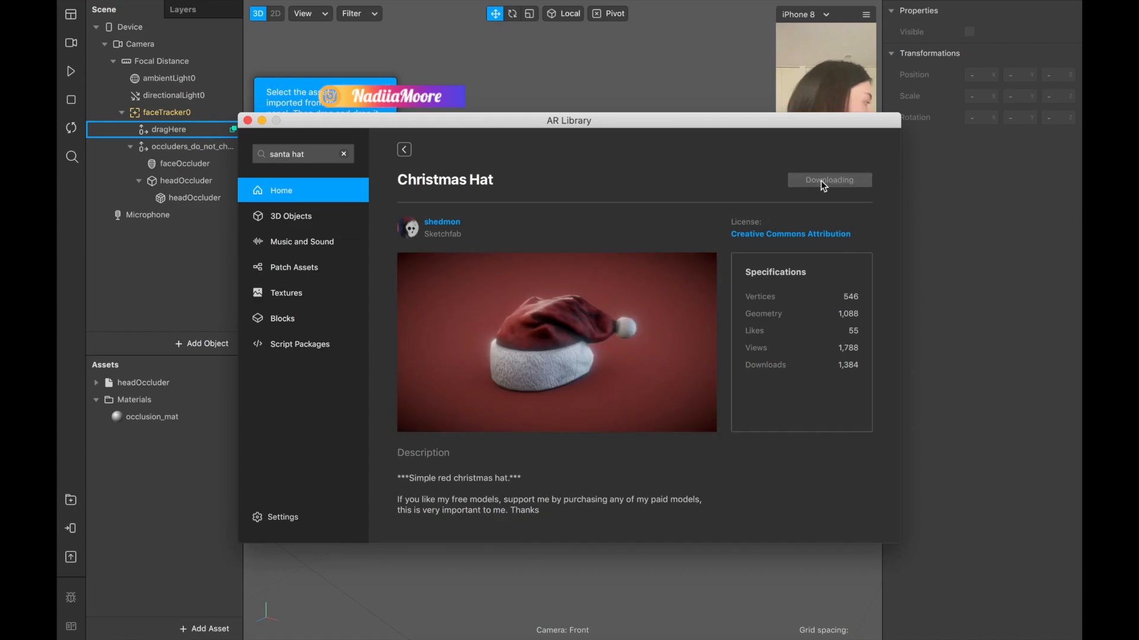
pyautogui.moveTo(811, 179)
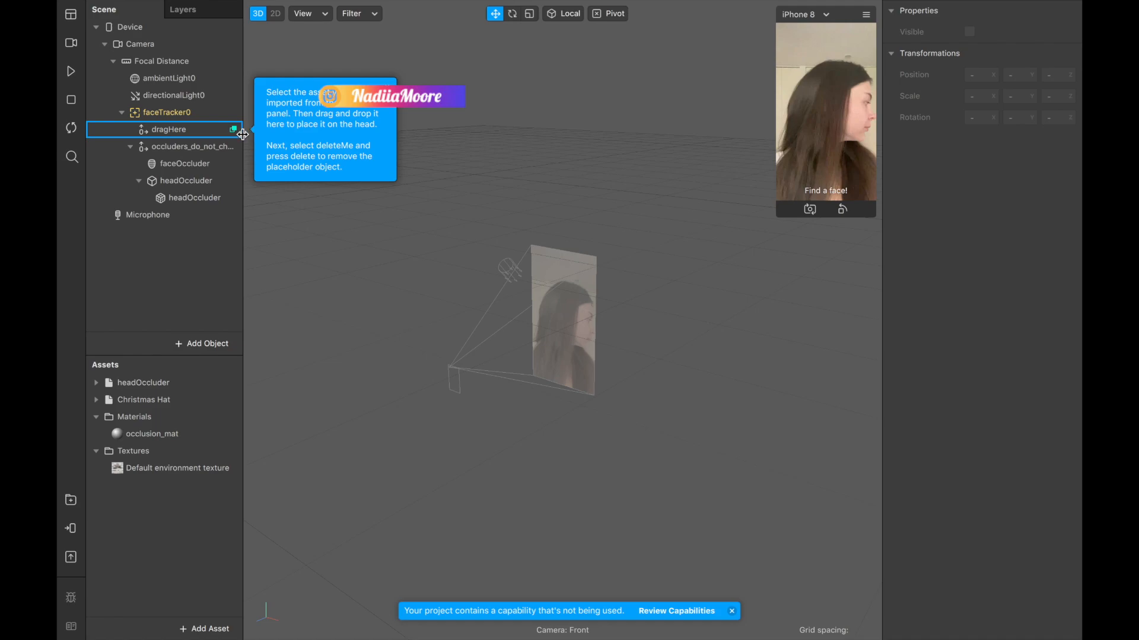
pyautogui.moveTo(143, 399)
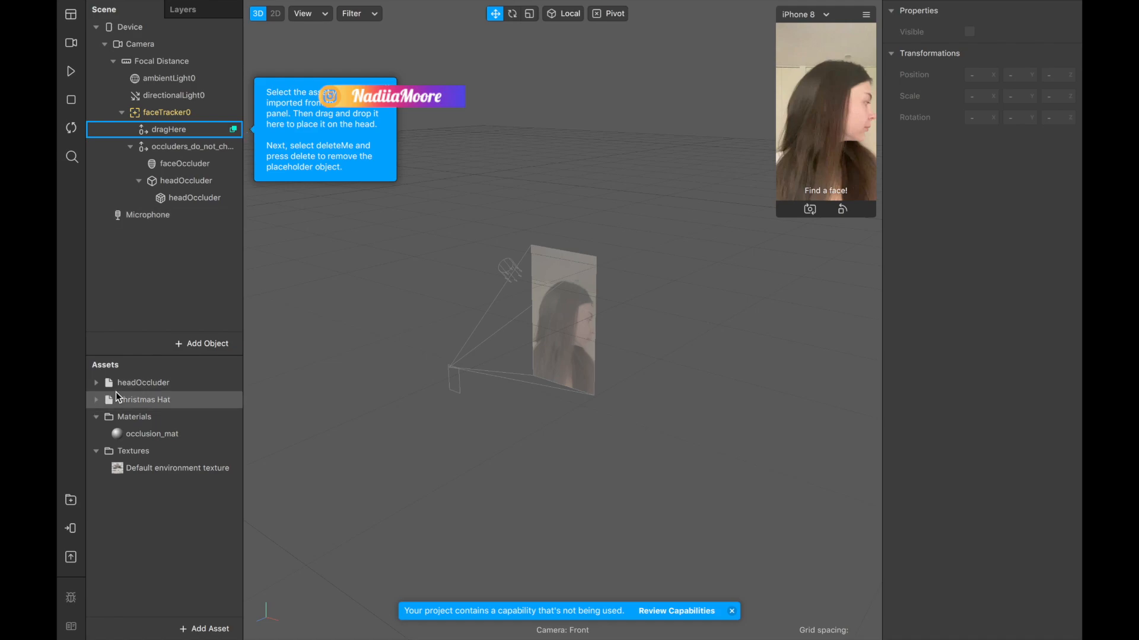
# - Drag the imported Christmas Hat asset onto dragHere in the Scene panel
pyautogui.click(178, 468)
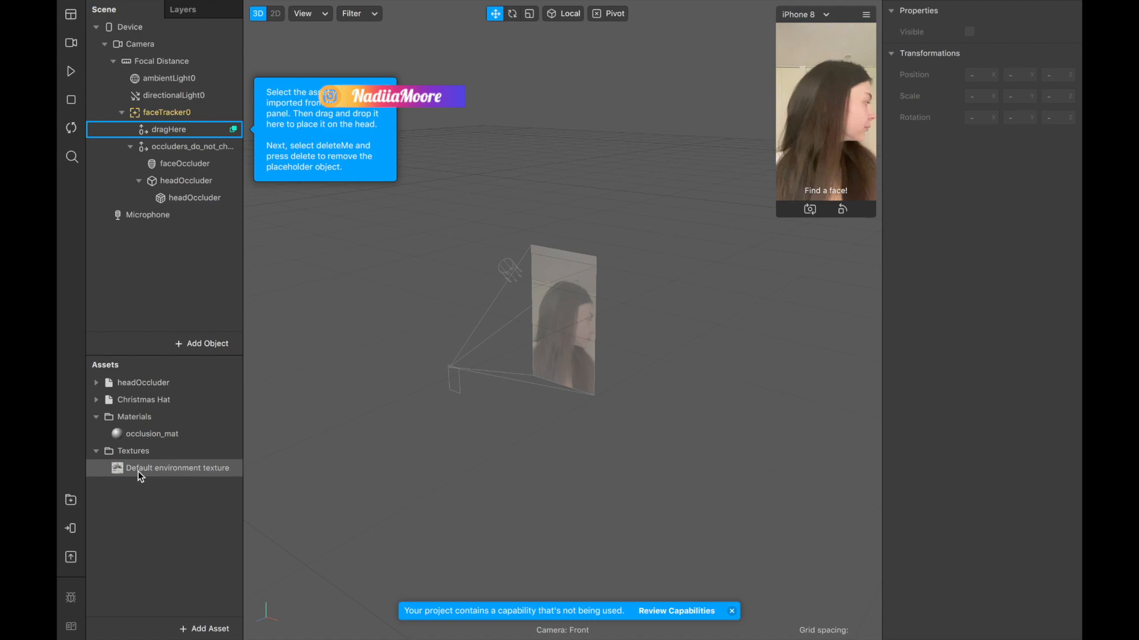
pyautogui.click(144, 399)
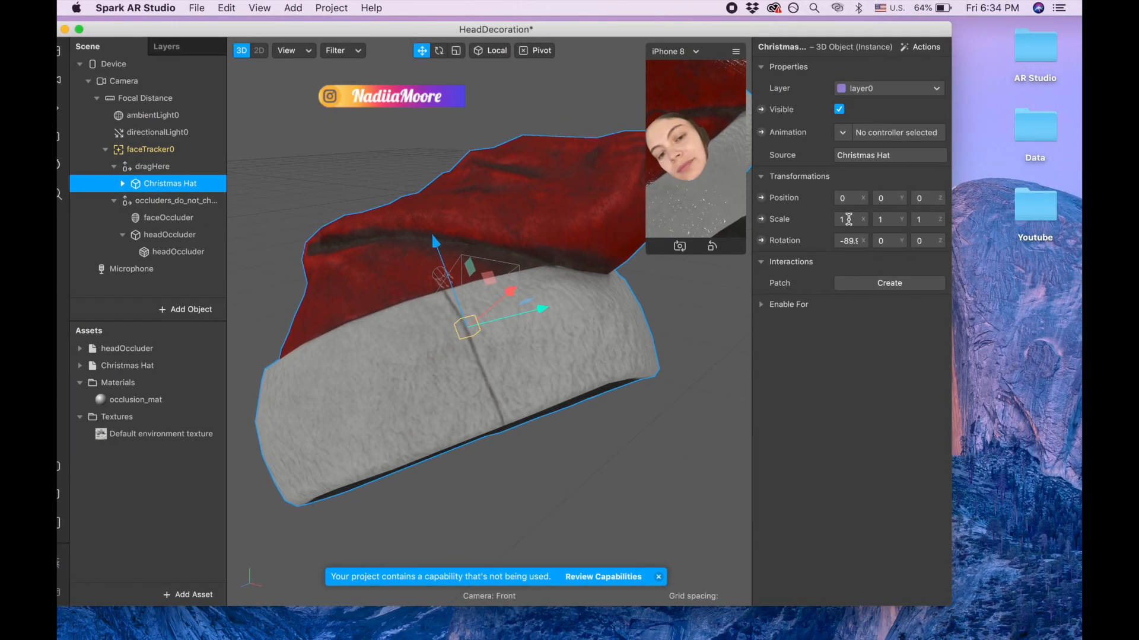
# - Scale the Christmas Hat to 0.135, 0.13, 0.12 and play the preview
pyautogui.click(848, 219)
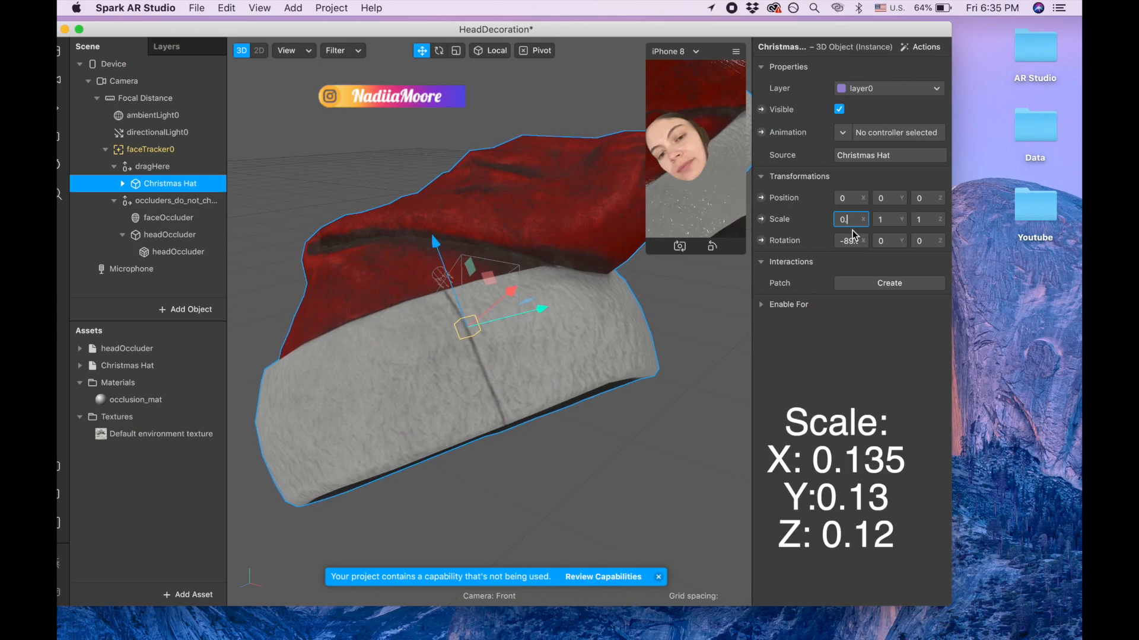
pyautogui.write('0.135')
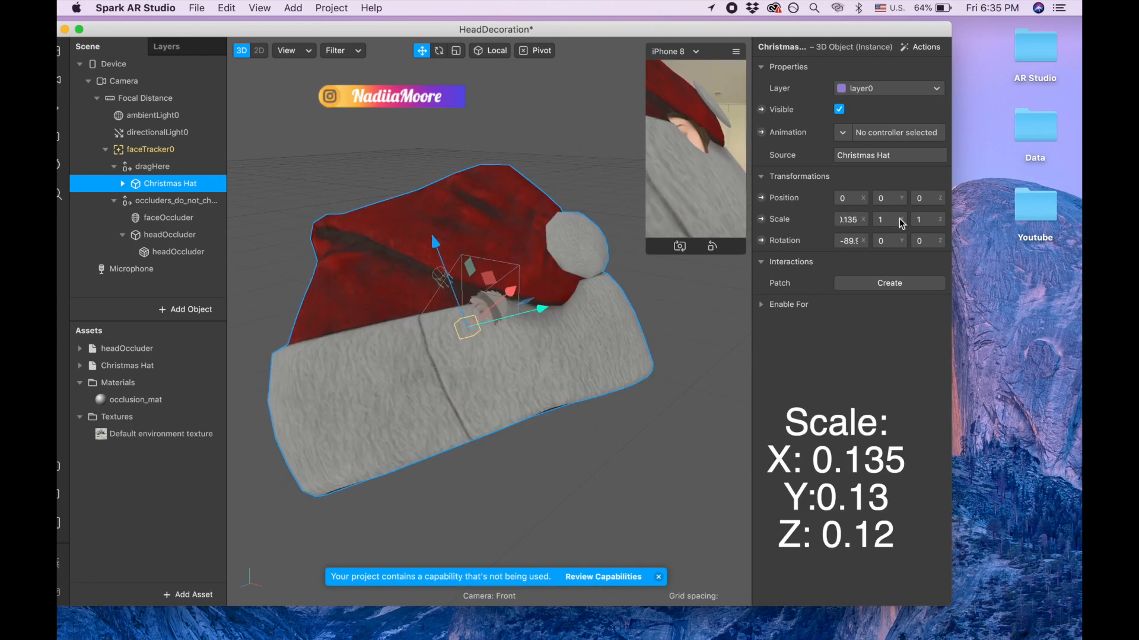
pyautogui.click(880, 219)
pyautogui.write('0.13')
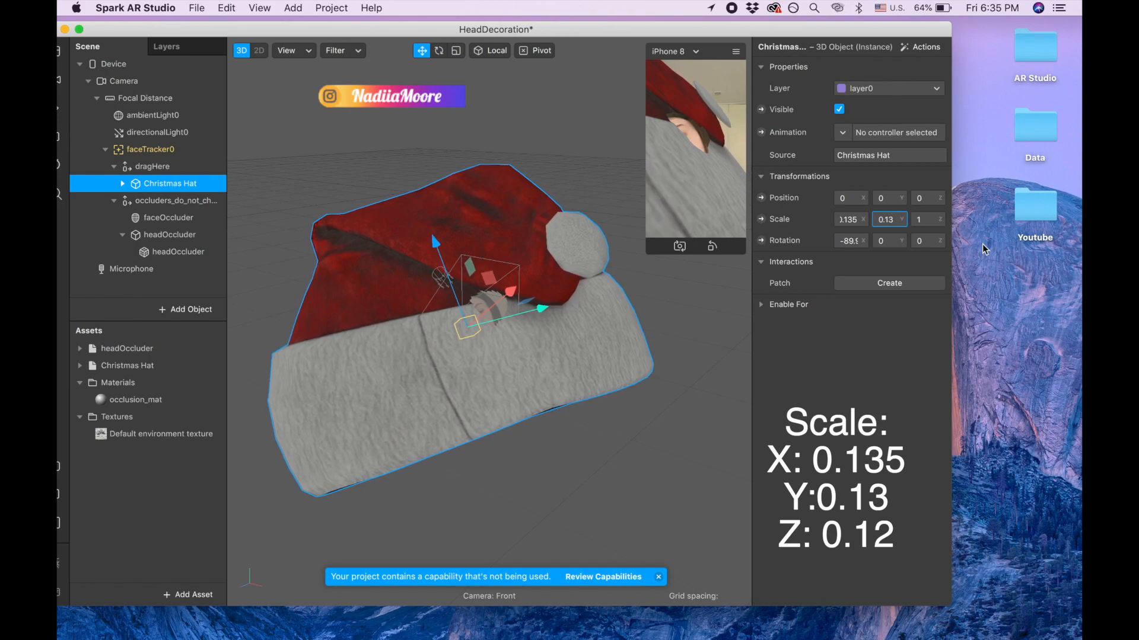
pyautogui.click(918, 219)
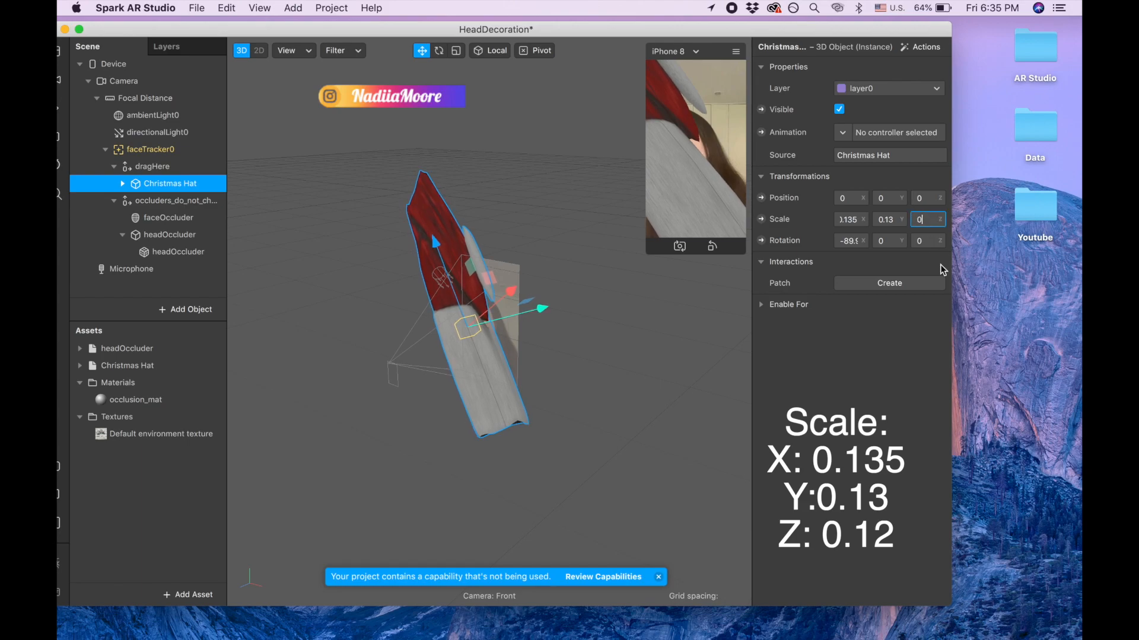
pyautogui.write('0.12')
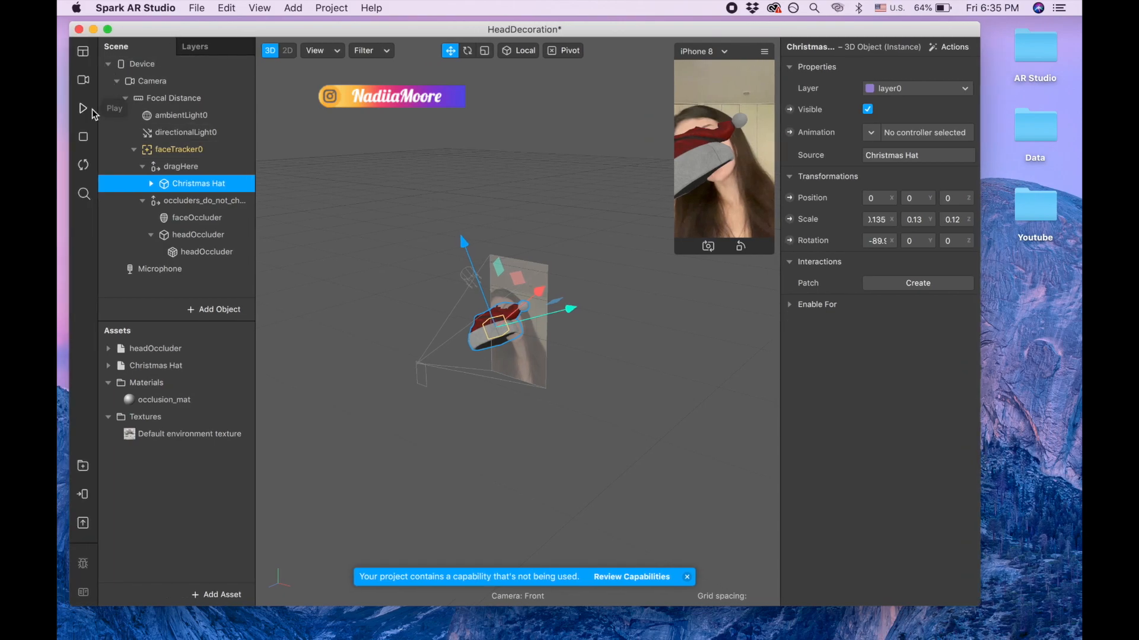
pyautogui.click(83, 107)
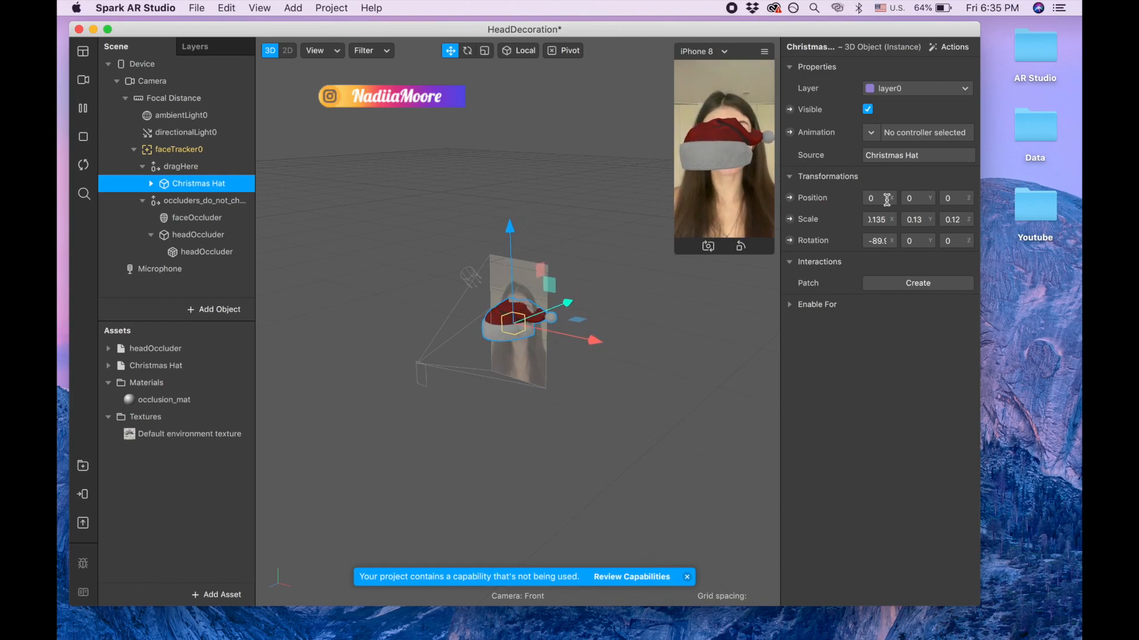
# - Set the Christmas Hat's position to 0.03577, 0.13561, -0.09795
pyautogui.click(879, 197)
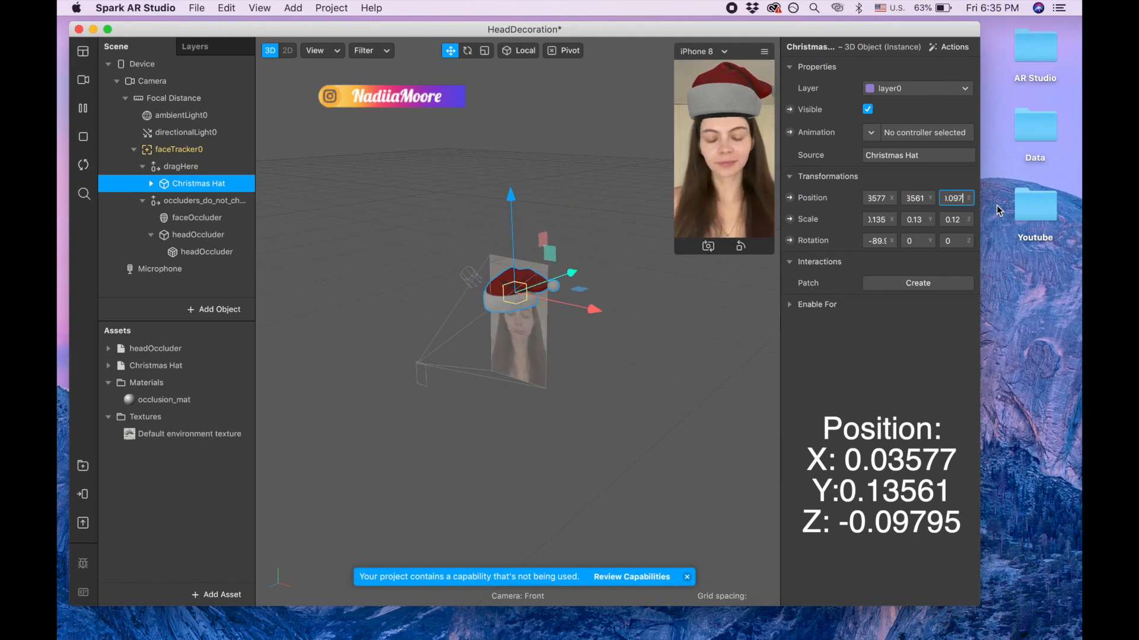
pyautogui.write('3795')
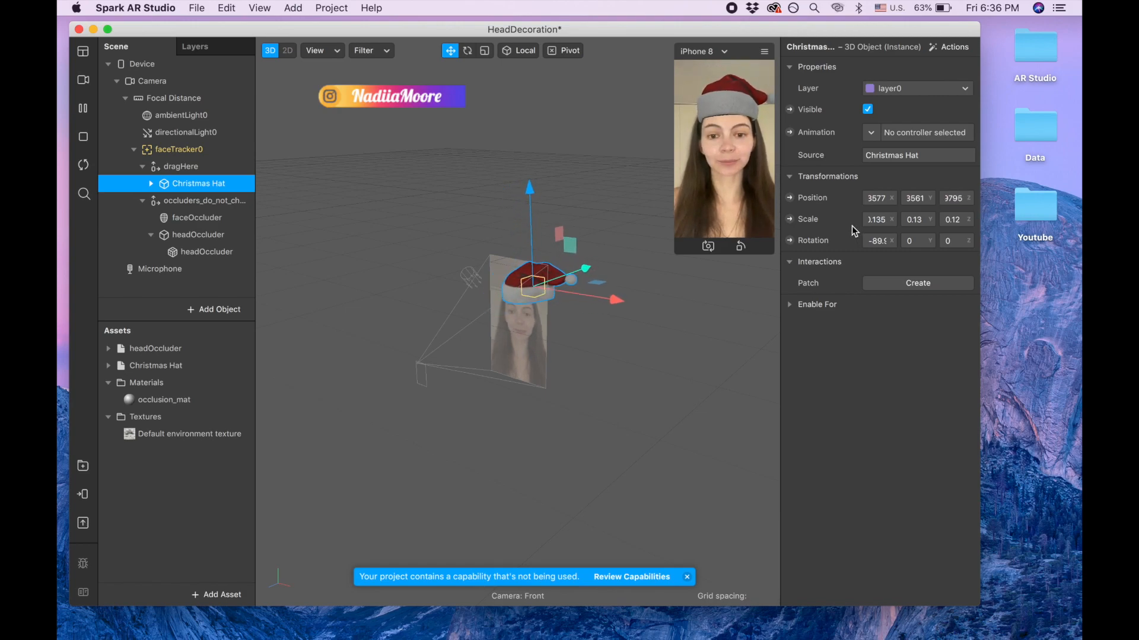
# - Set the hat's Rotation X to about -90.29 and Rotation Y to -0.14452
pyautogui.click(879, 241)
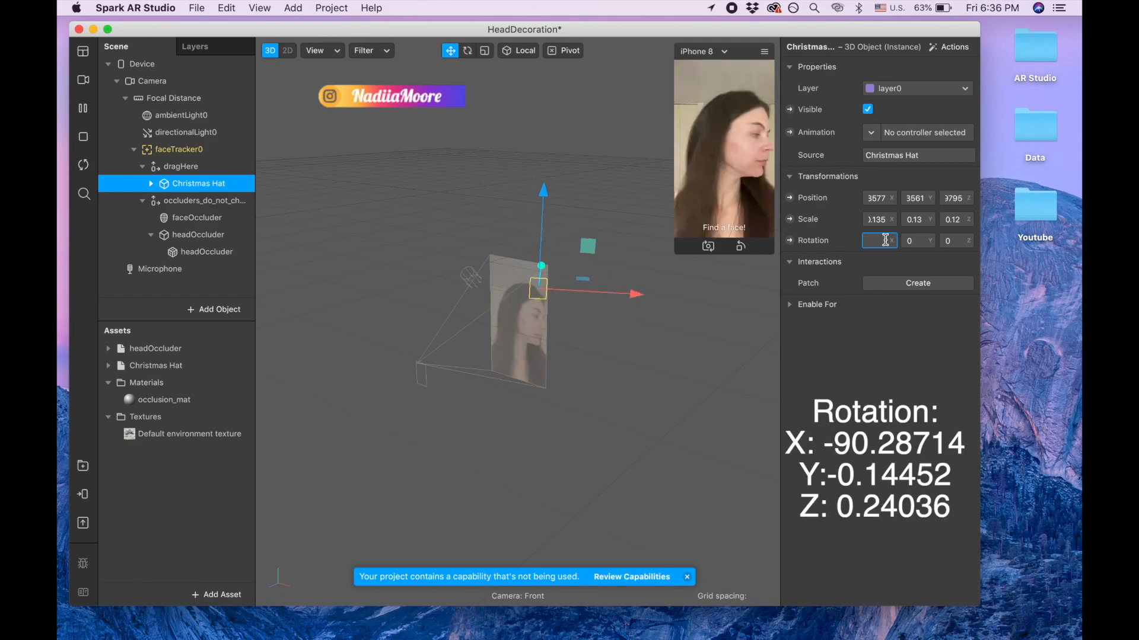
pyautogui.write('-90')
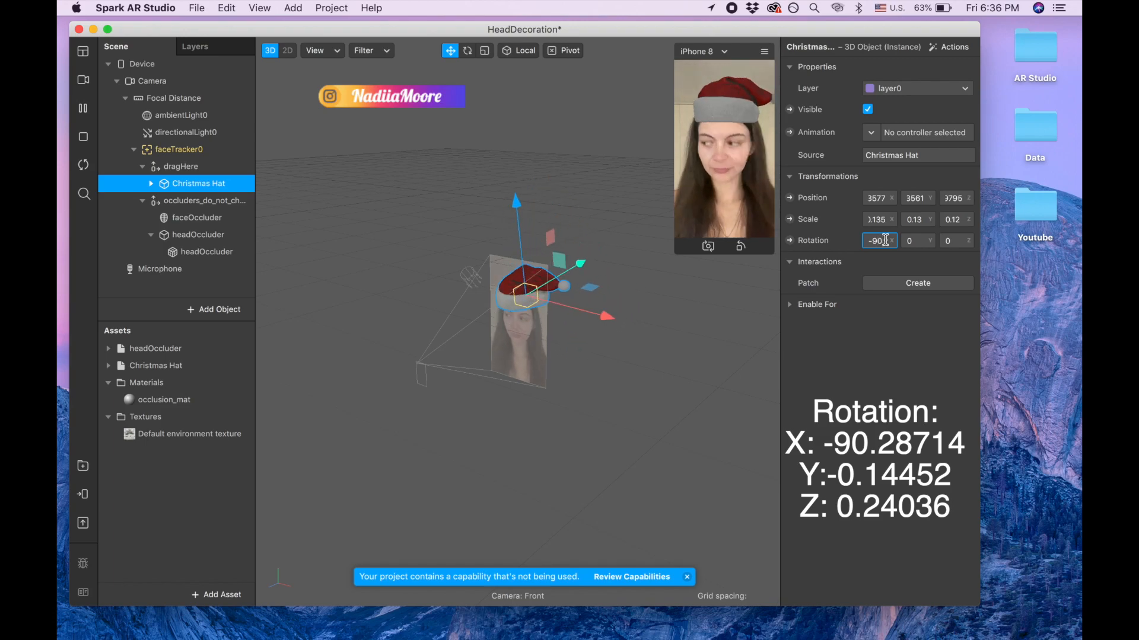
pyautogui.write('90')
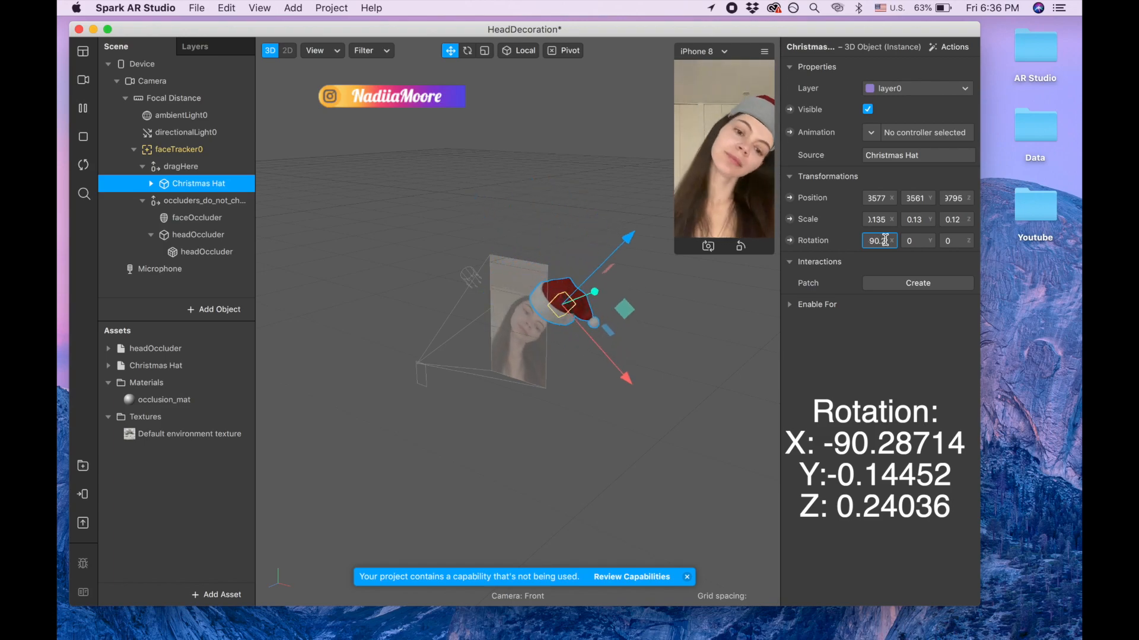
pyautogui.write('8714')
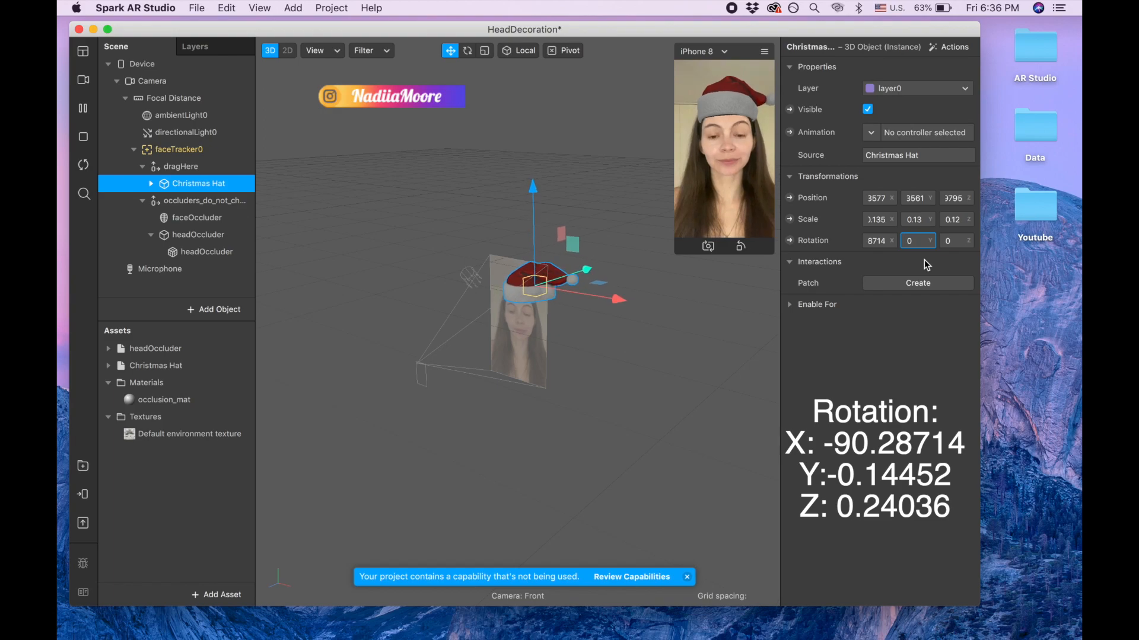
pyautogui.click(914, 240)
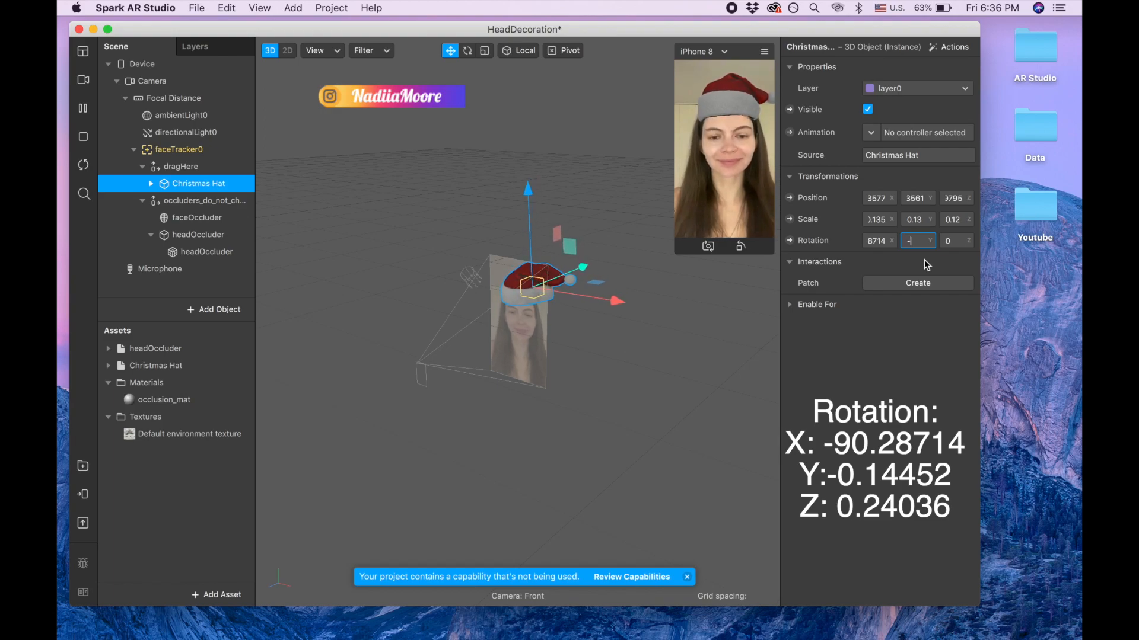
pyautogui.write('-0')
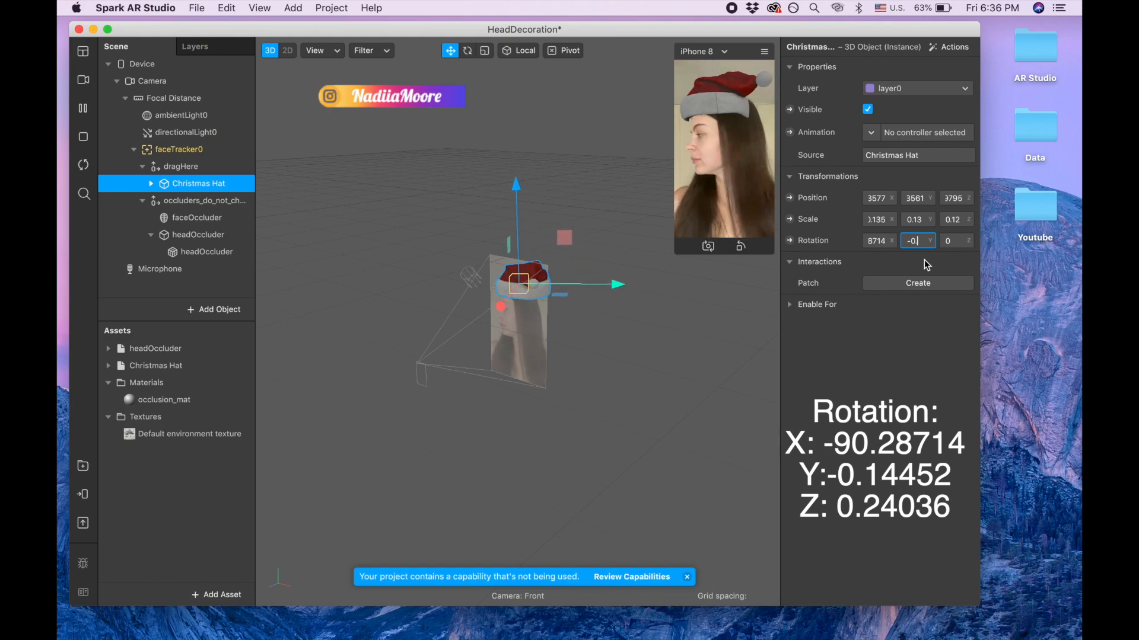
pyautogui.write('-0.14')
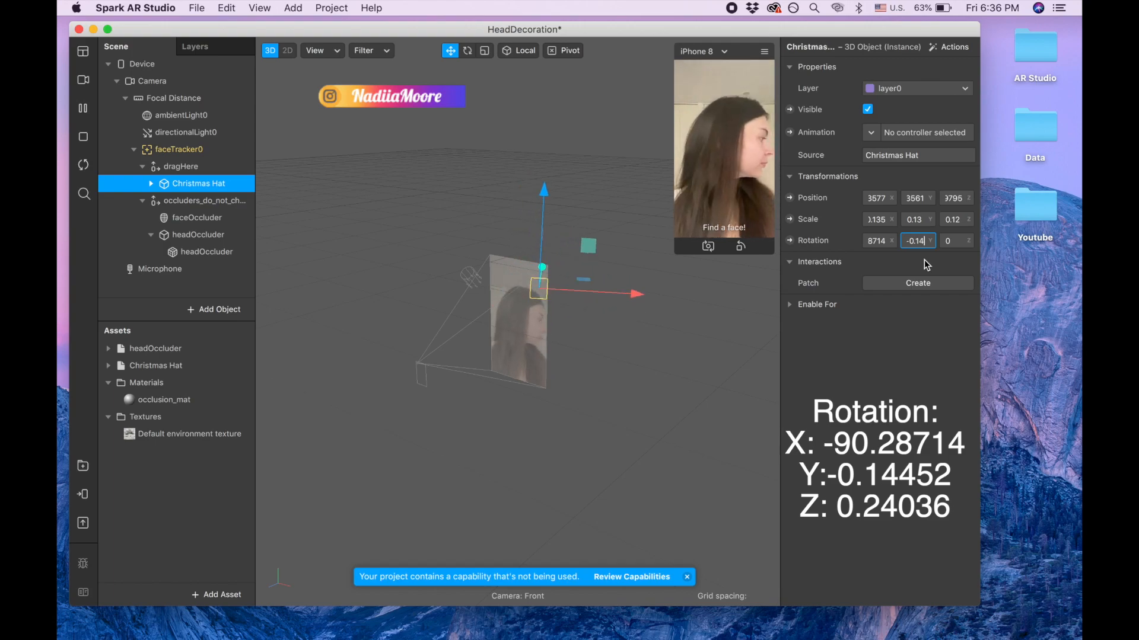
pyautogui.write('1452')
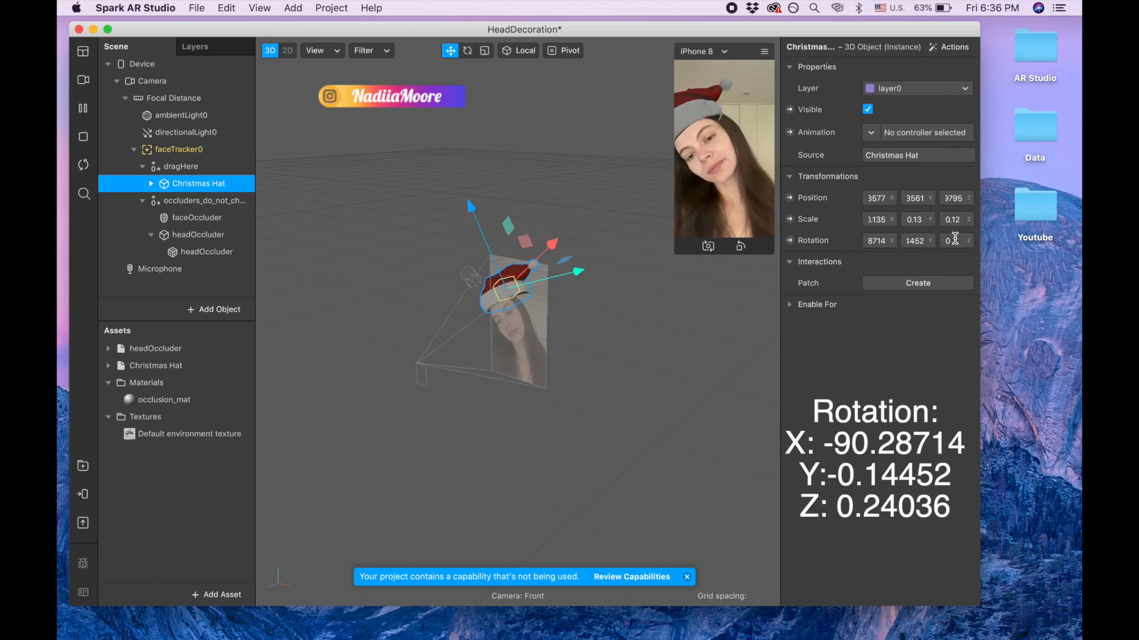
pyautogui.click(955, 239)
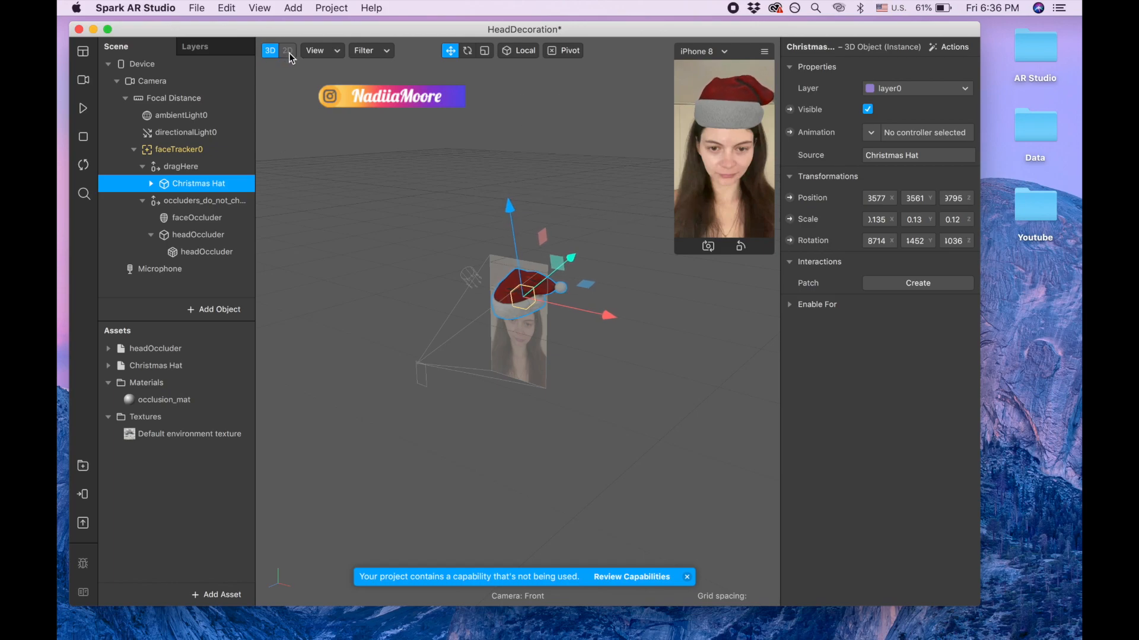
# - Switch the viewport to 2D and set the hat's Rotation Z to 0.24036
pyautogui.click(301, 65)
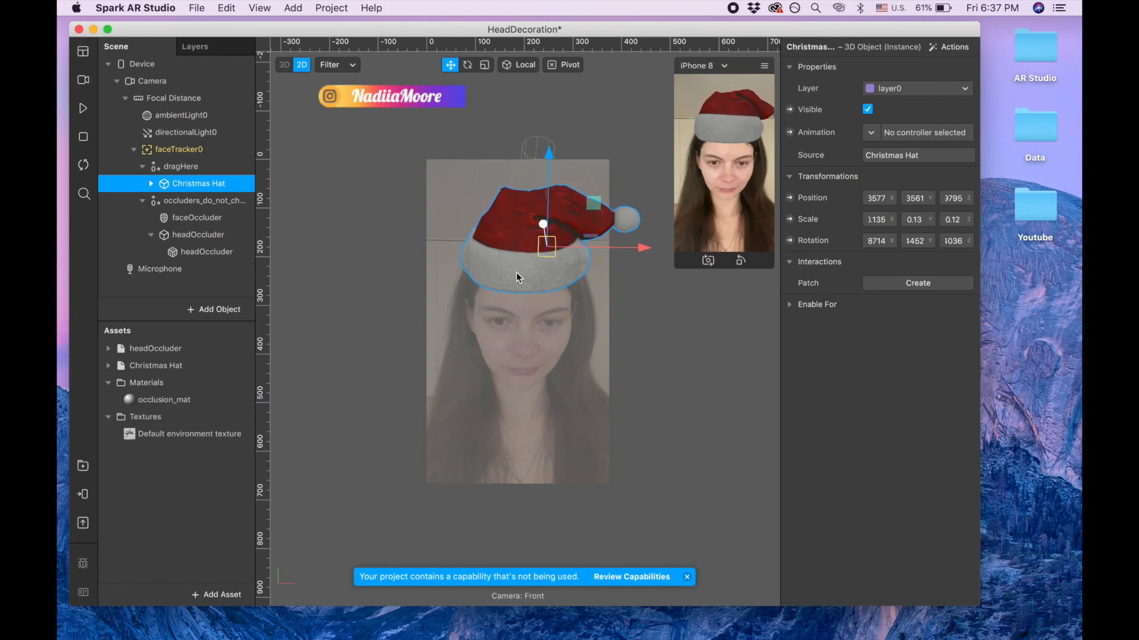
pyautogui.moveTo(463, 361)
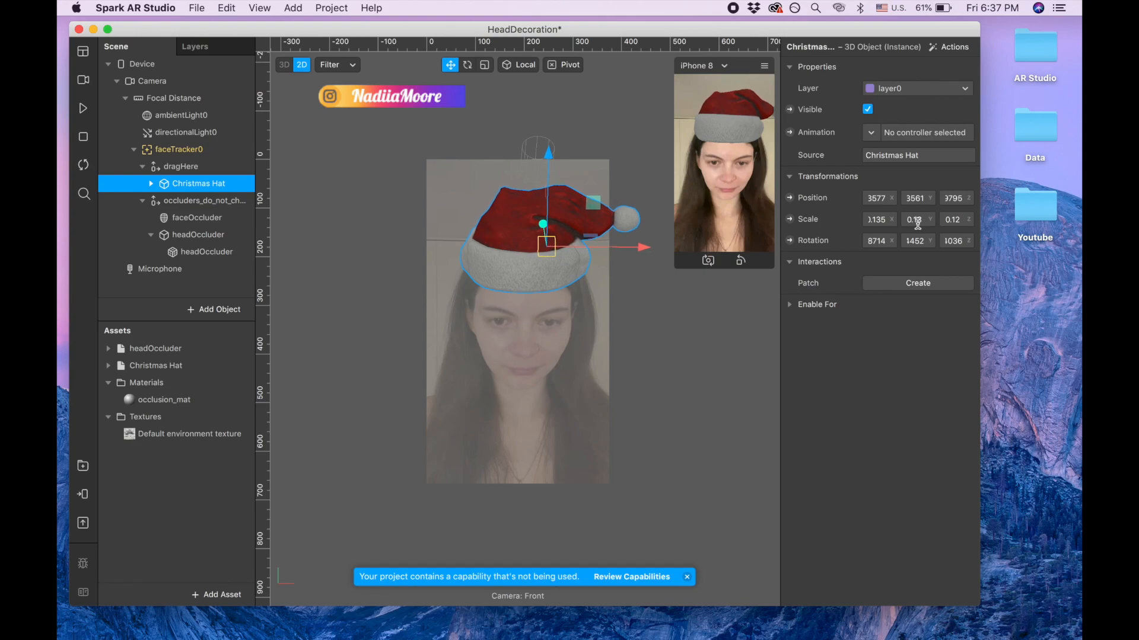
pyautogui.click(914, 220)
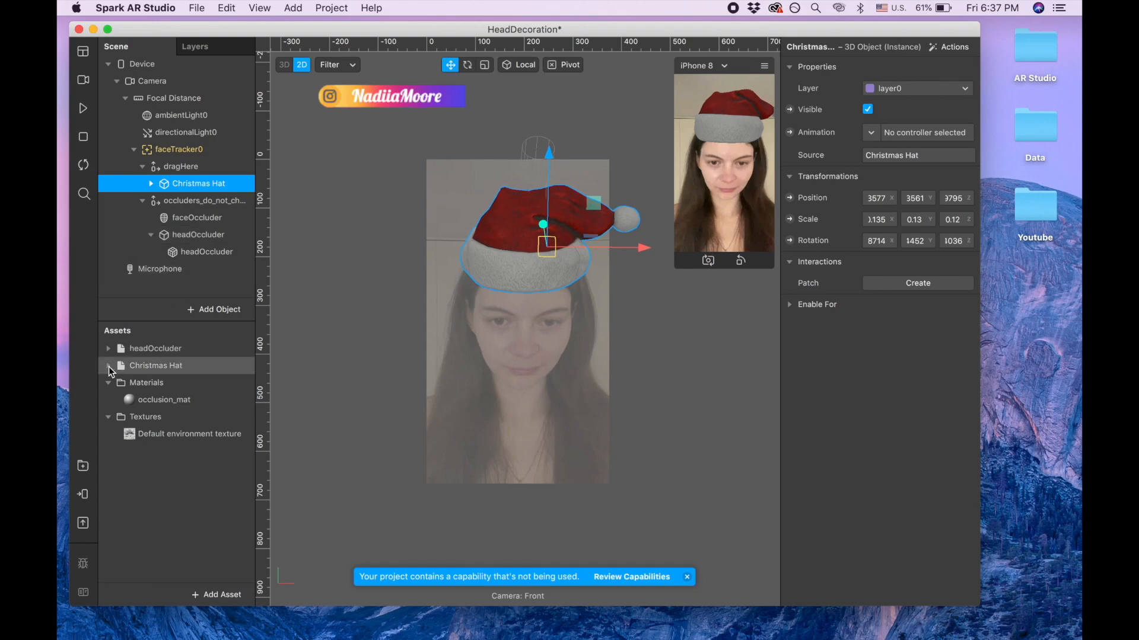
# - Drag the Christmas Hat material's Roughness slider down to 0
pyautogui.click(107, 365)
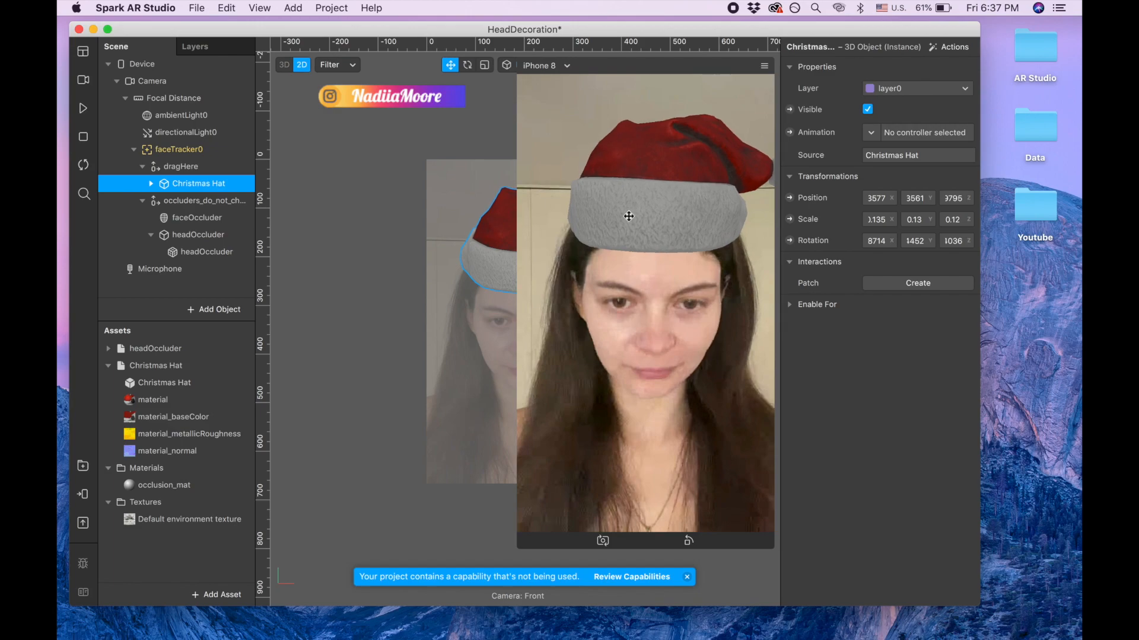
pyautogui.click(152, 399)
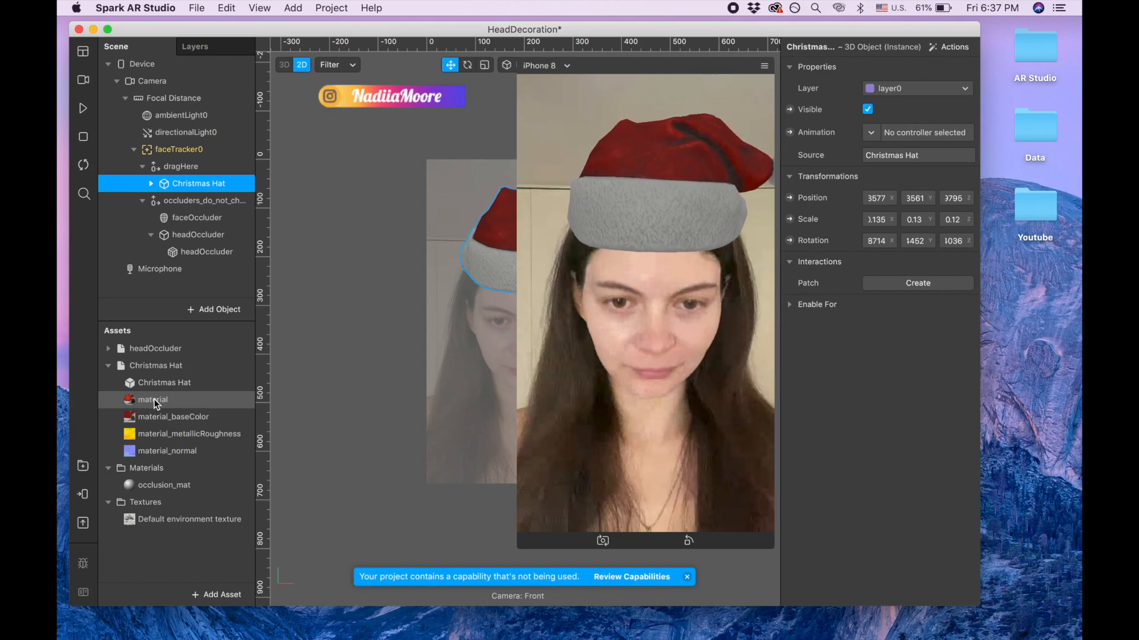
pyautogui.click(152, 399)
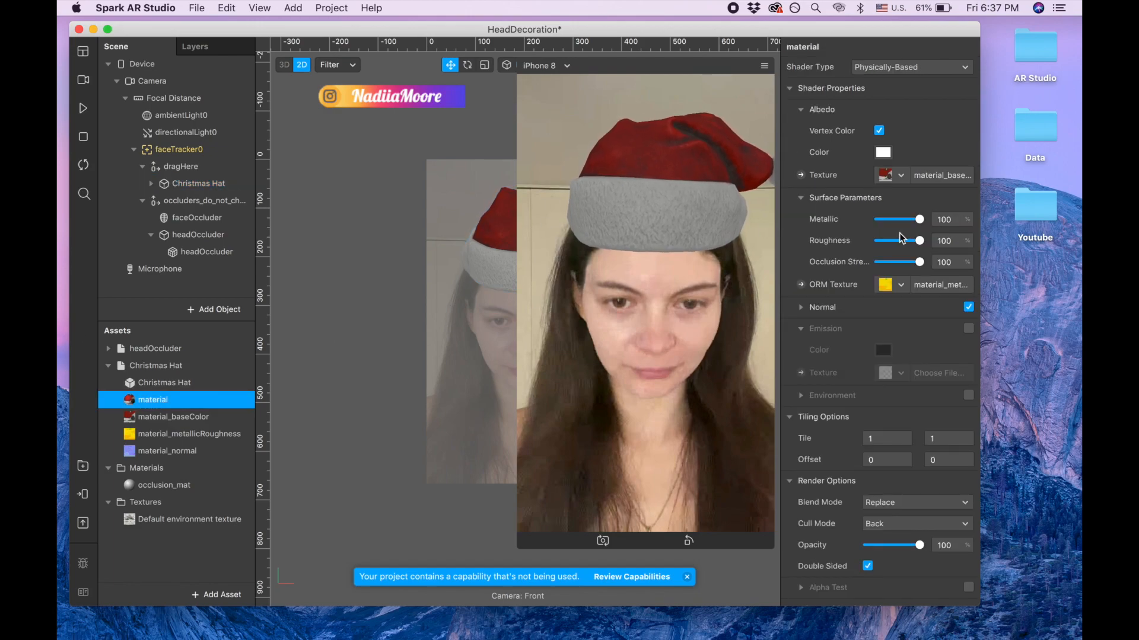
pyautogui.moveTo(919, 240); pyautogui.dragTo(879, 240)
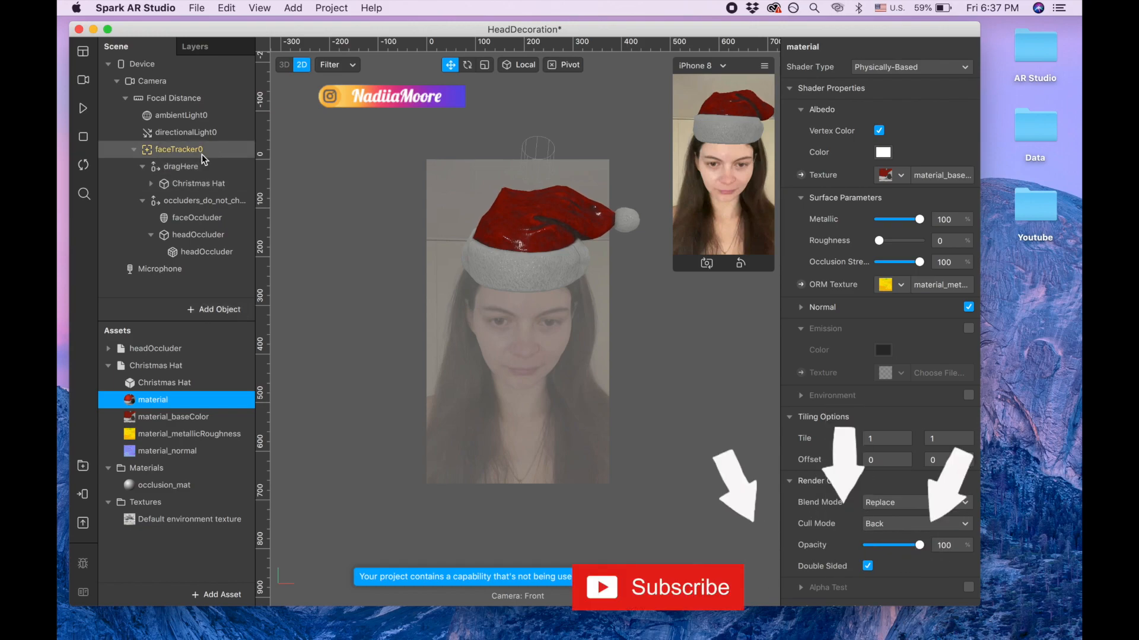
pyautogui.click(179, 149)
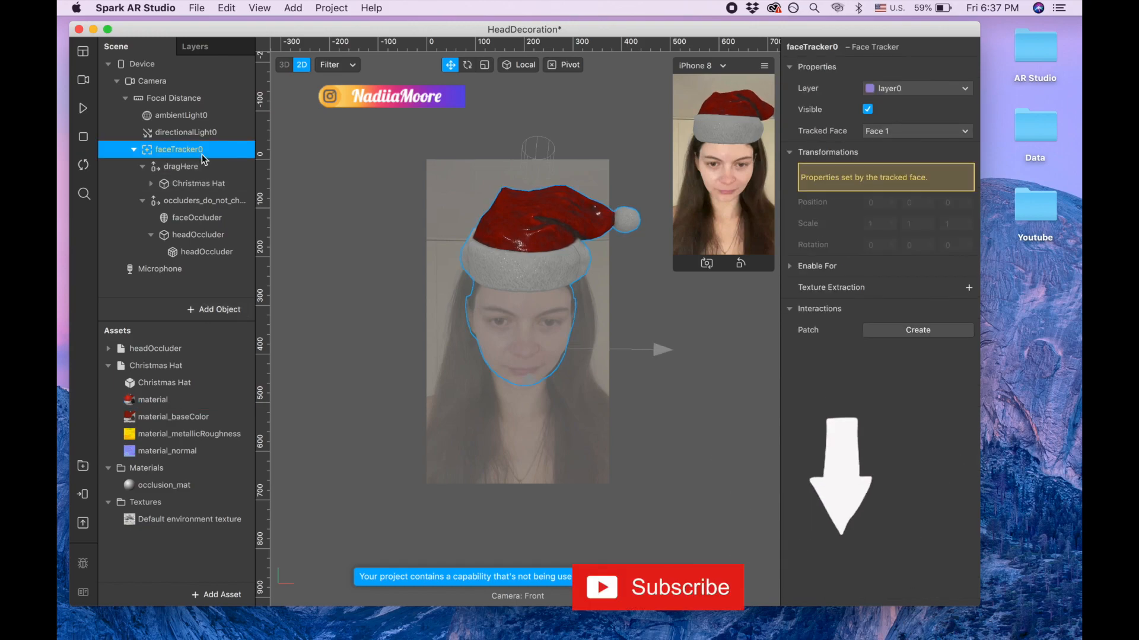
# - Add a Face Mesh as a child of faceTracker0 from its right-click Add menu
pyautogui.rightClick(179, 149)
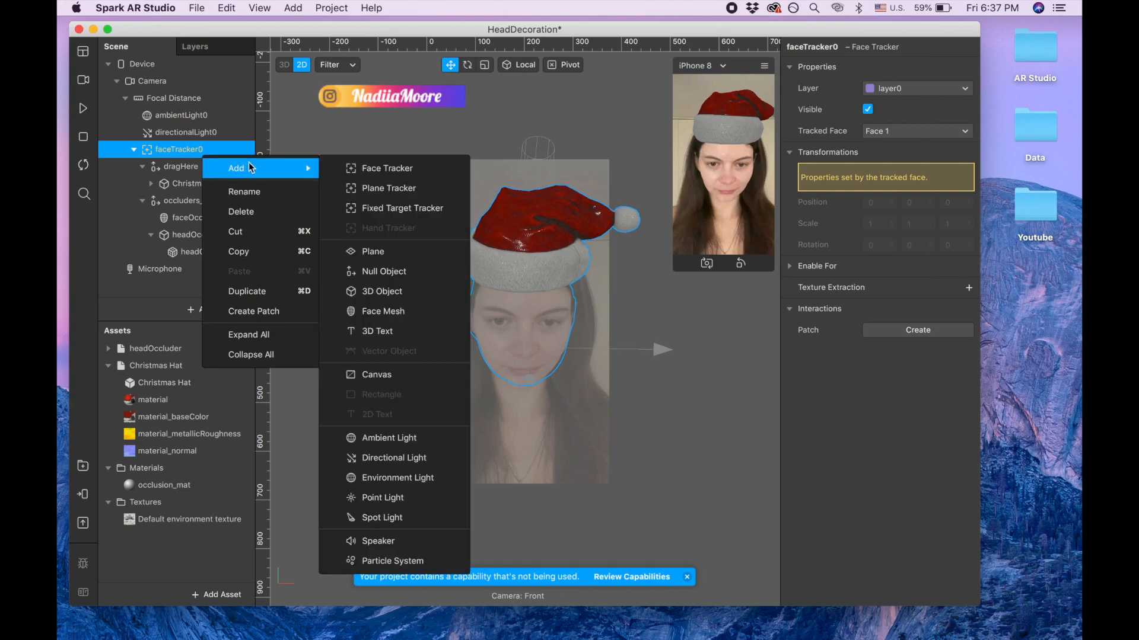
pyautogui.moveTo(383, 311)
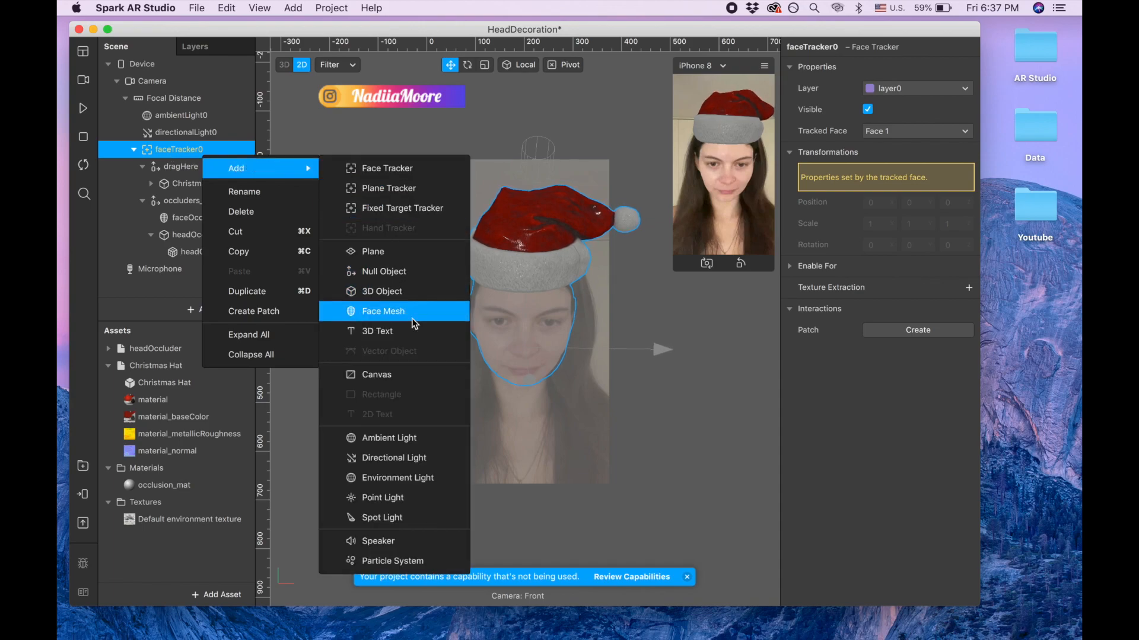
pyautogui.click(383, 311)
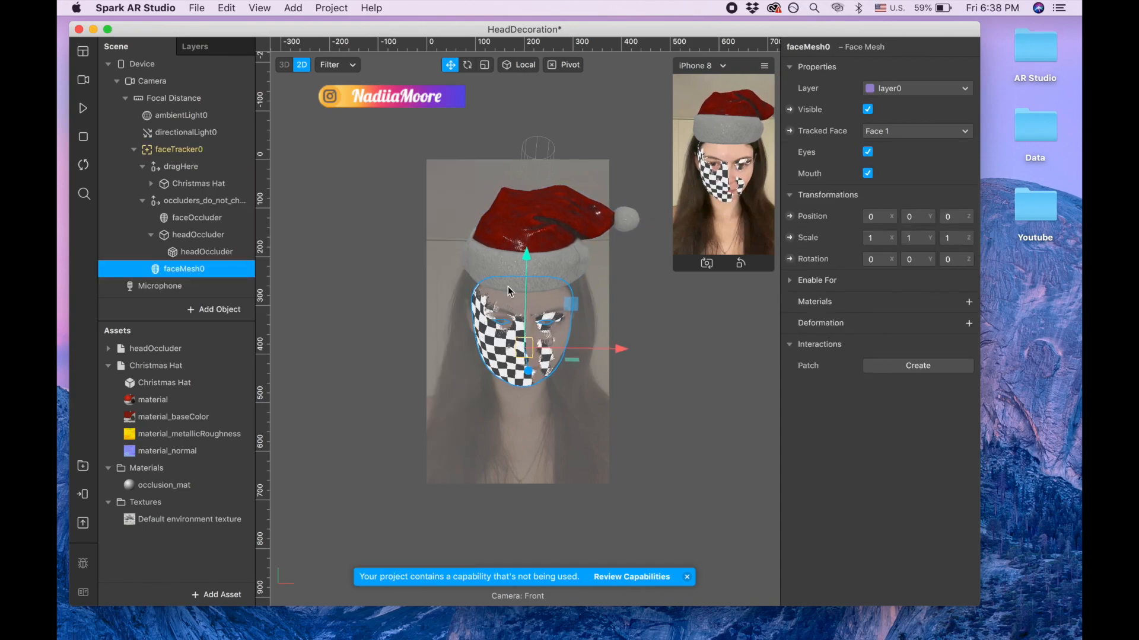
pyautogui.click(179, 149)
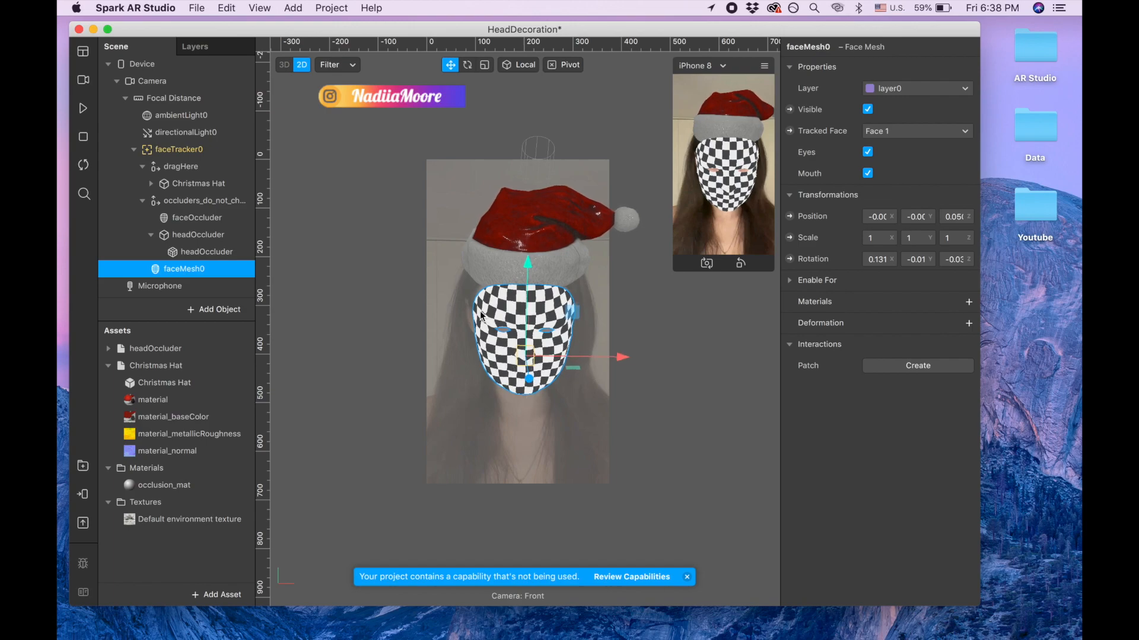
# - Create a new material on faceMesh0 named retouch and set its shader to Retouching
pyautogui.click(968, 302)
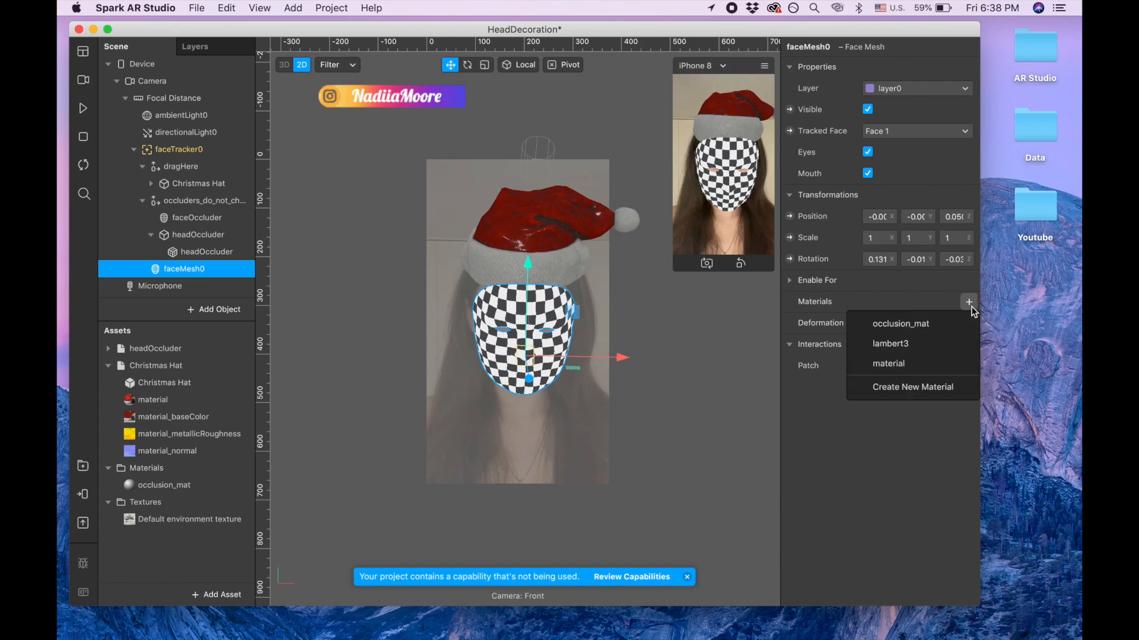
pyautogui.click(912, 386)
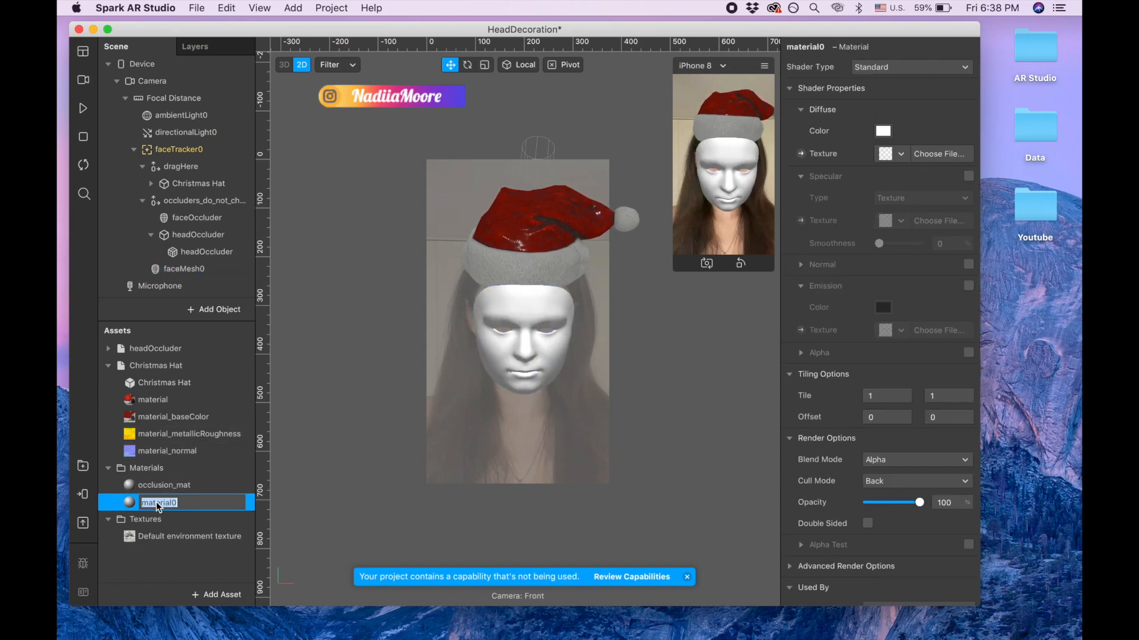
pyautogui.write('retc')
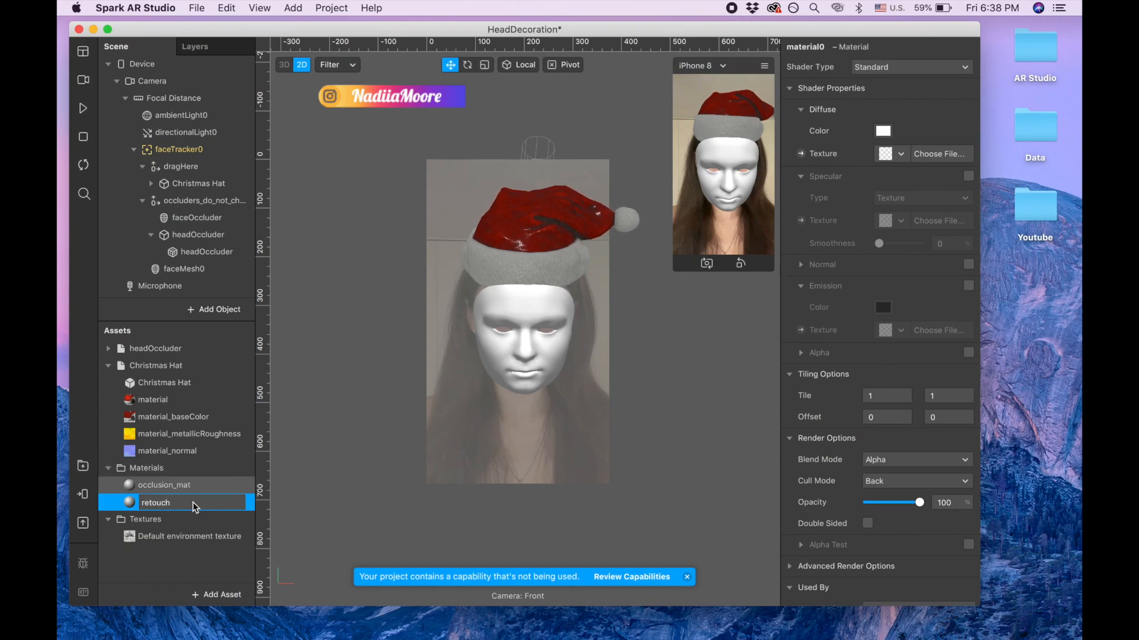
pyautogui.click(156, 501)
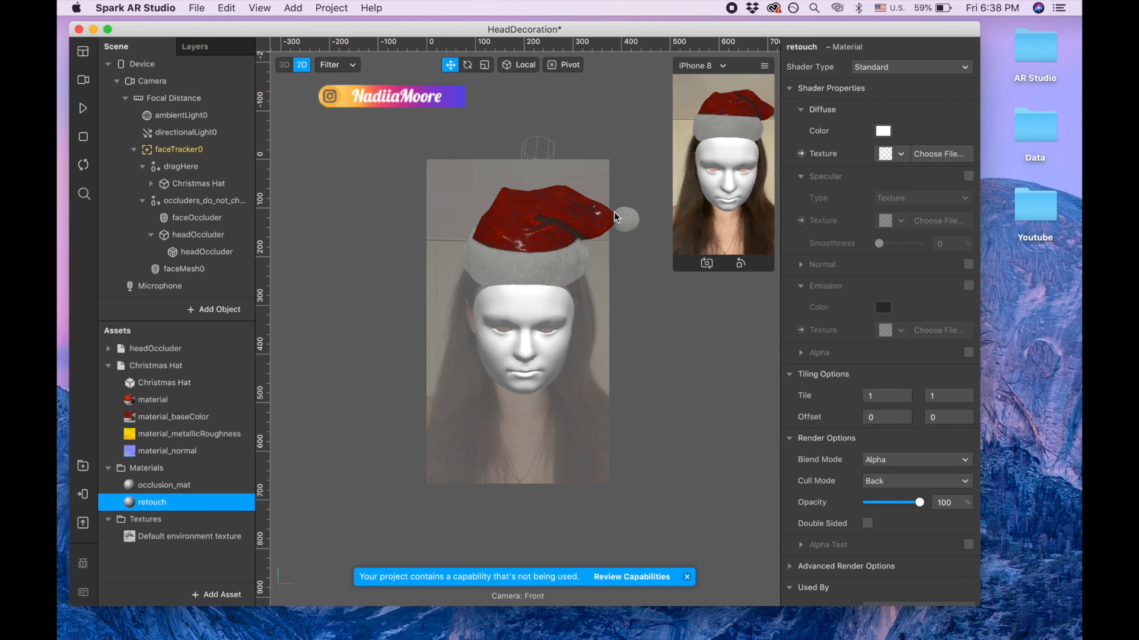
pyautogui.click(911, 67)
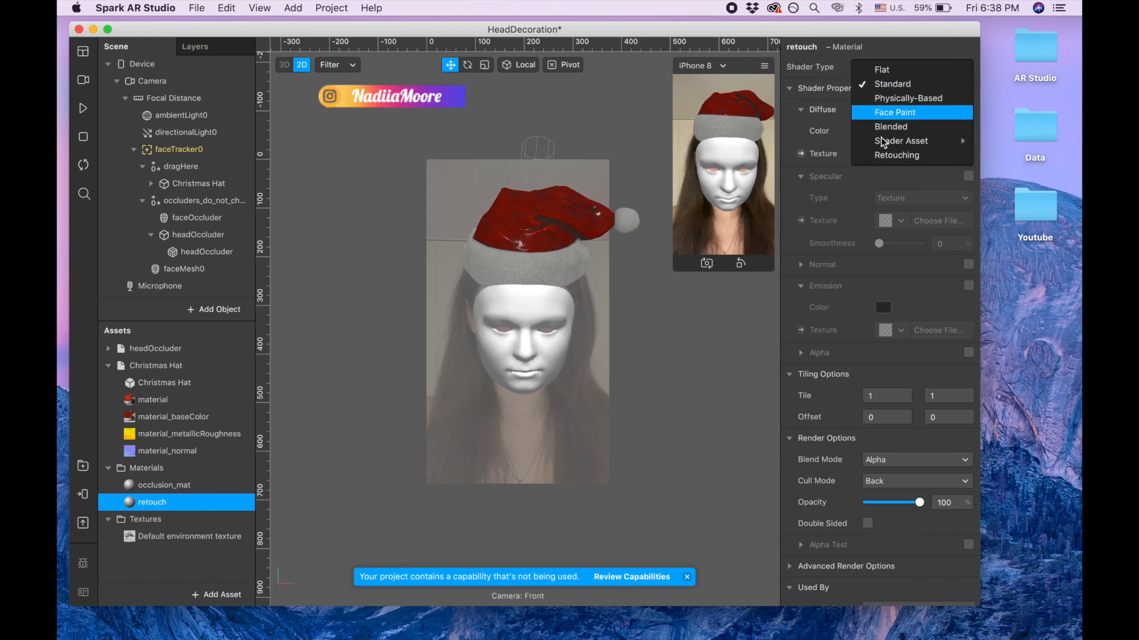
pyautogui.click(896, 155)
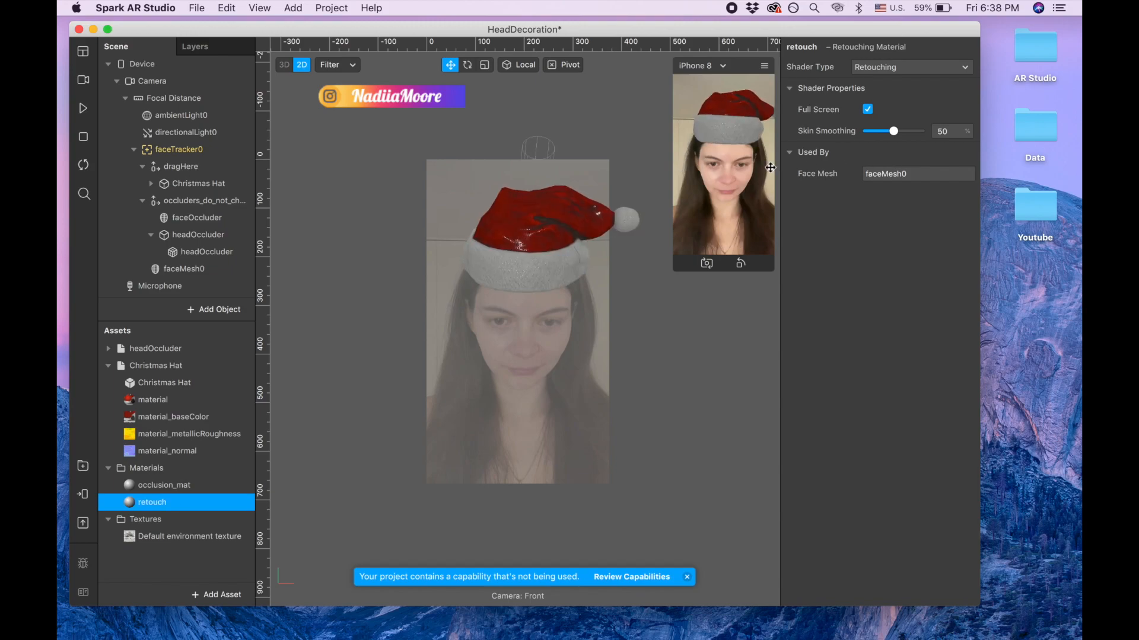
pyautogui.moveTo(83, 109)
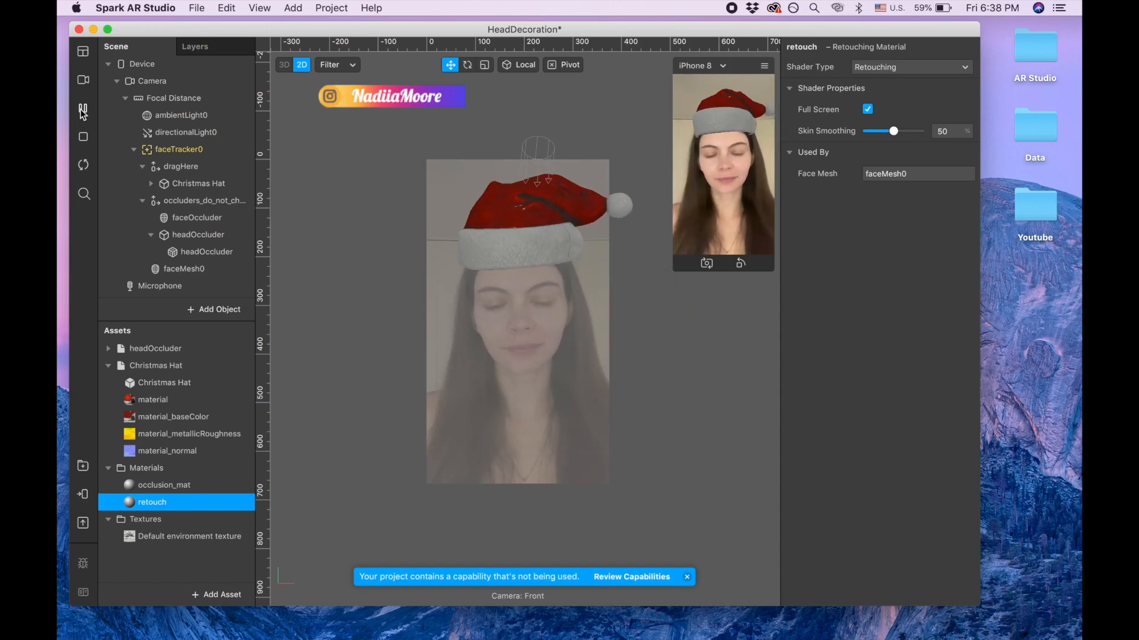
# - Search Add Object for 'par' and insert a Particle System, emitter0
pyautogui.click(215, 309)
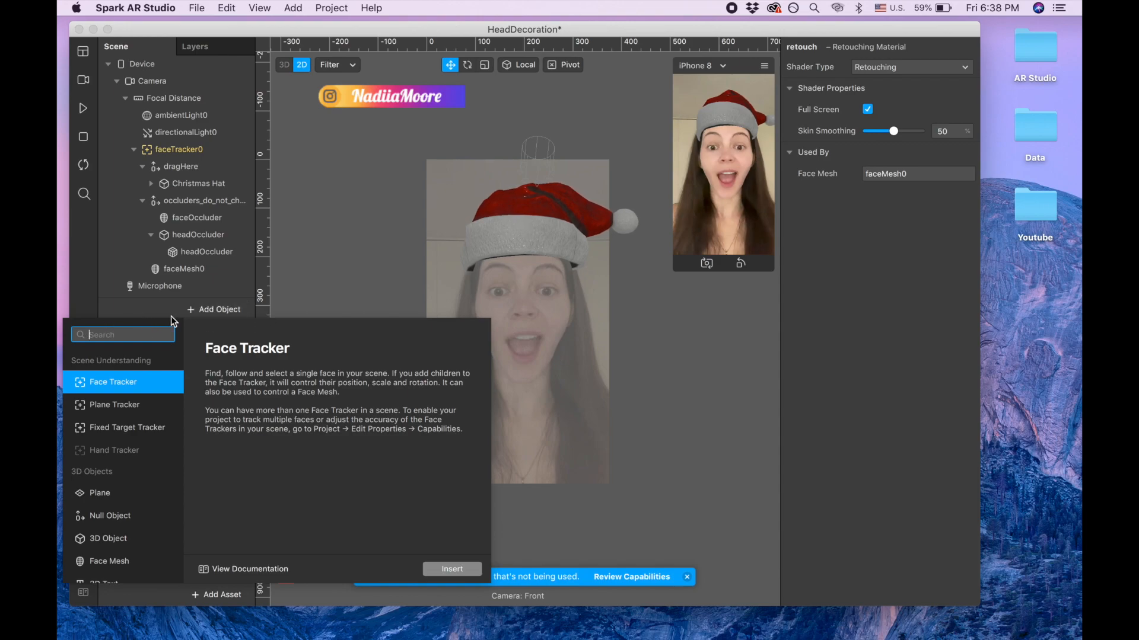
pyautogui.write('pl')
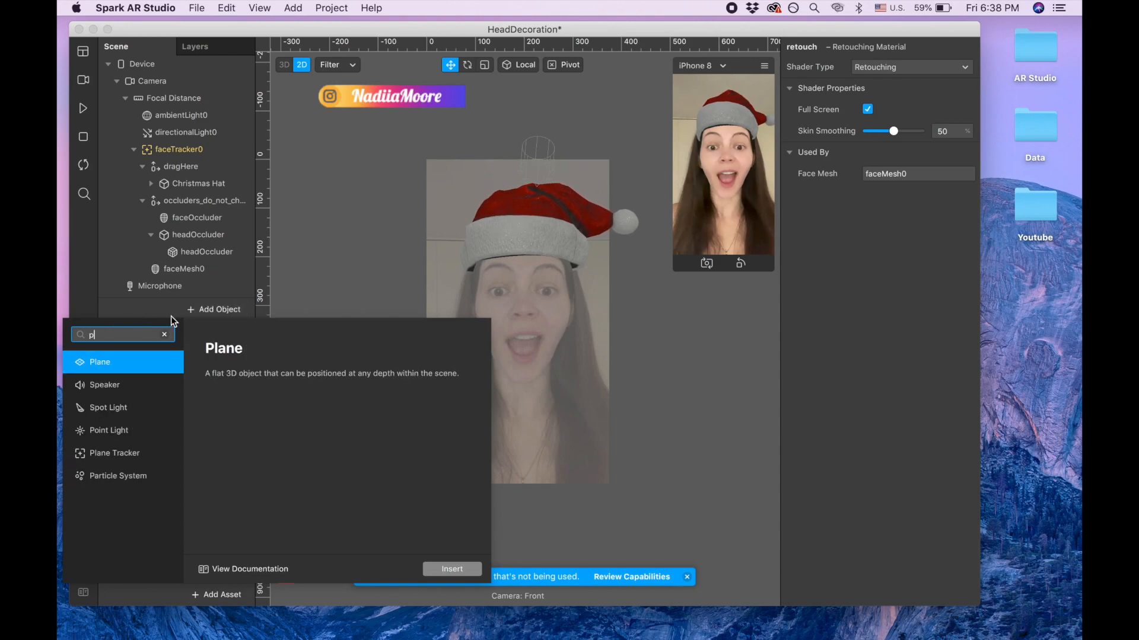
pyautogui.write('par')
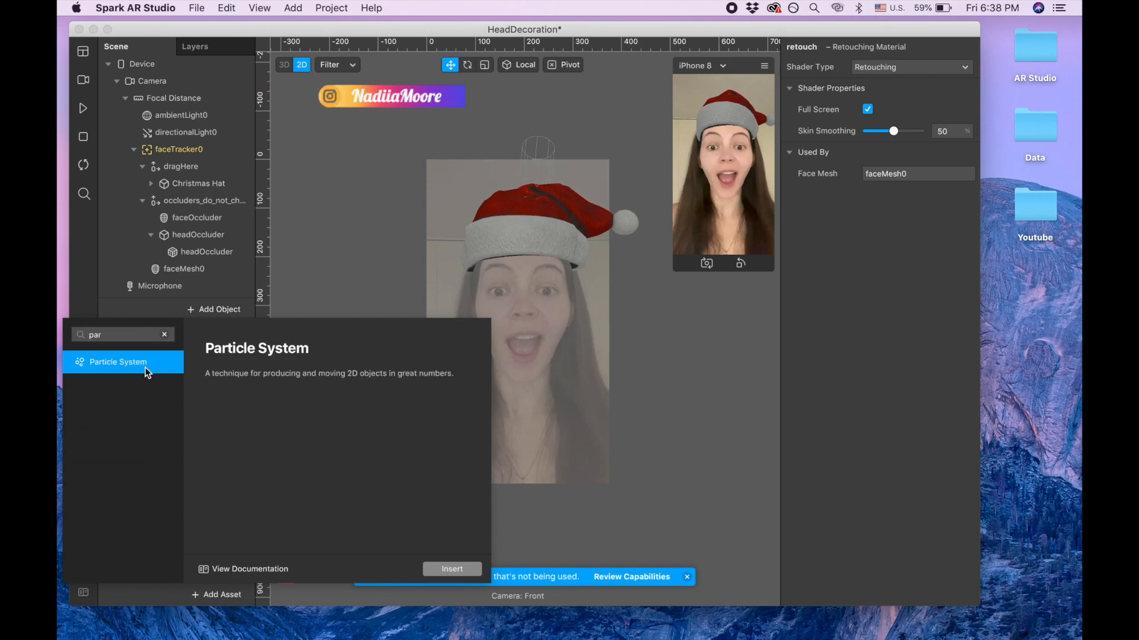
pyautogui.click(452, 568)
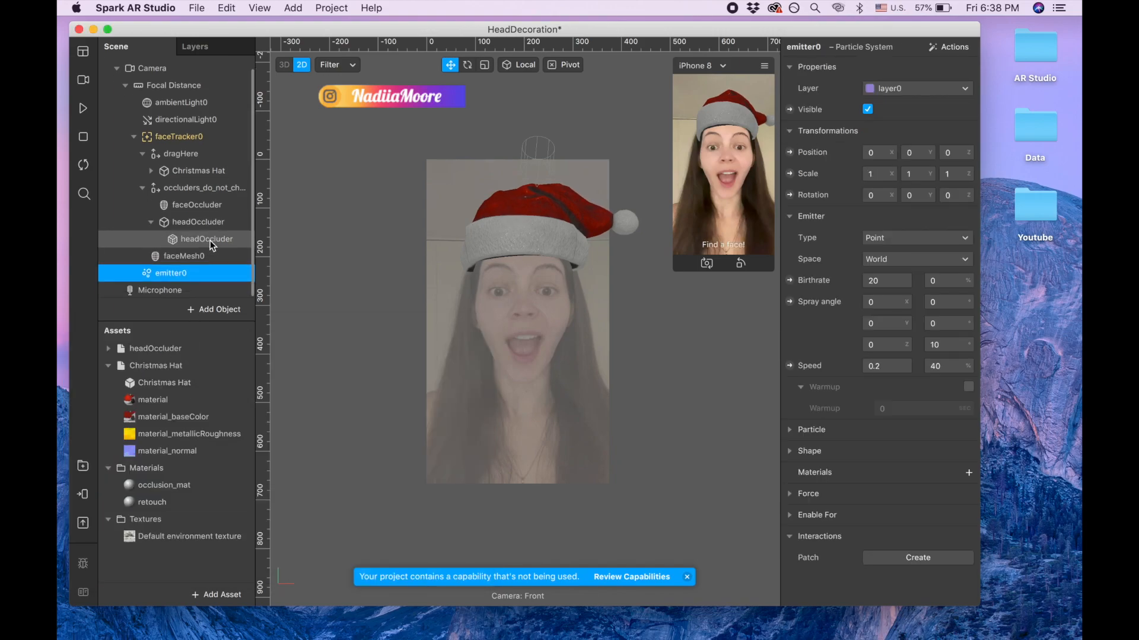
pyautogui.click(171, 272)
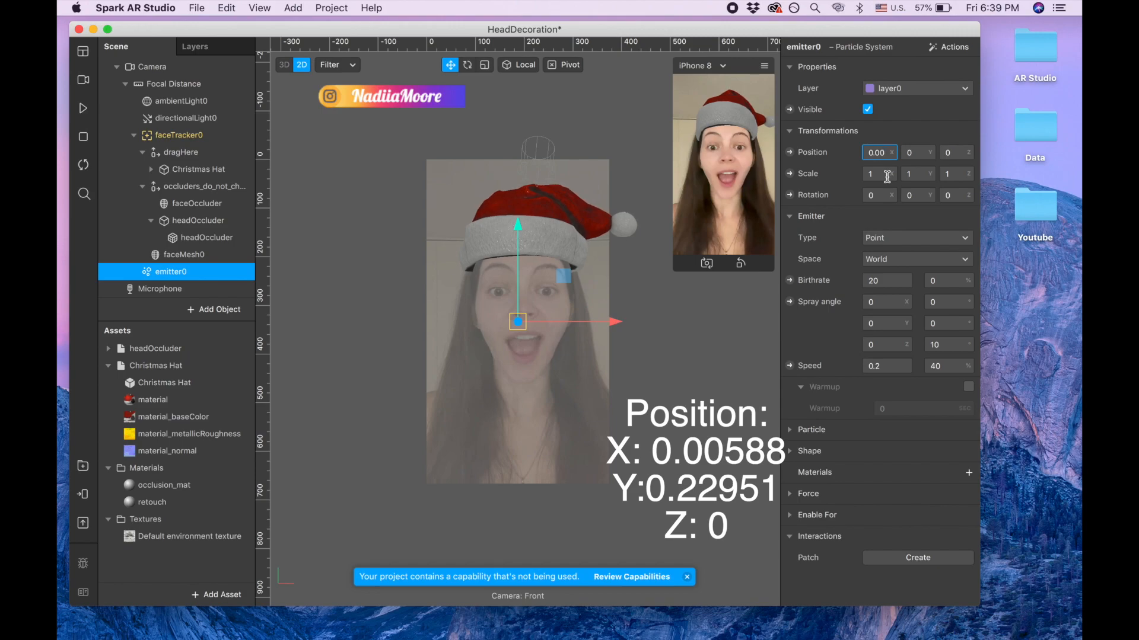
# - Position emitter0 at X 0.00588, Y 0.22951, Z 0 and set Rotation Z to 178.53121
pyautogui.write('1058')
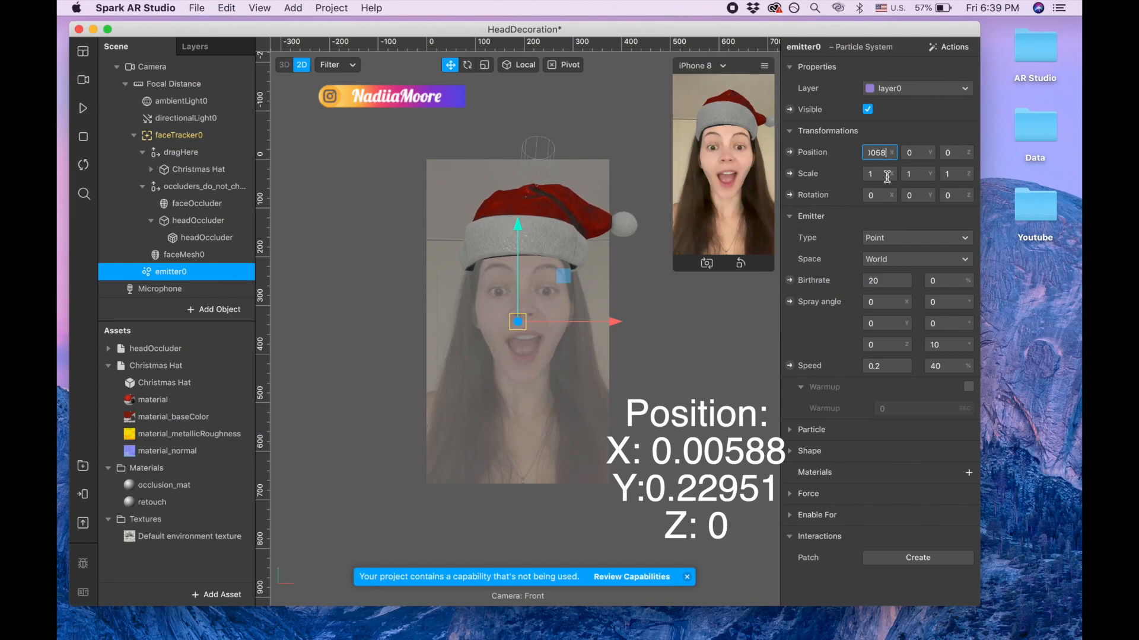
pyautogui.click(917, 152)
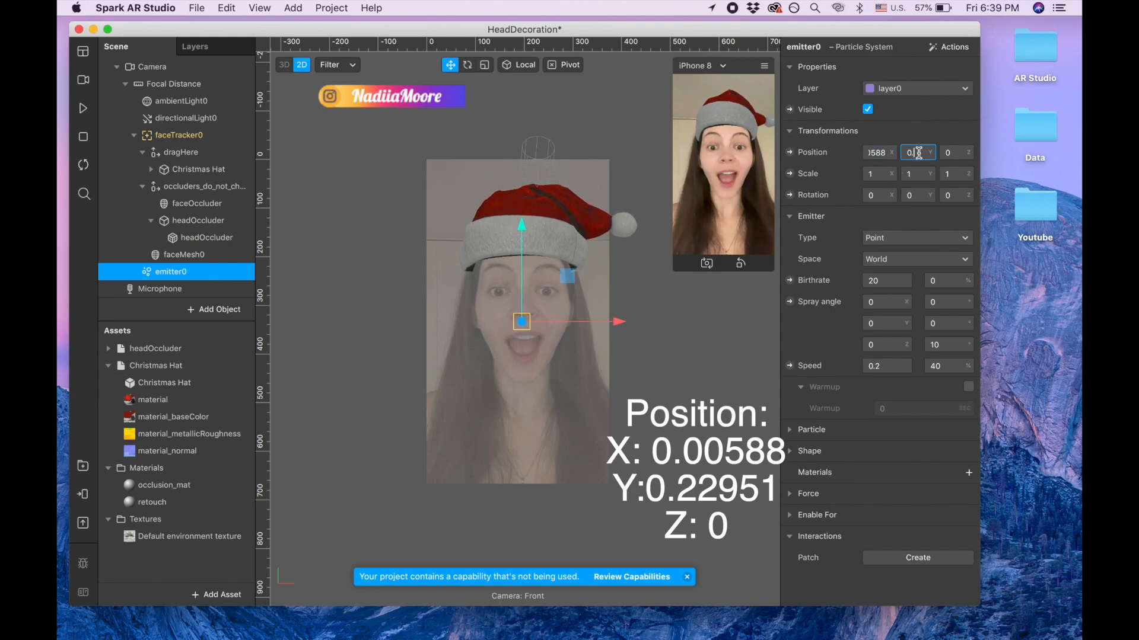
pyautogui.write('0.3')
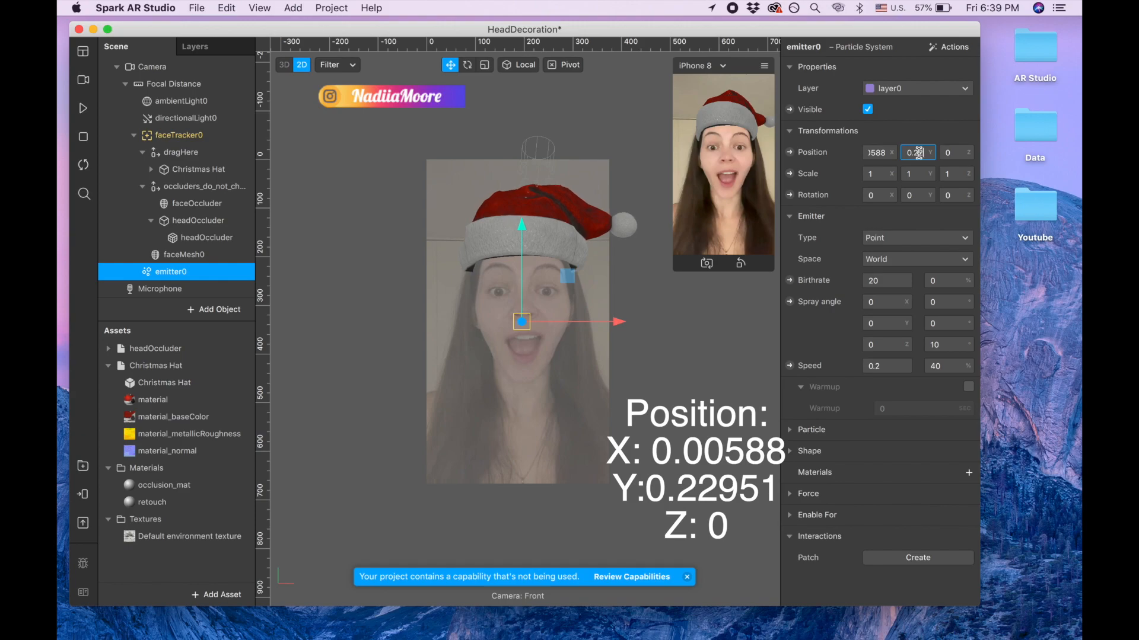
pyautogui.write('2951')
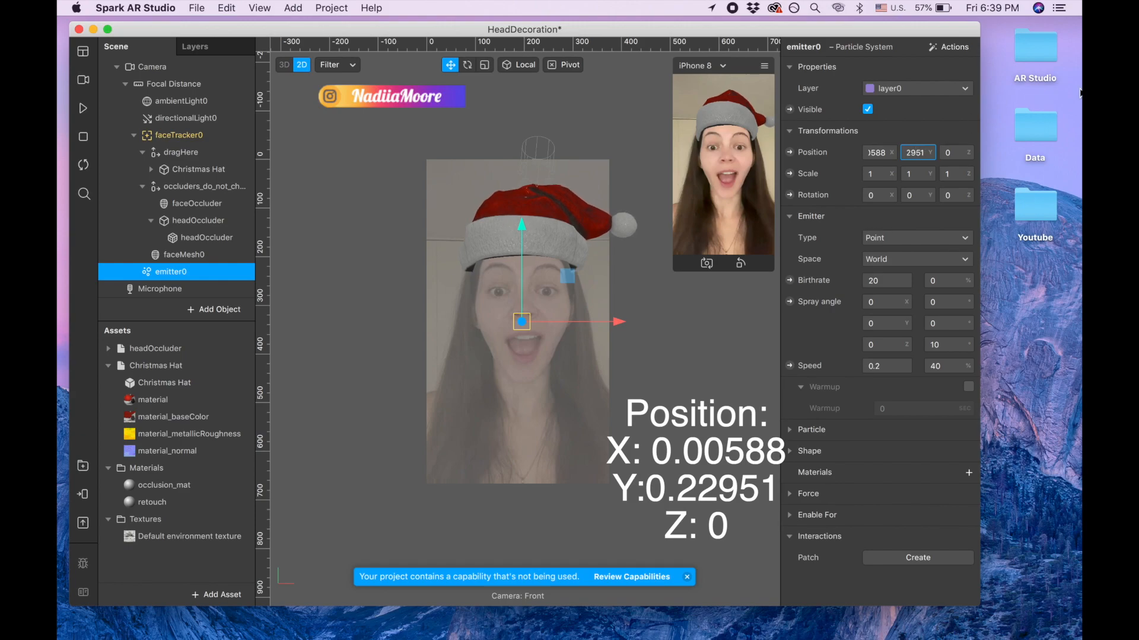
pyautogui.click(948, 152)
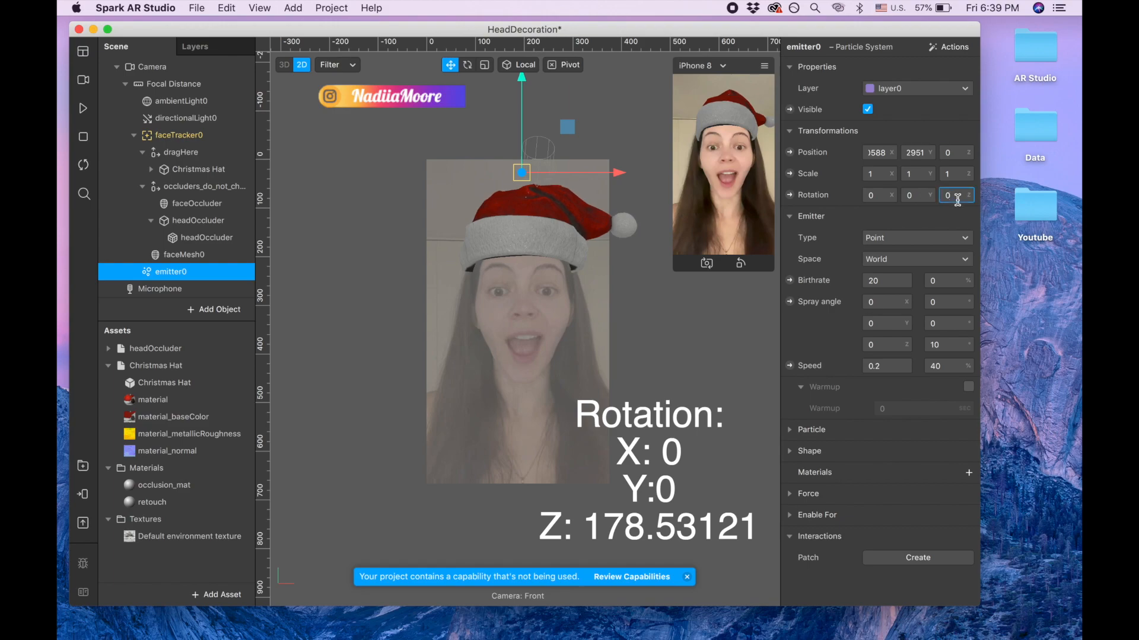
pyautogui.click(948, 194)
pyautogui.write('1')
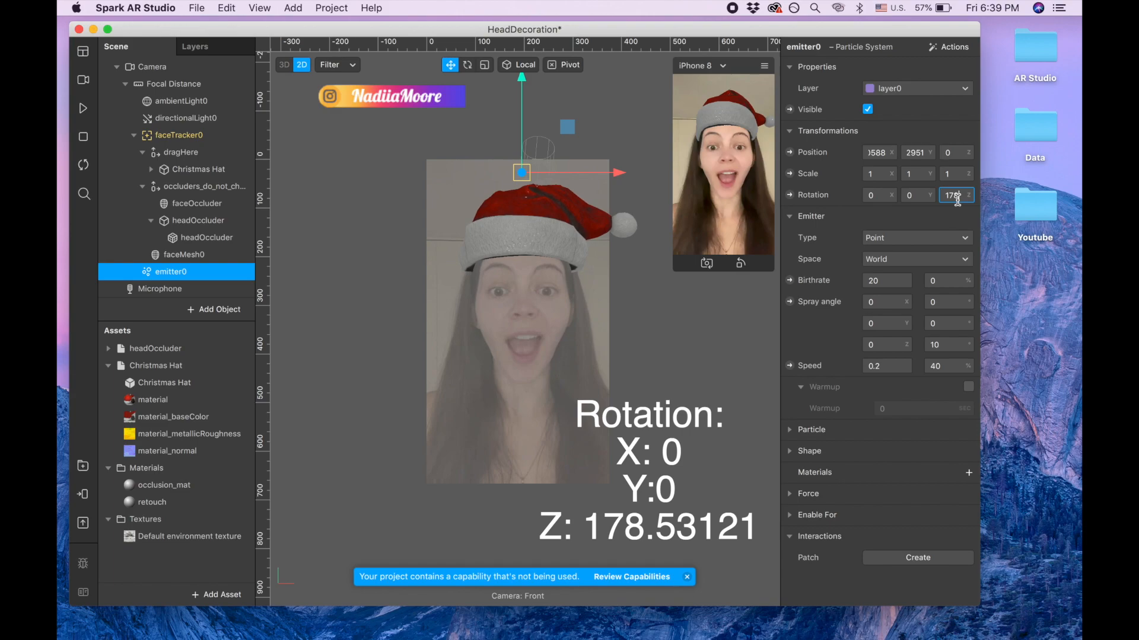
pyautogui.write('78')
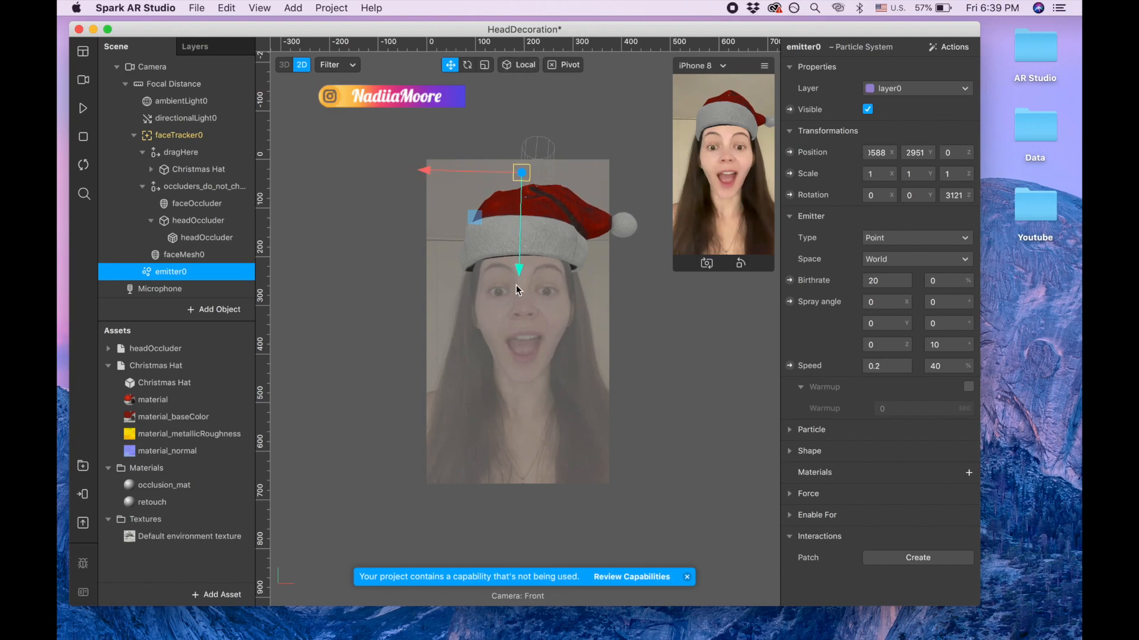
pyautogui.moveTo(572, 360)
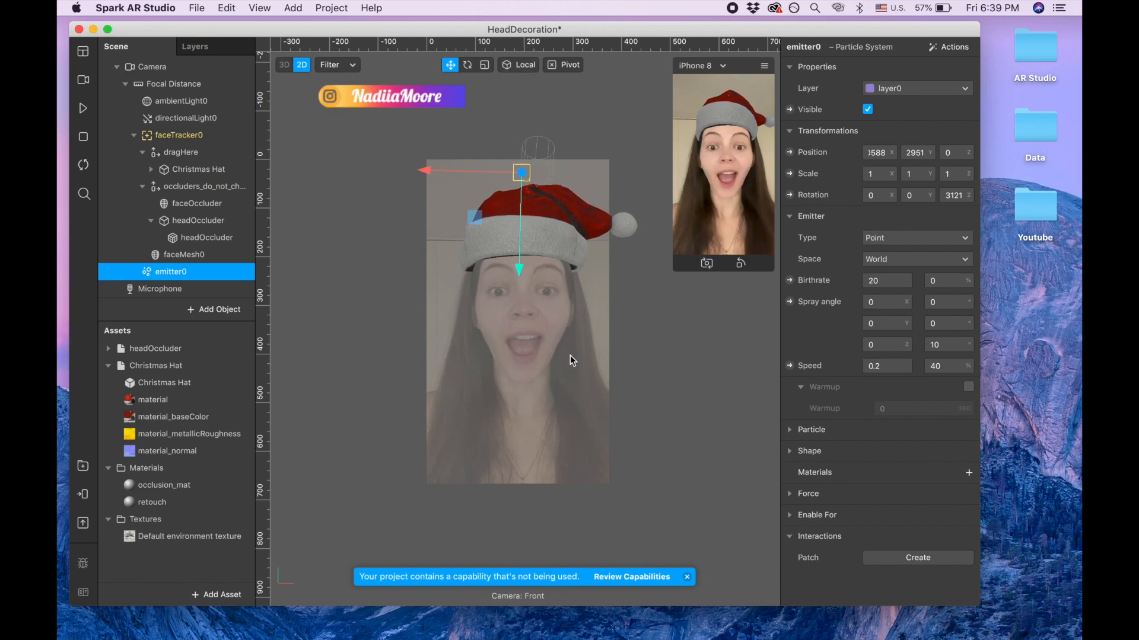
# - Add a new material to emitter0 and rename it snowflakes
pyautogui.click(968, 472)
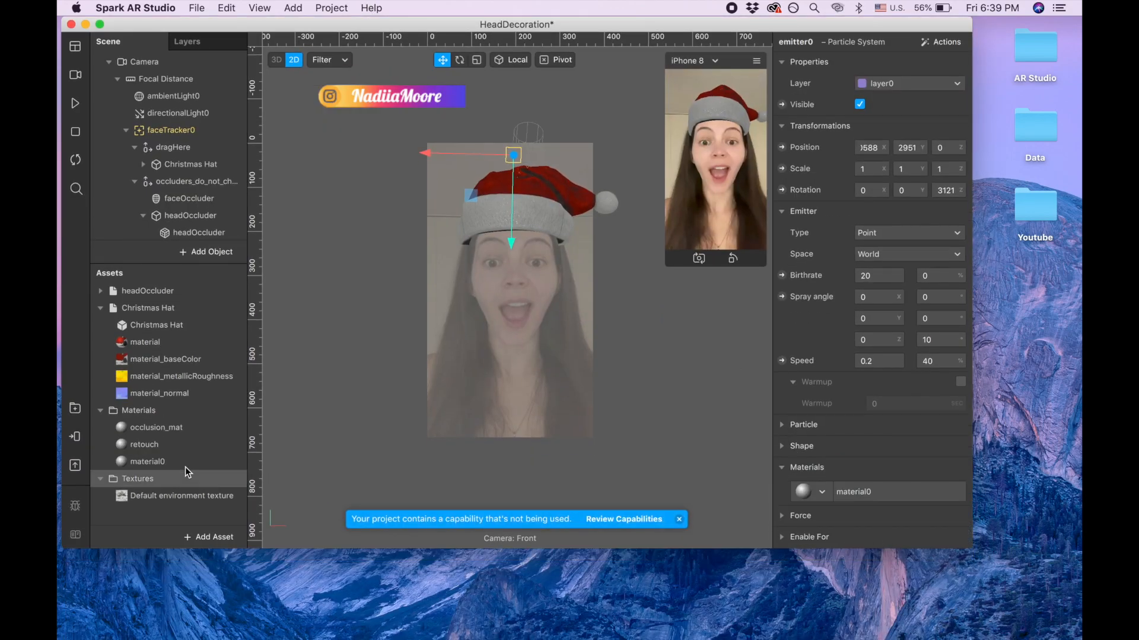
pyautogui.doubleClick(148, 462)
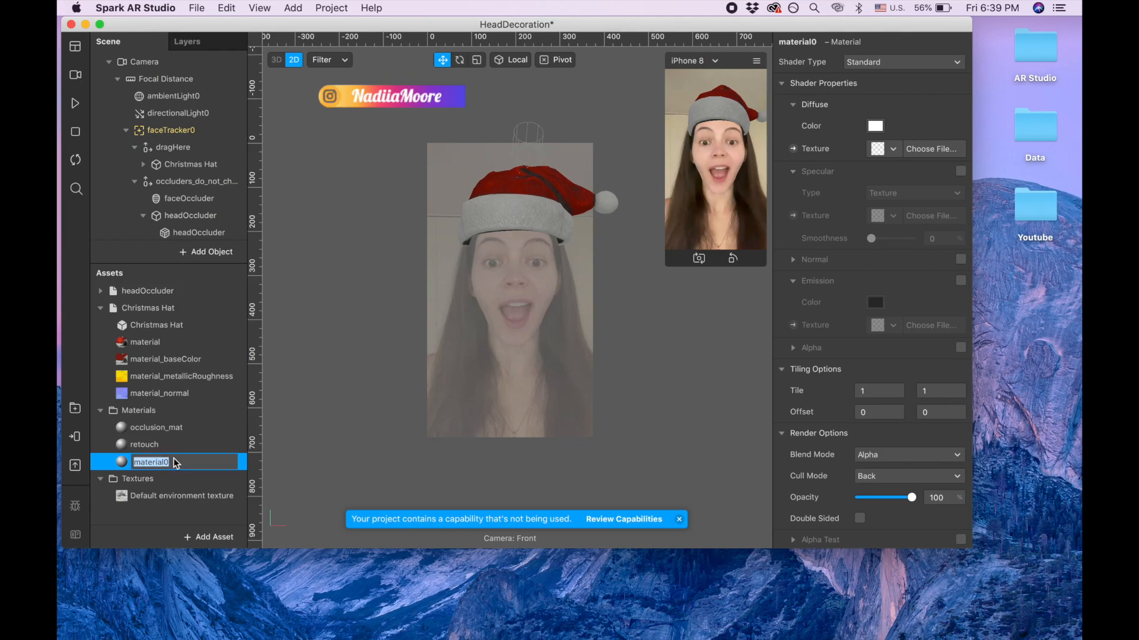
pyautogui.write('snowflakes')
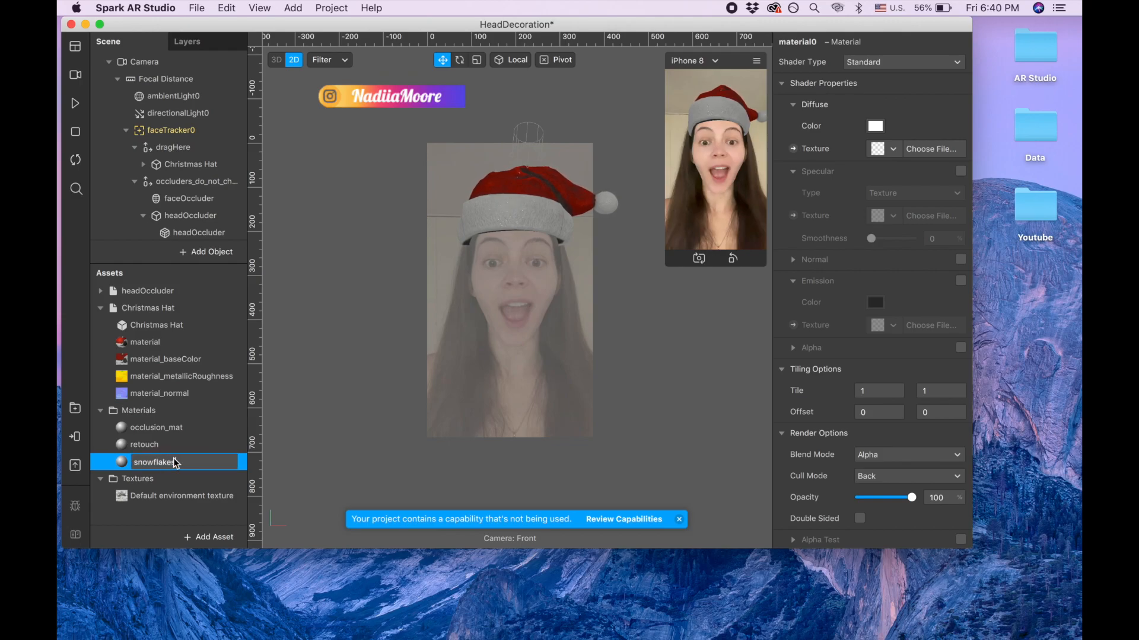
pyautogui.click(137, 478)
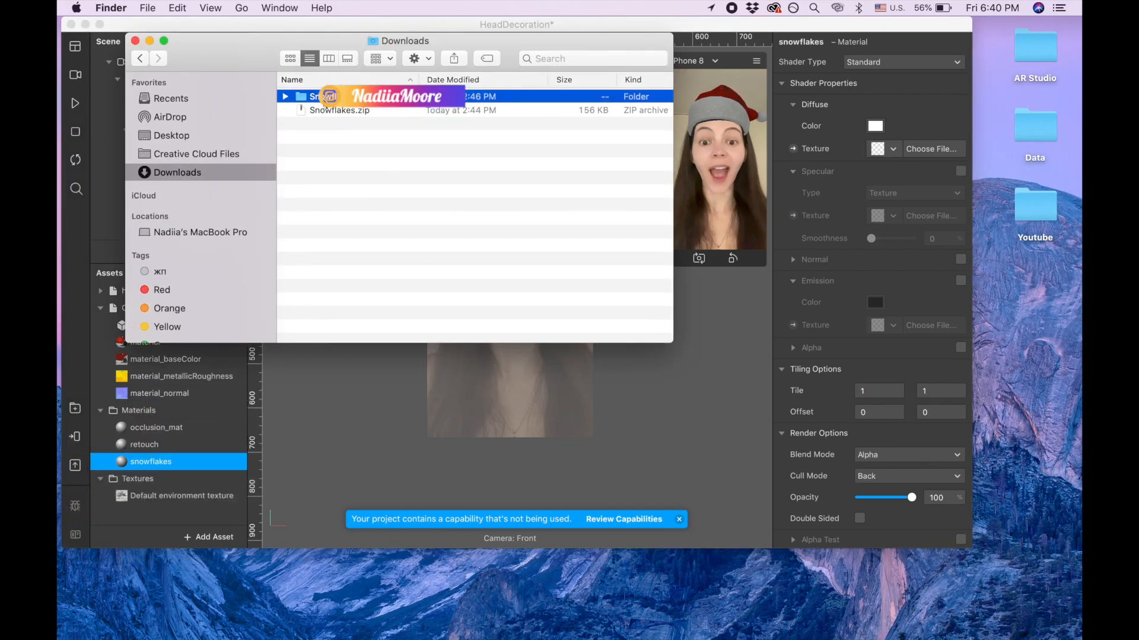
# - Import snowflake2.png from the Snowflakes folder into the project's textures
pyautogui.doubleClick(319, 96)
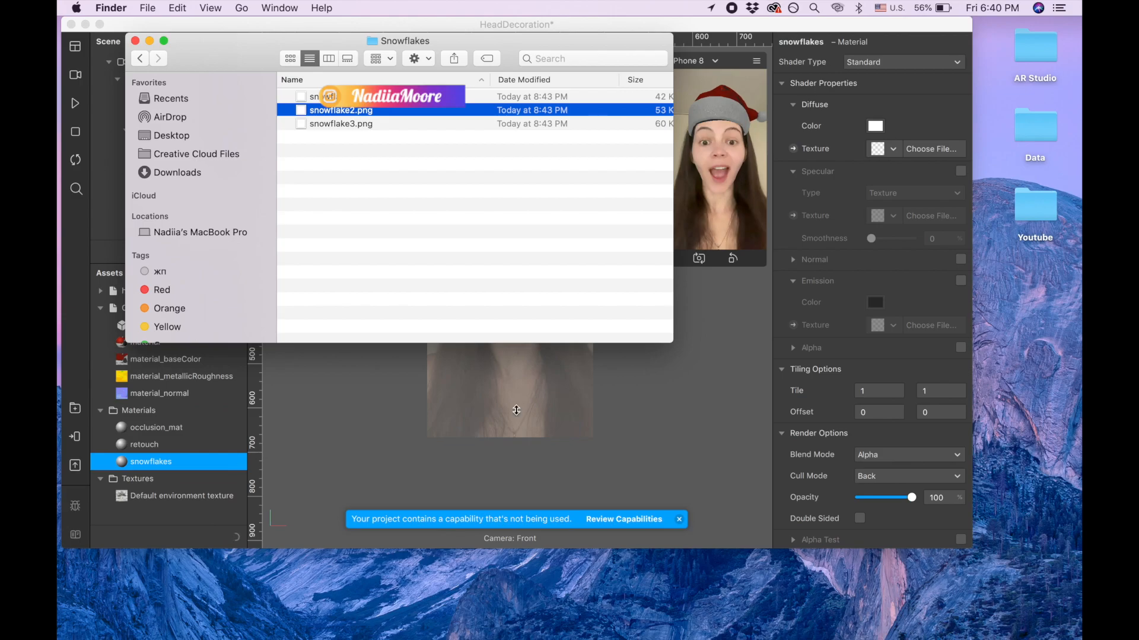
pyautogui.moveTo(701, 402)
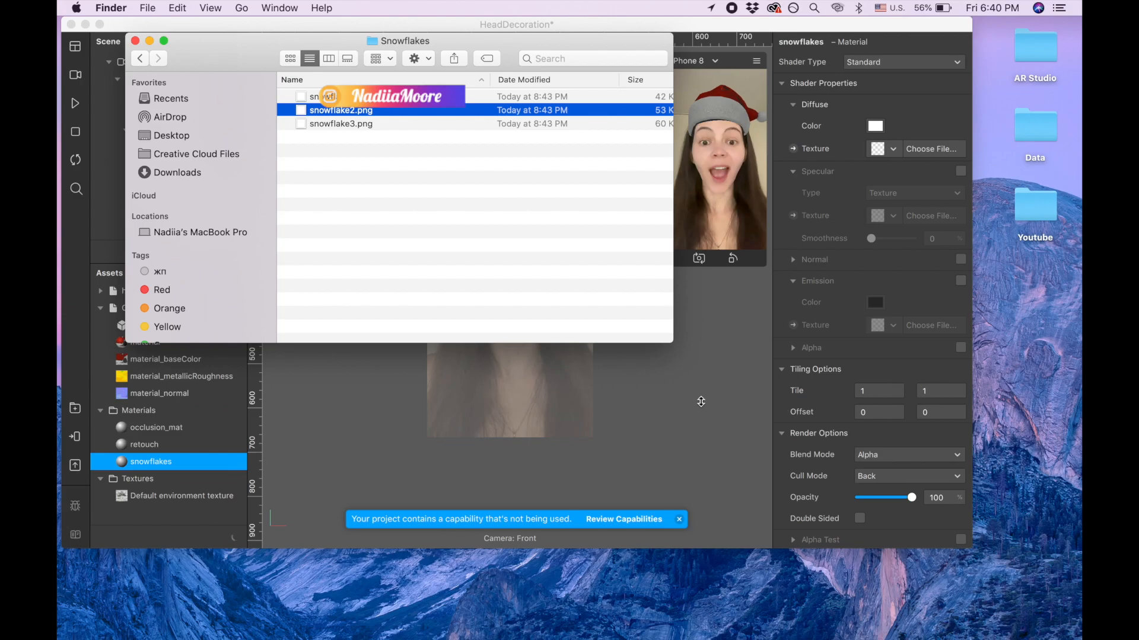
pyautogui.click(151, 512)
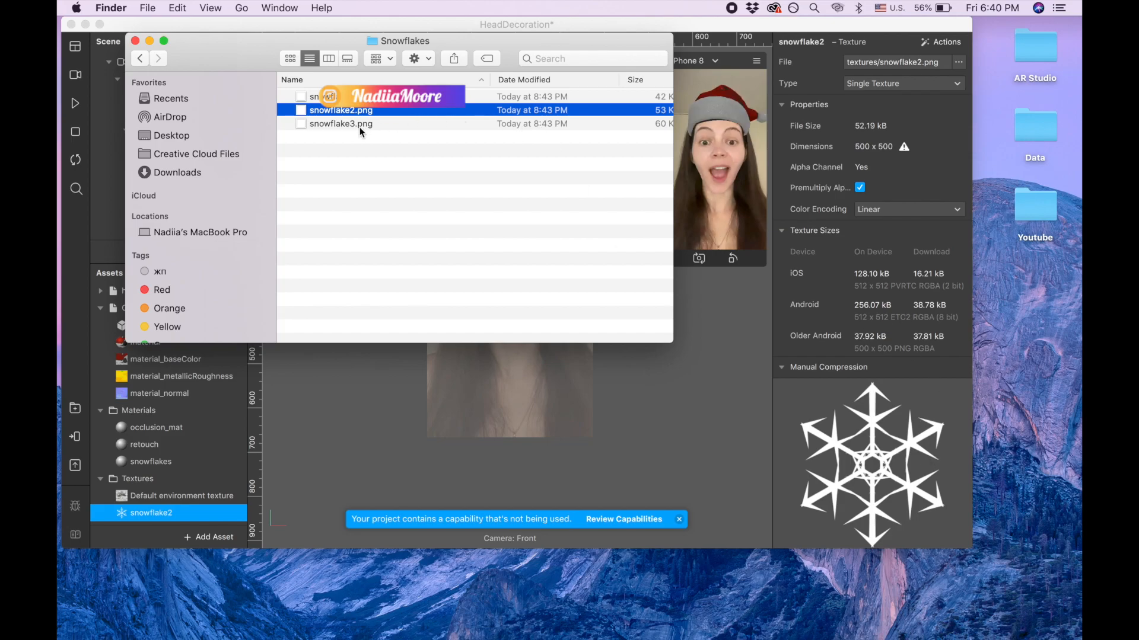
pyautogui.doubleClick(341, 123)
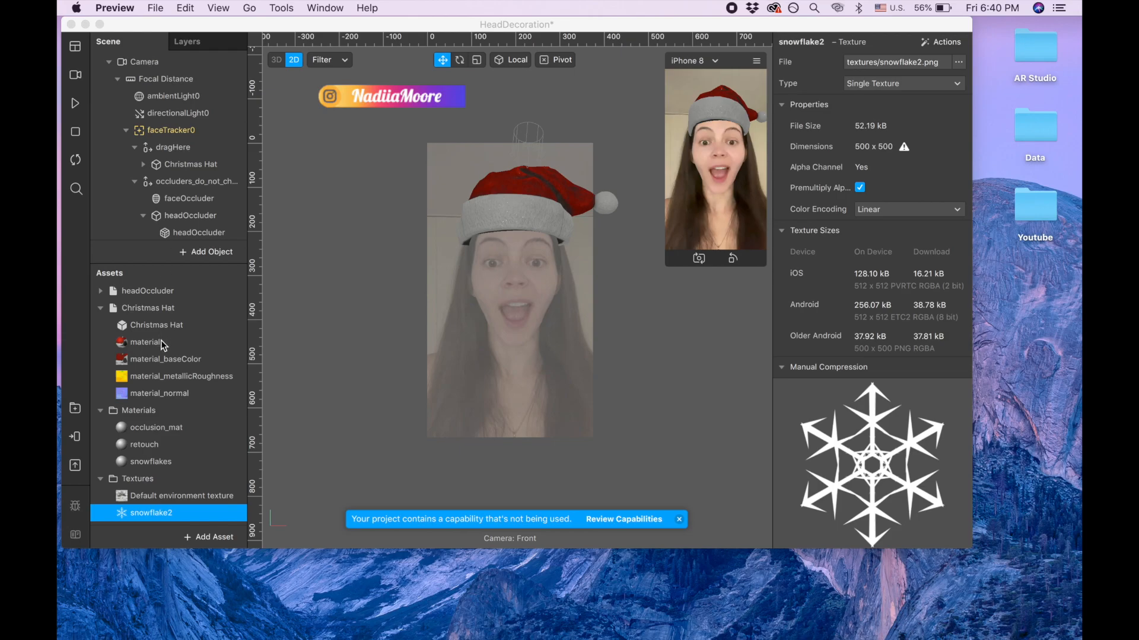
pyautogui.click(150, 461)
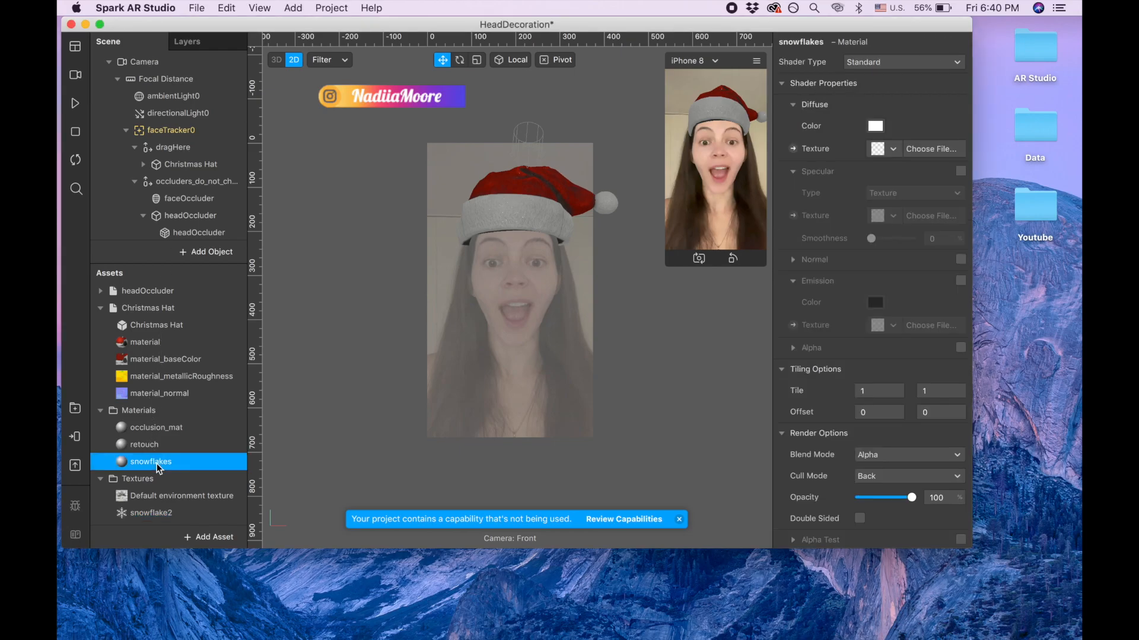
# - Set the snowflakes material's Diffuse Texture to snowflake2, then select emitter0
pyautogui.click(893, 149)
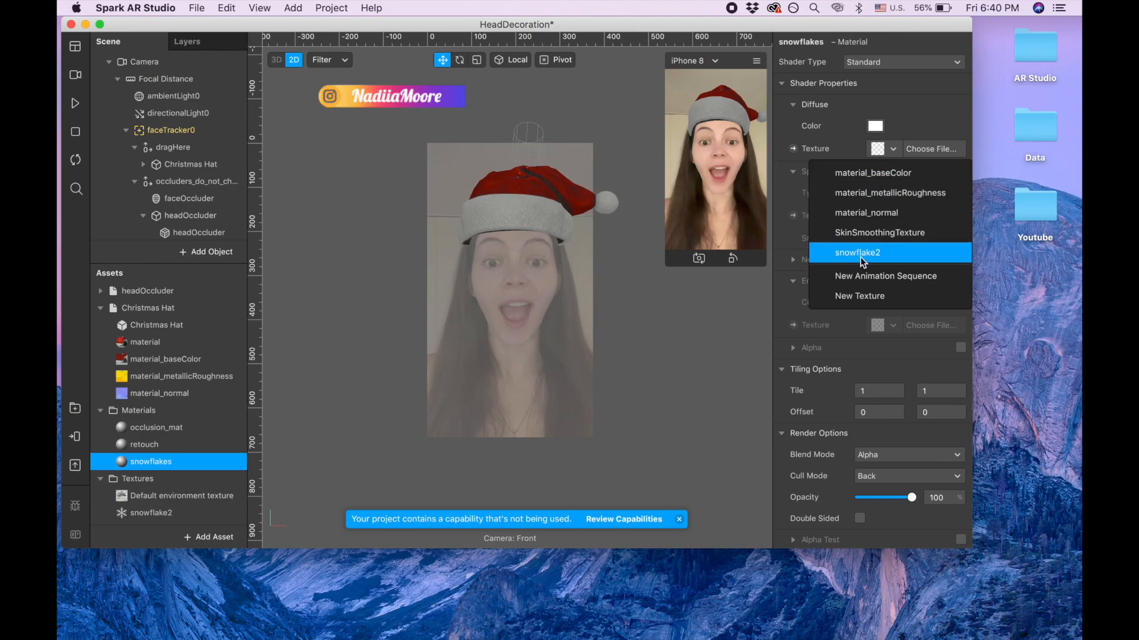
pyautogui.click(857, 252)
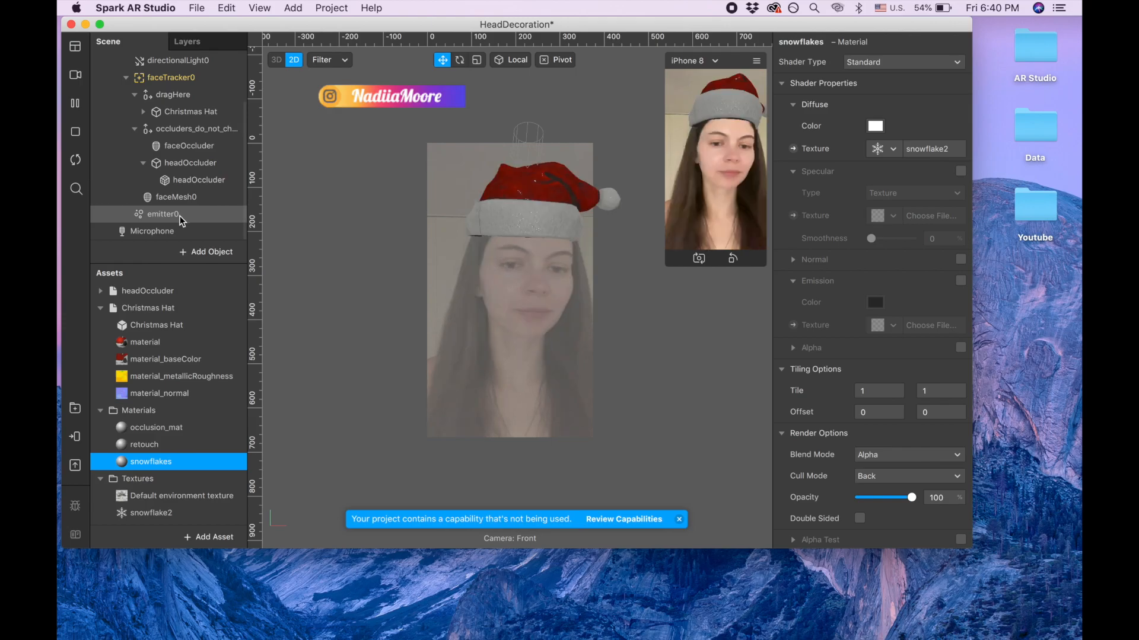
pyautogui.click(164, 214)
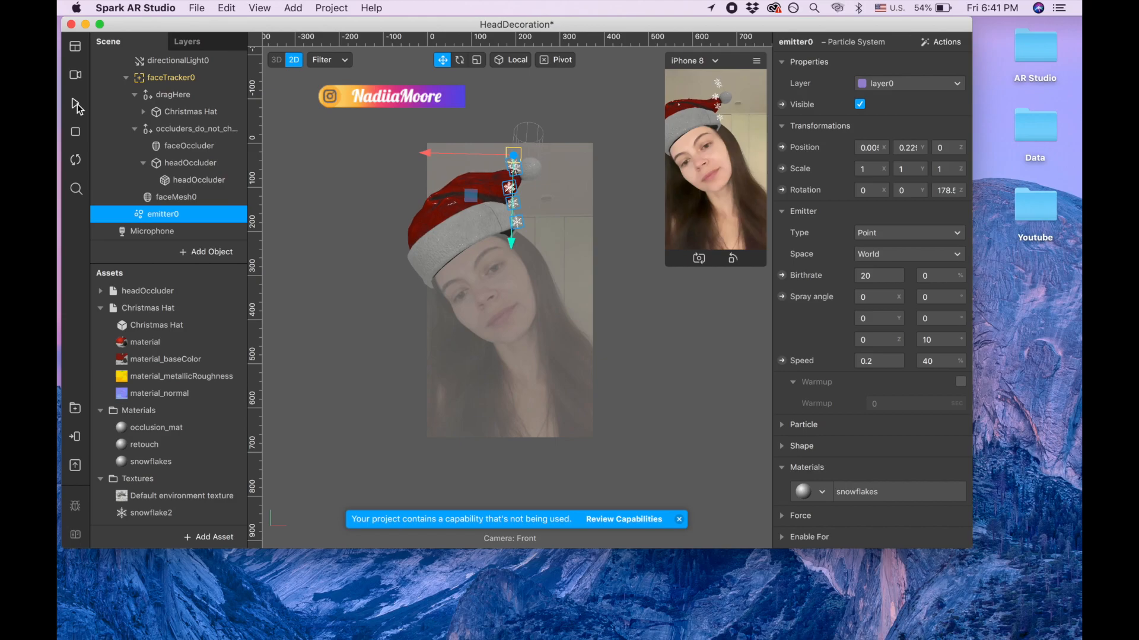
# - Switch emitter0 to a Line emitter with birthrate 25 and expand its Shape settings
pyautogui.click(908, 232)
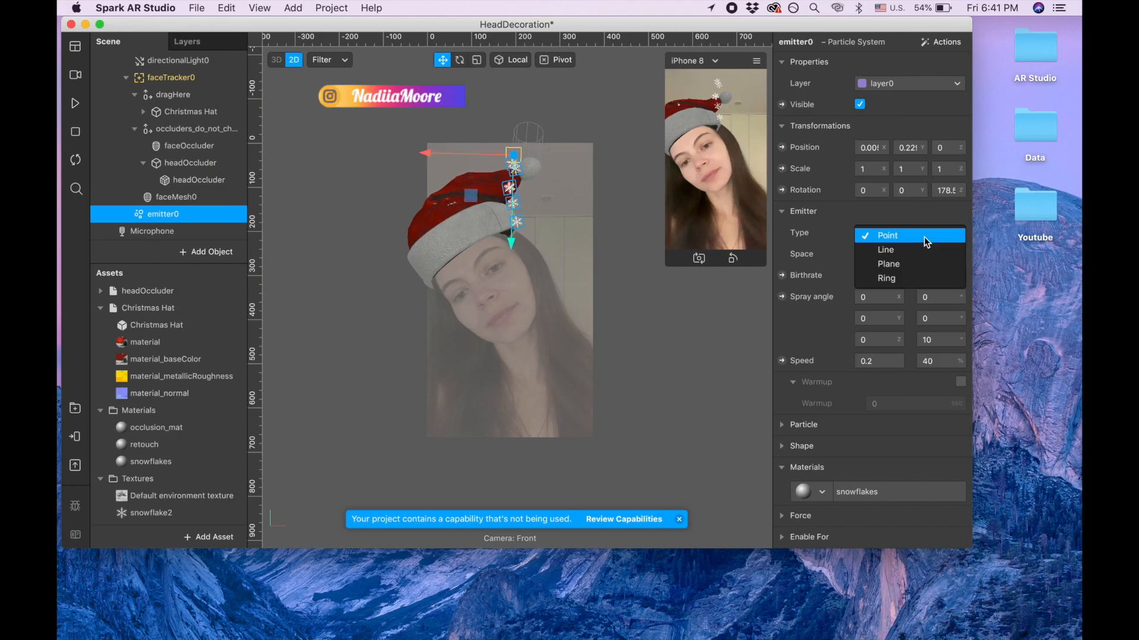
pyautogui.moveTo(903, 250)
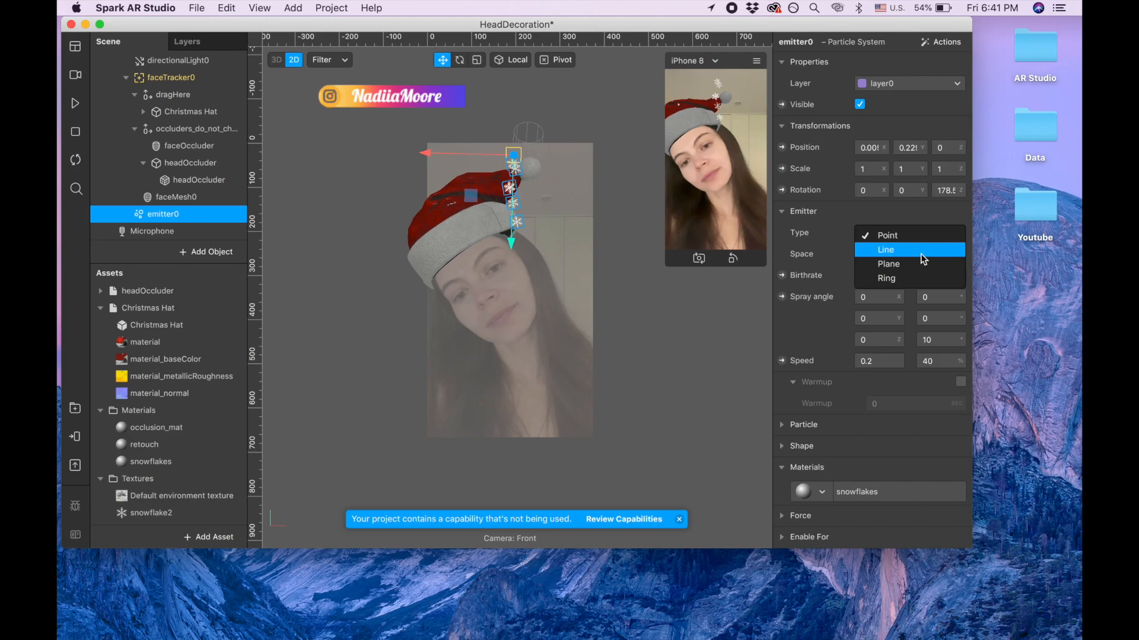
pyautogui.click(885, 249)
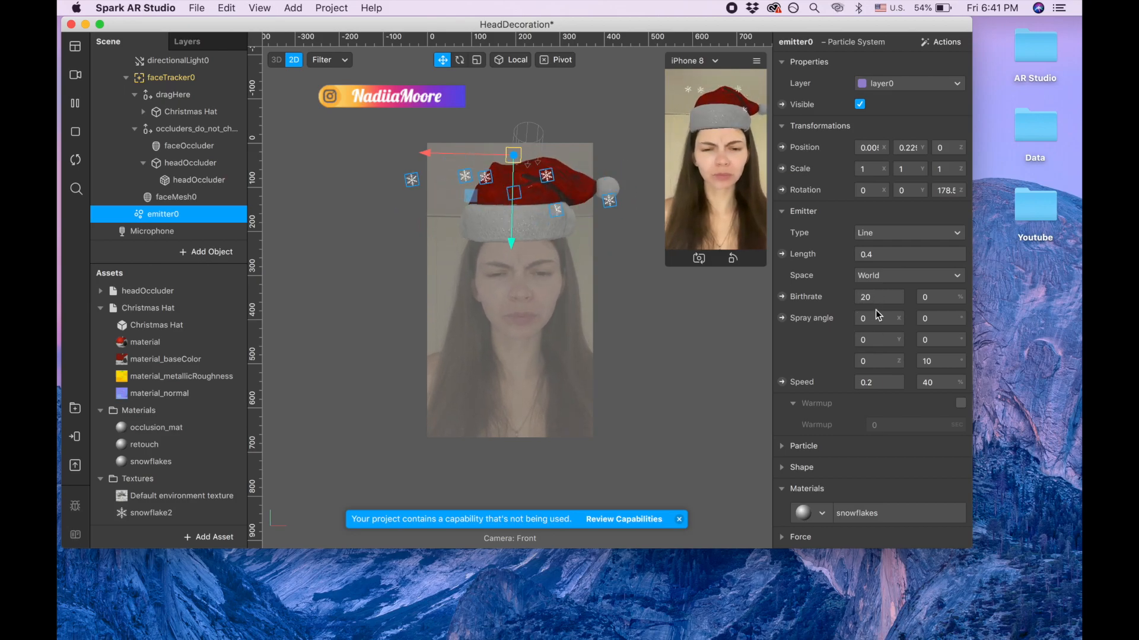
pyautogui.click(879, 297)
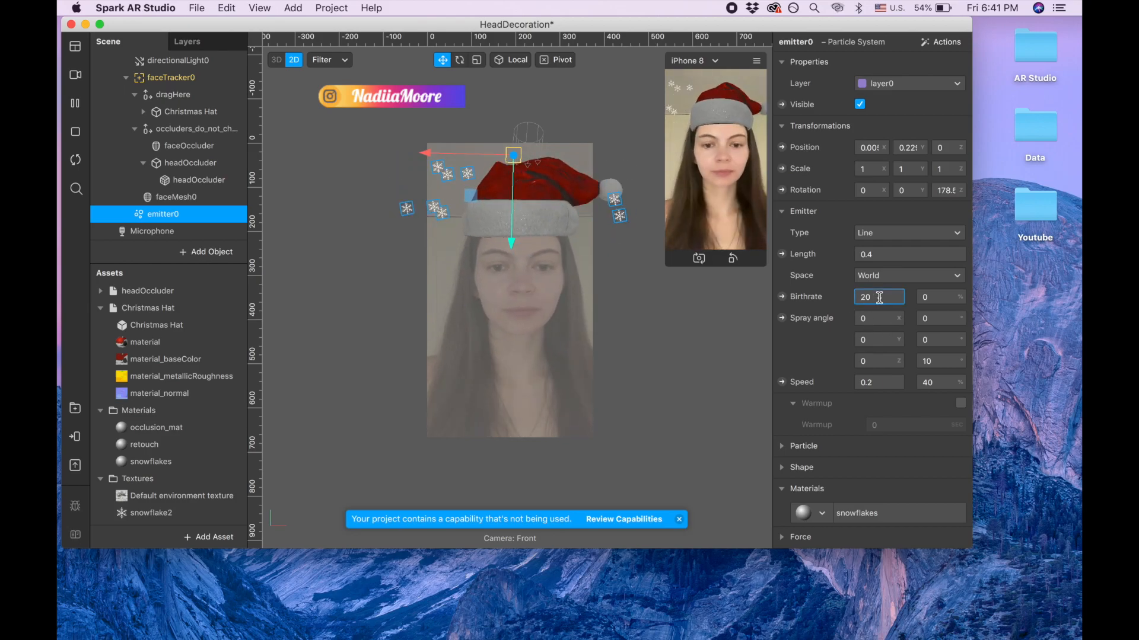
pyautogui.write('2')
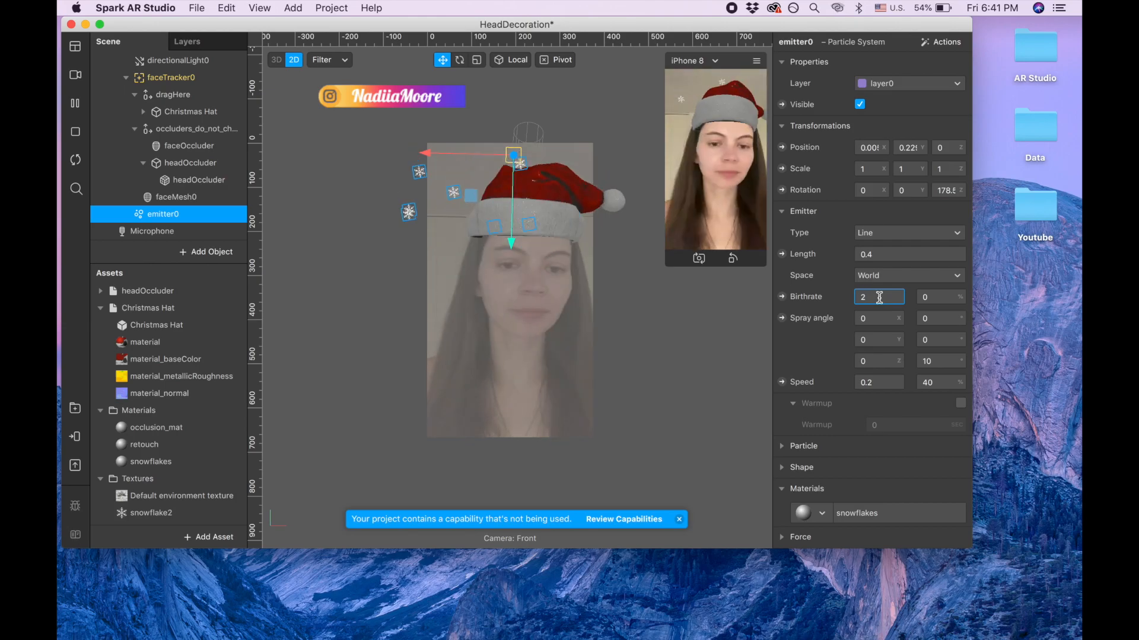
pyautogui.write('25')
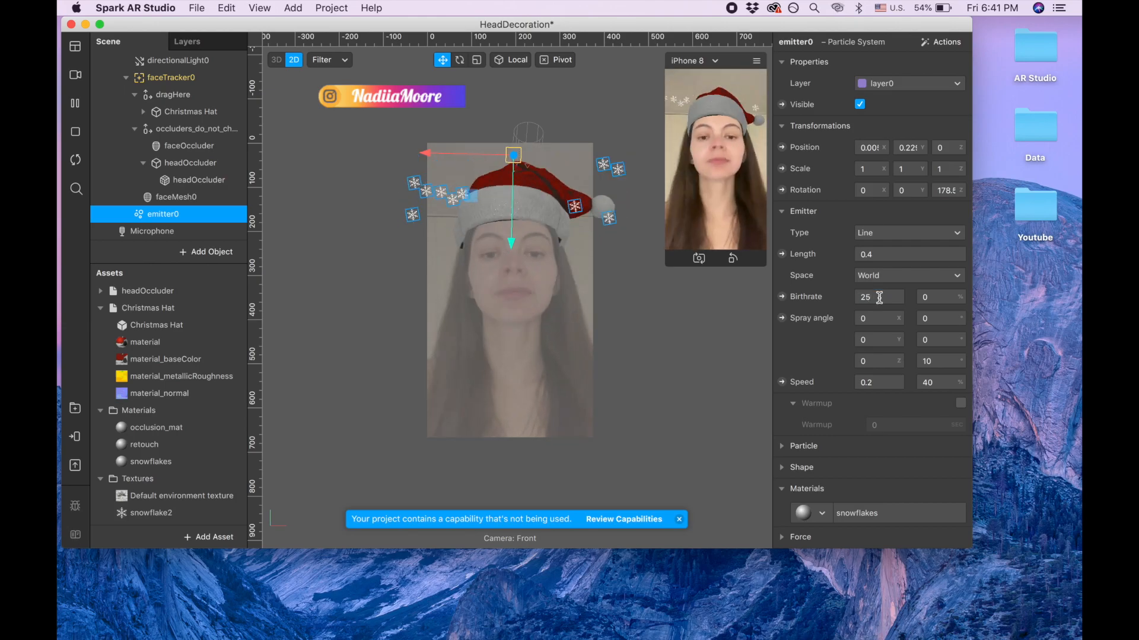
pyautogui.scroll(-3)
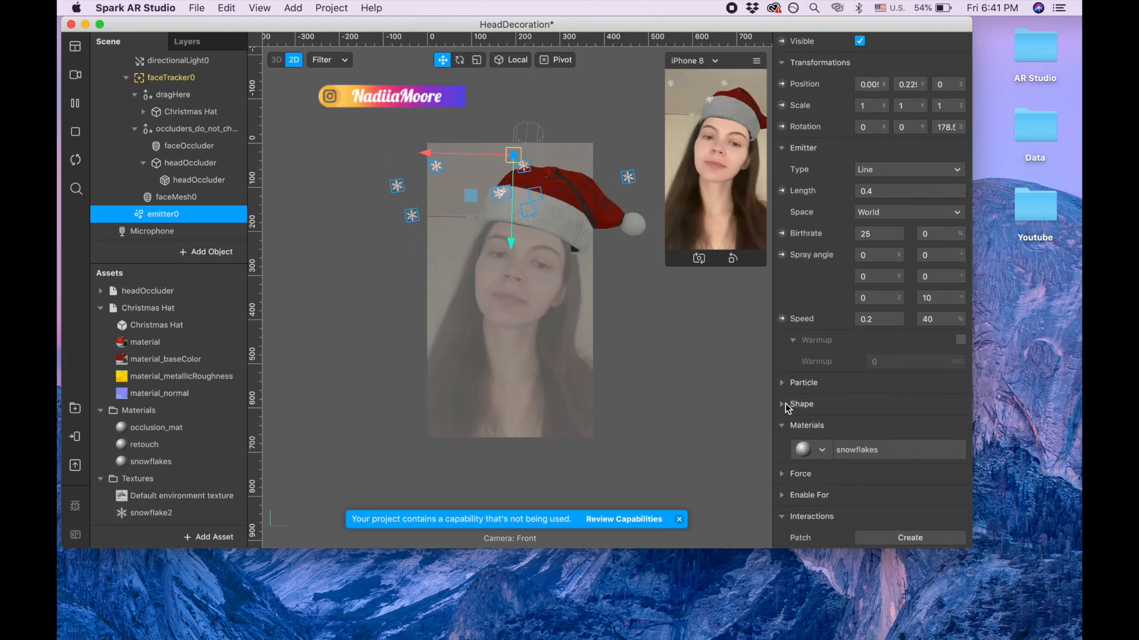
pyautogui.click(782, 404)
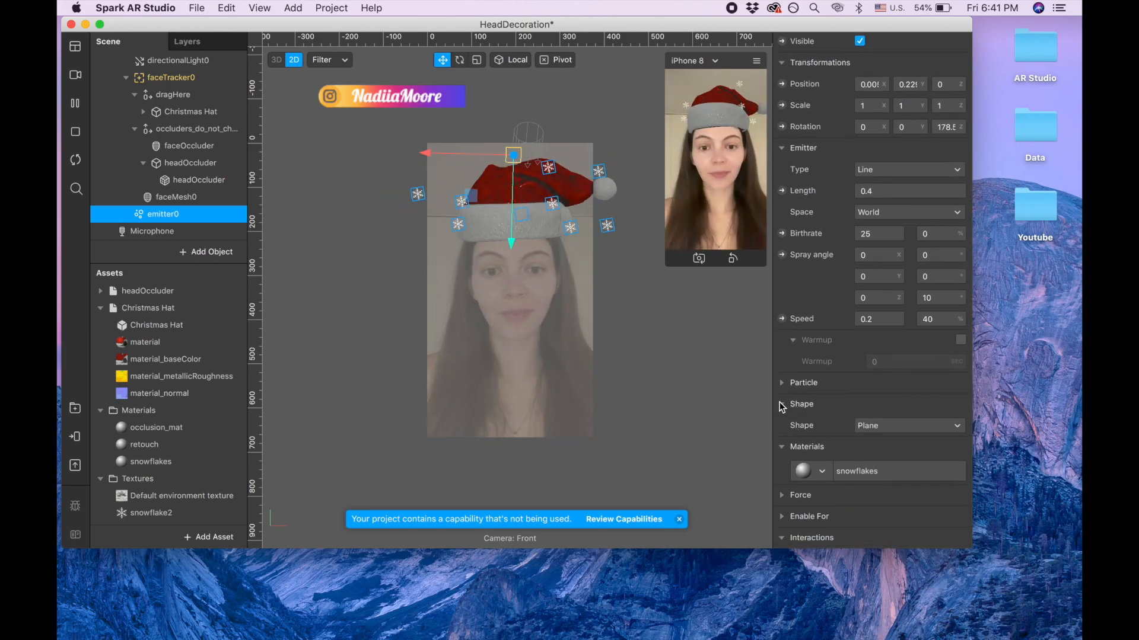
# - Give the snowflake particles 60% scale variation and a 4-second lifespan
pyautogui.click(804, 383)
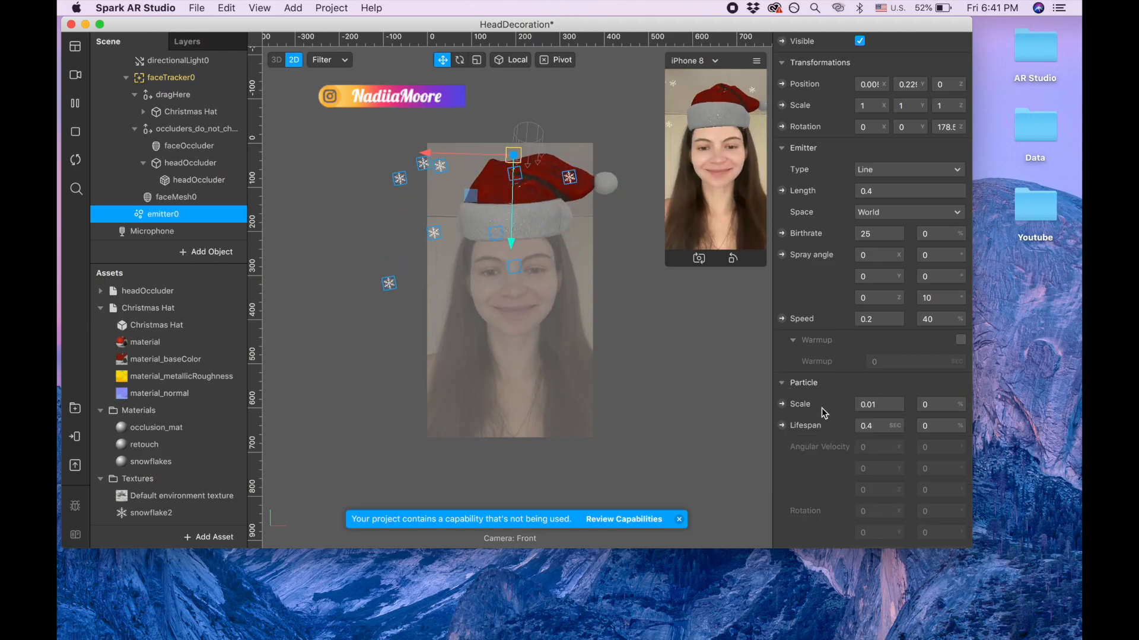
pyautogui.scroll(-3)
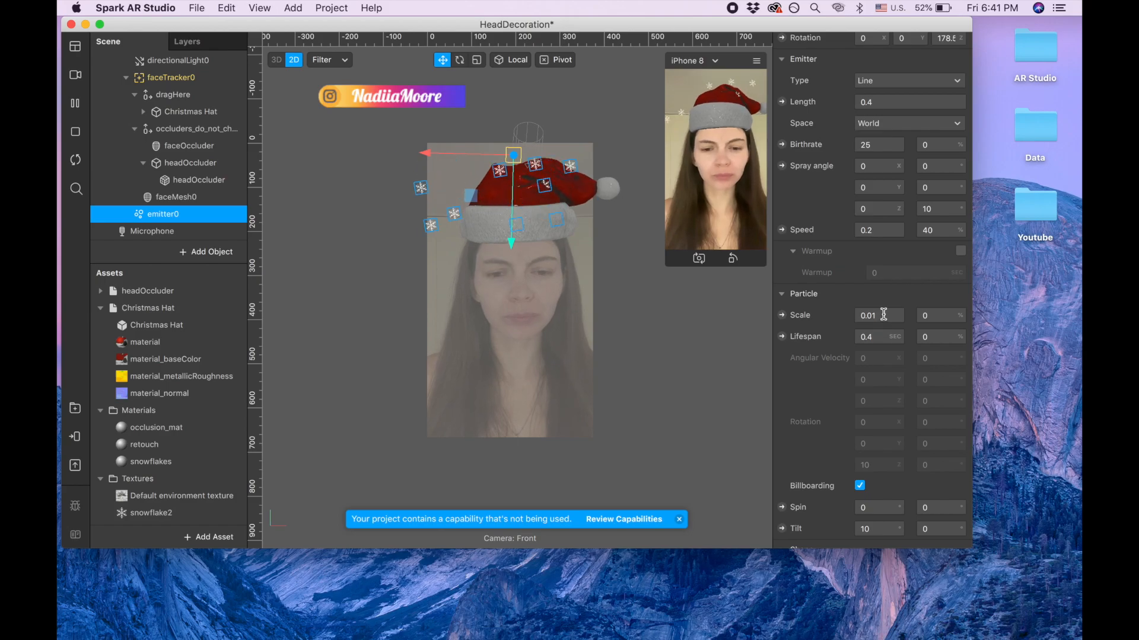
pyautogui.click(879, 315)
pyautogui.write('0.004')
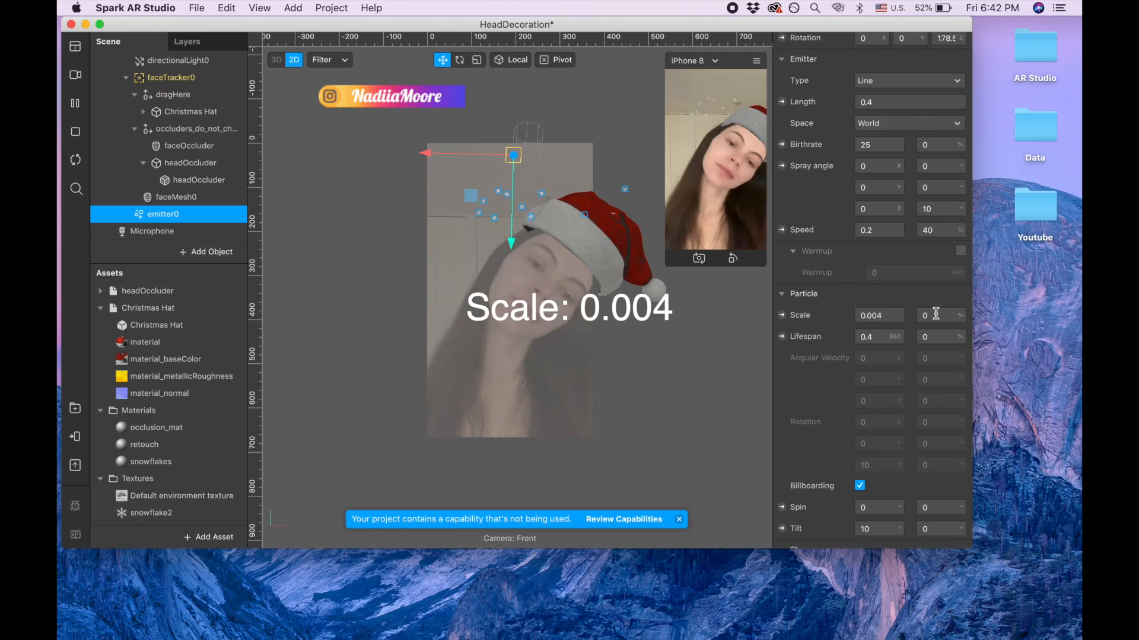
pyautogui.click(941, 314)
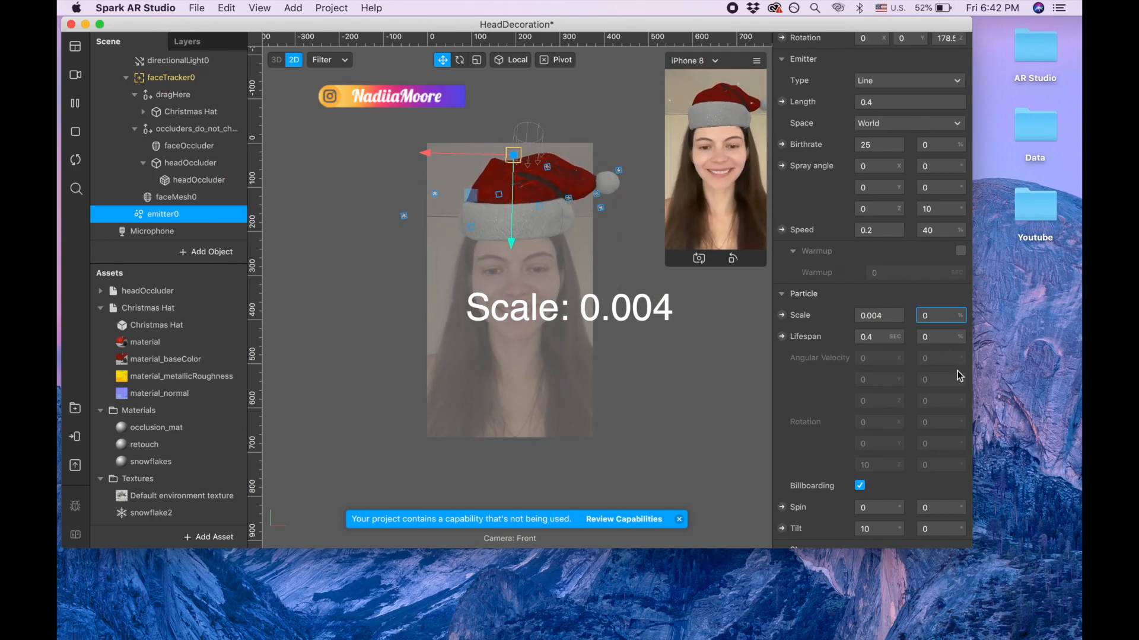
pyautogui.write('6')
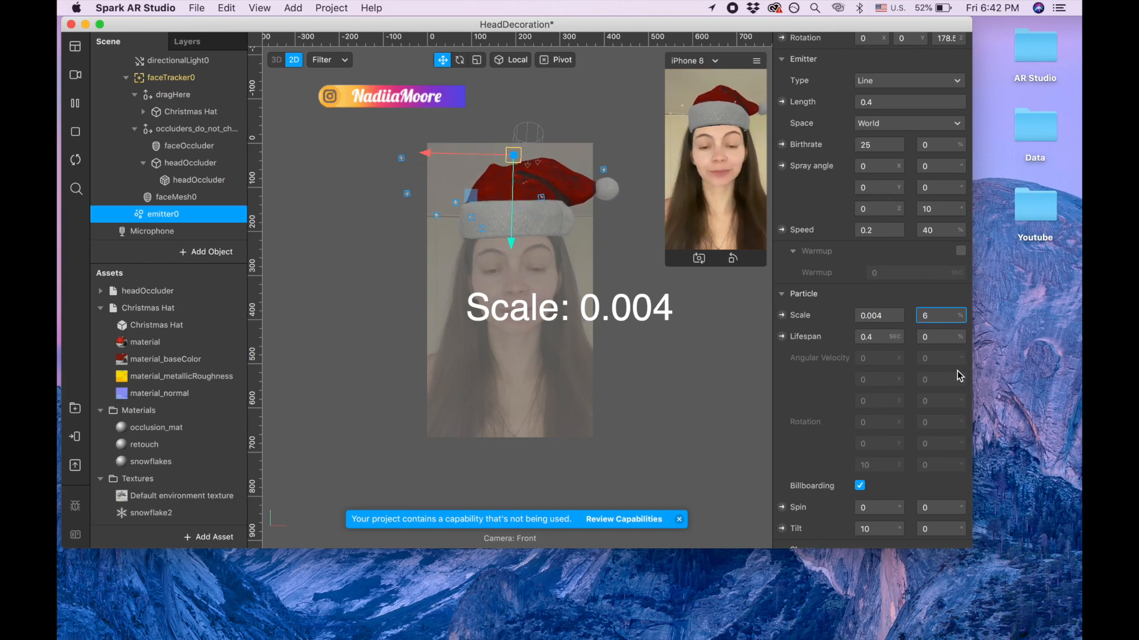
pyautogui.write('0')
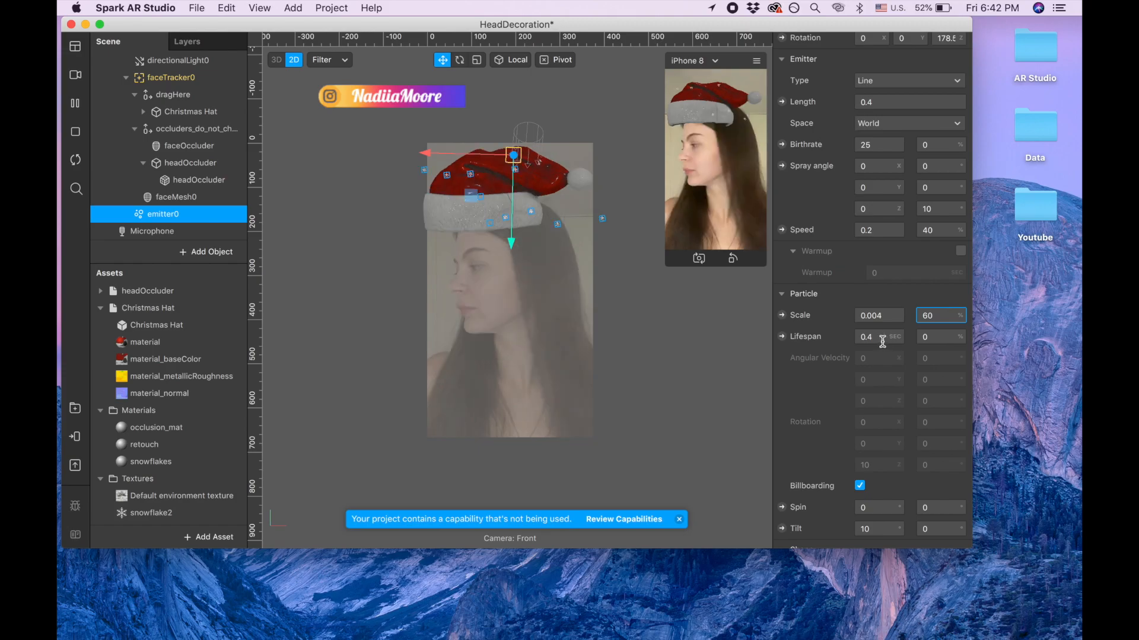
pyautogui.click(879, 336)
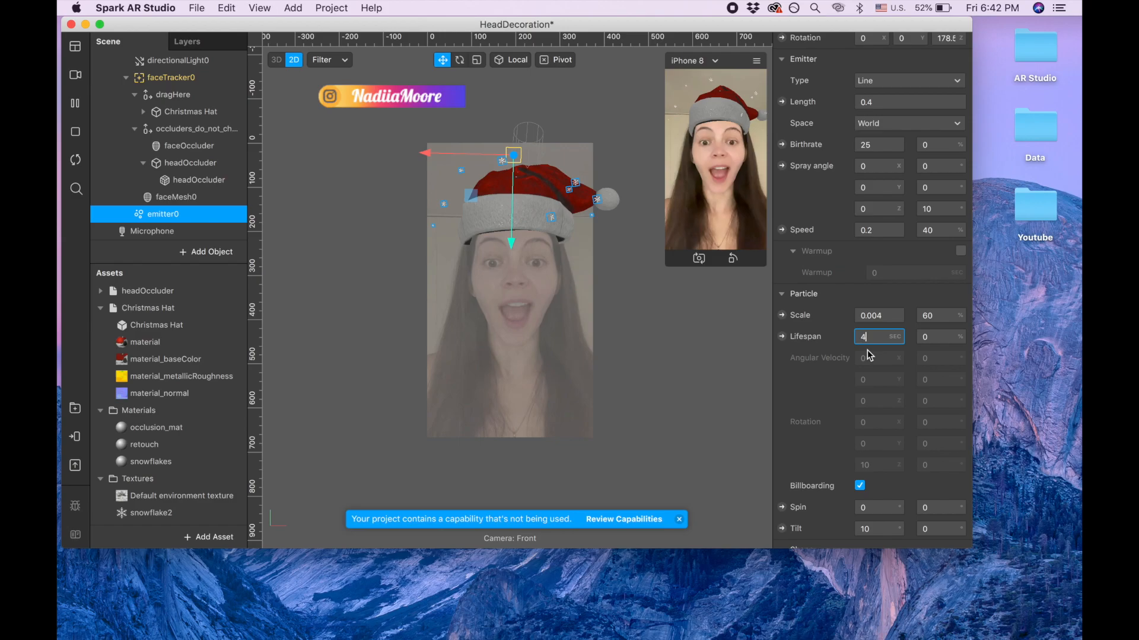
pyautogui.write('4')
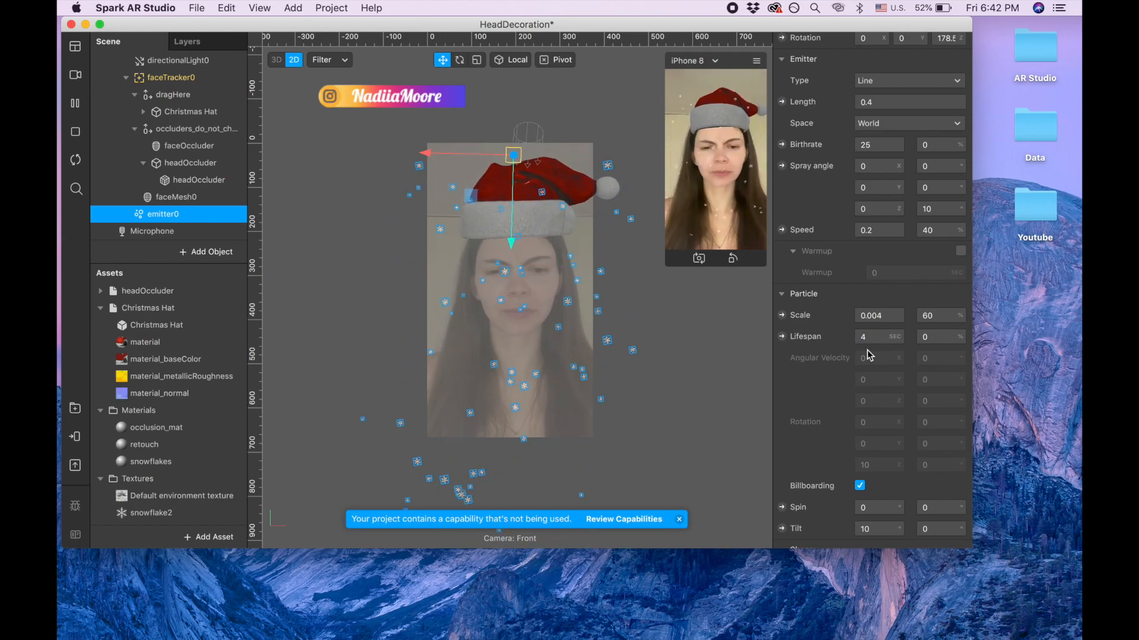
pyautogui.scroll(-3)
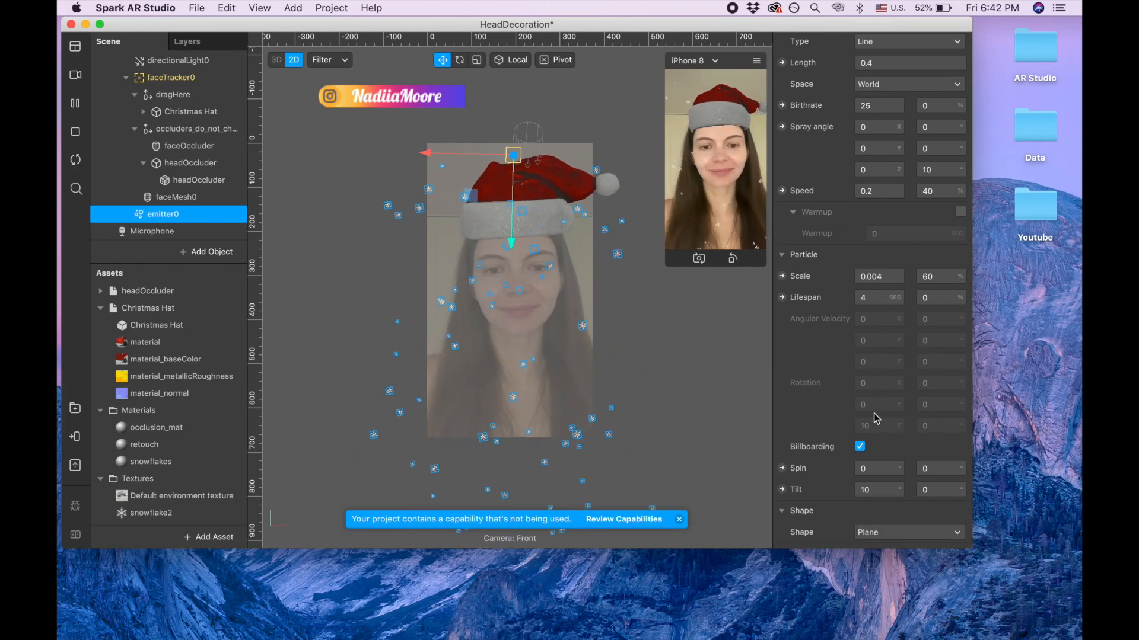
pyautogui.scroll(-3)
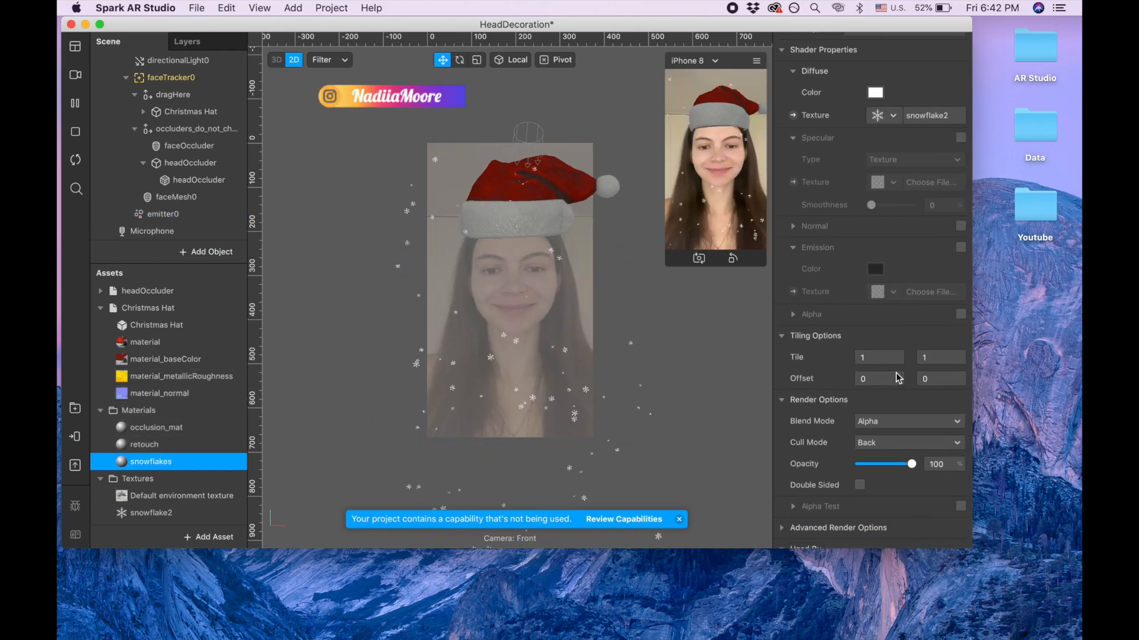
# - Enable Alpha Test on the snowflakes material and open its Diffuse Color picker
pyautogui.scroll(-3)
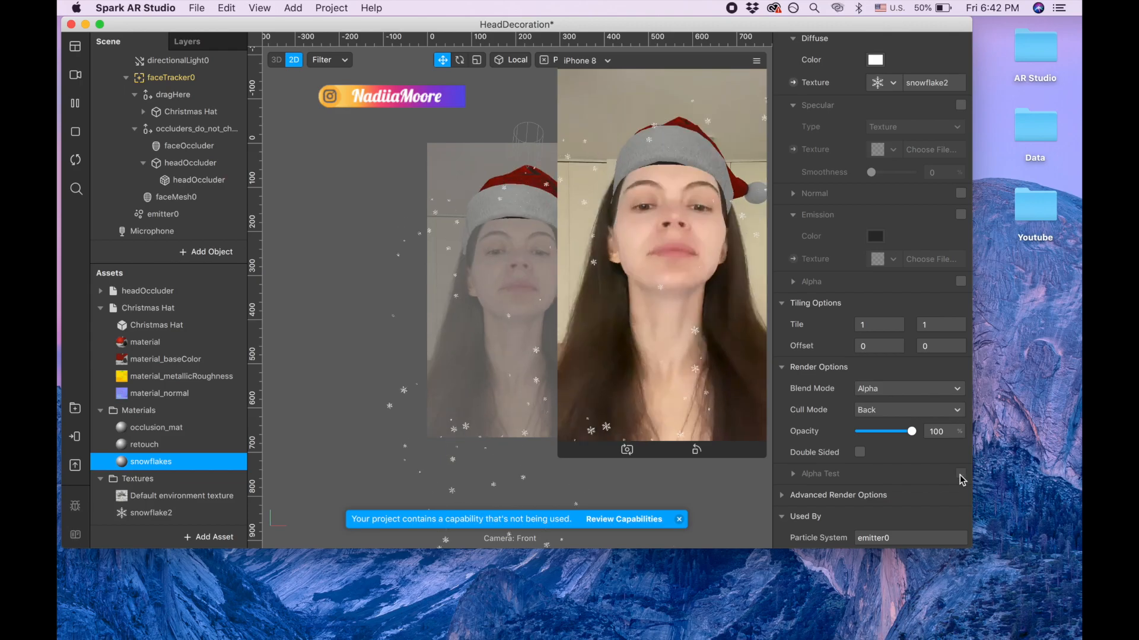
pyautogui.click(960, 473)
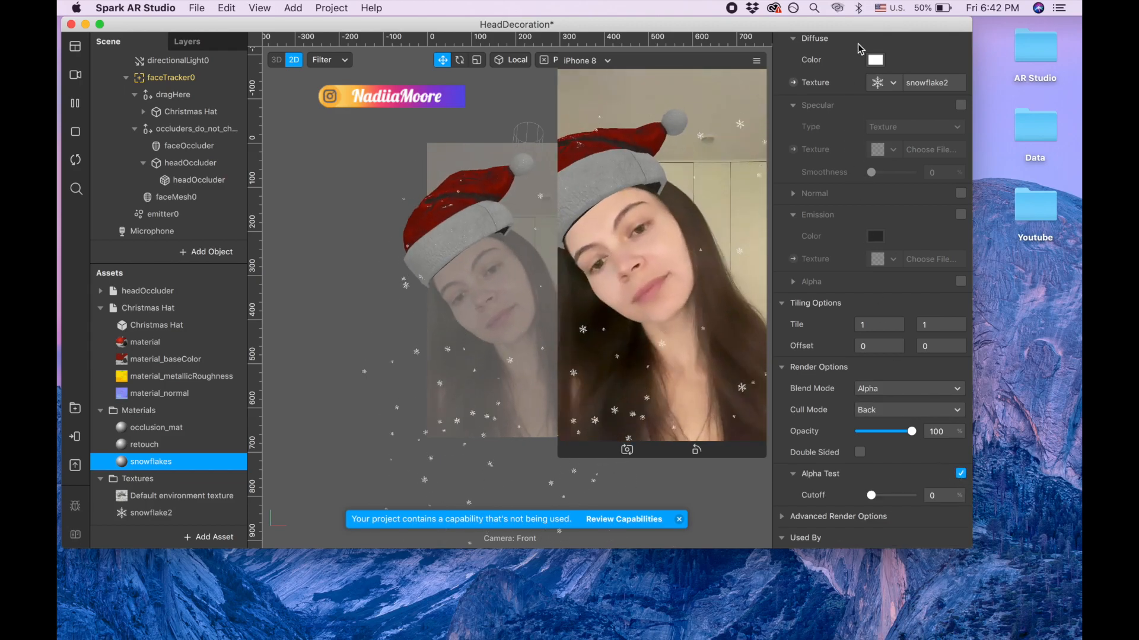
pyautogui.click(875, 60)
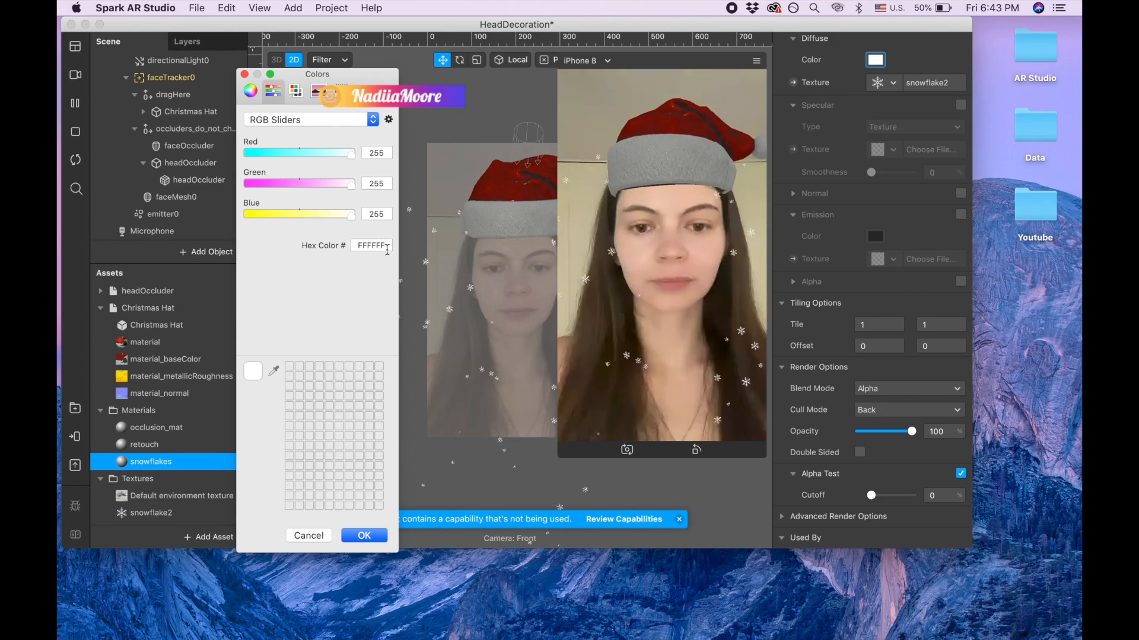
# - Enter hex colour 7EE8FE in the Colors window and apply it to the snowflakes
pyautogui.click(250, 90)
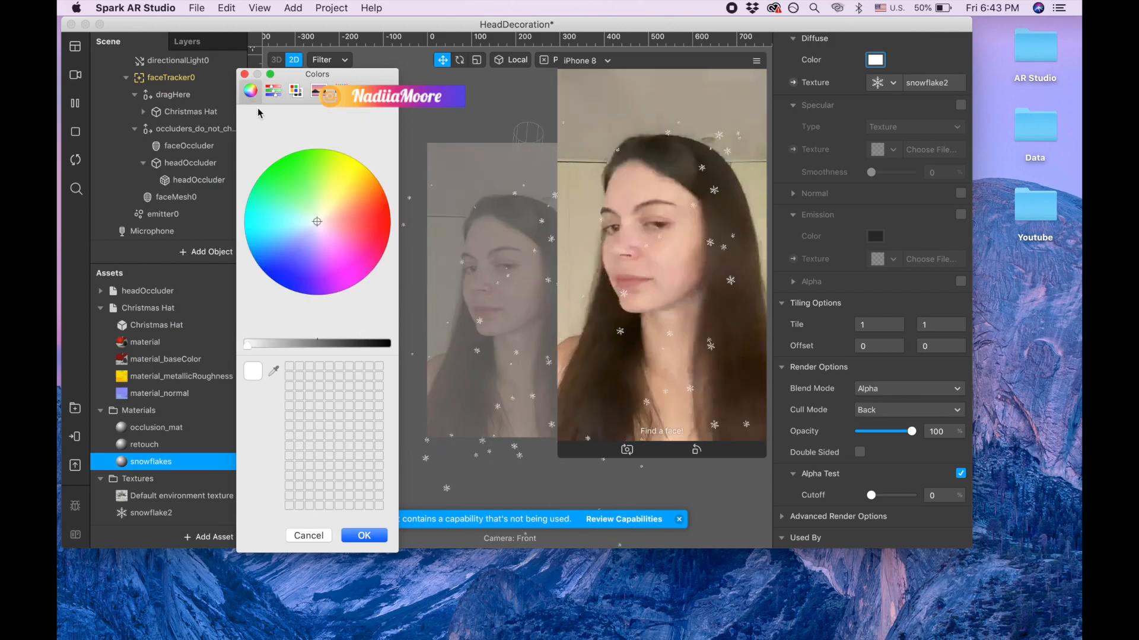
pyautogui.click(272, 90)
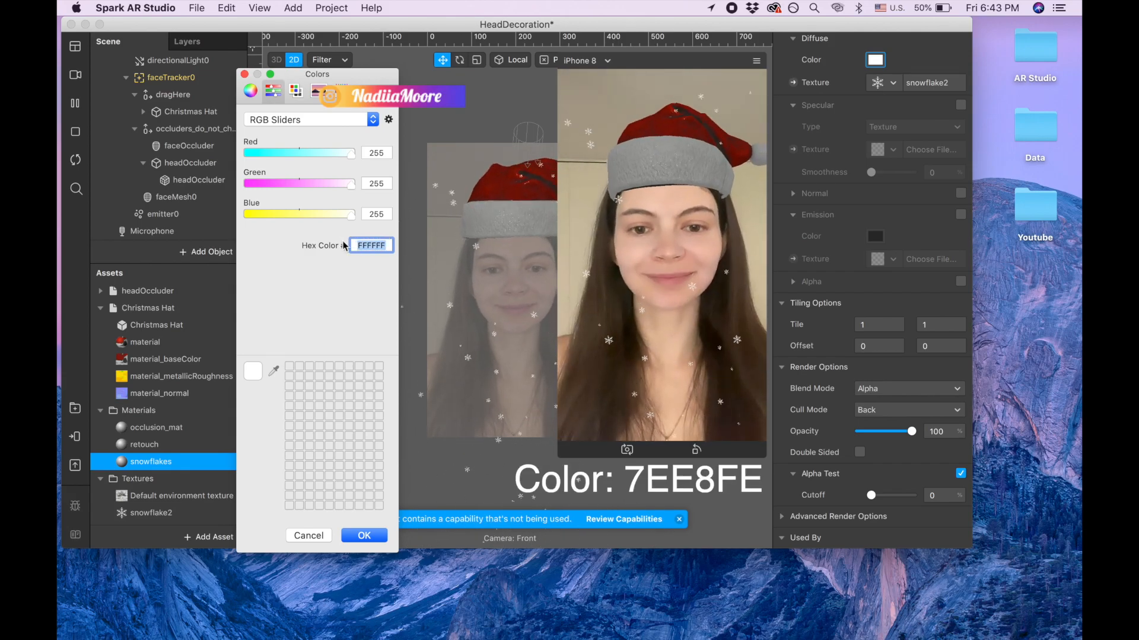
pyautogui.write('7')
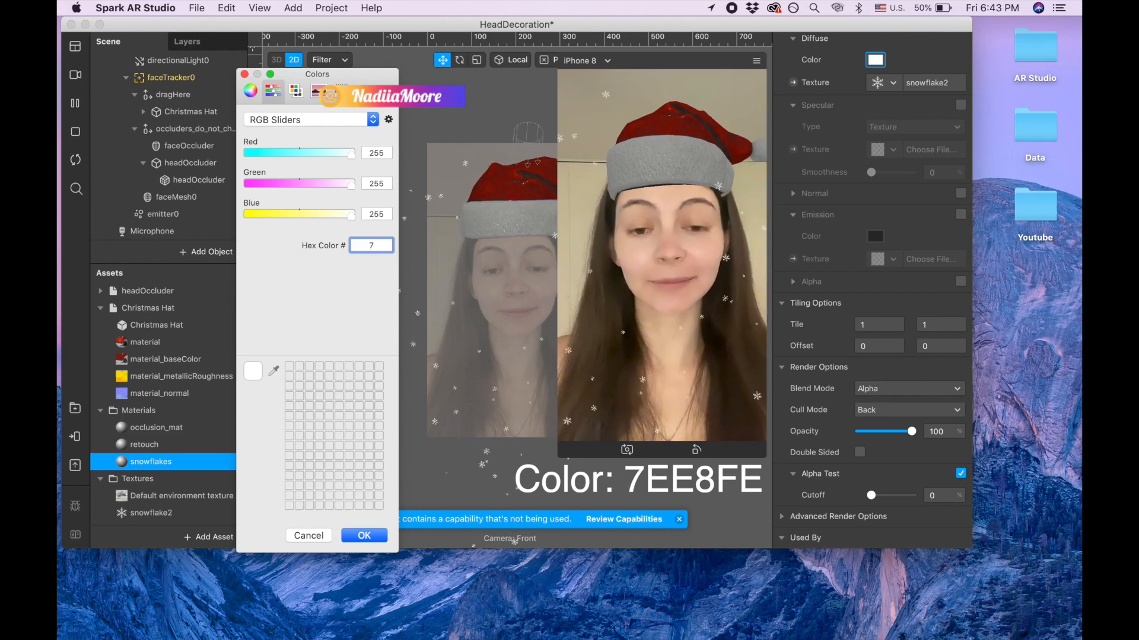
pyautogui.write('ee8Fe')
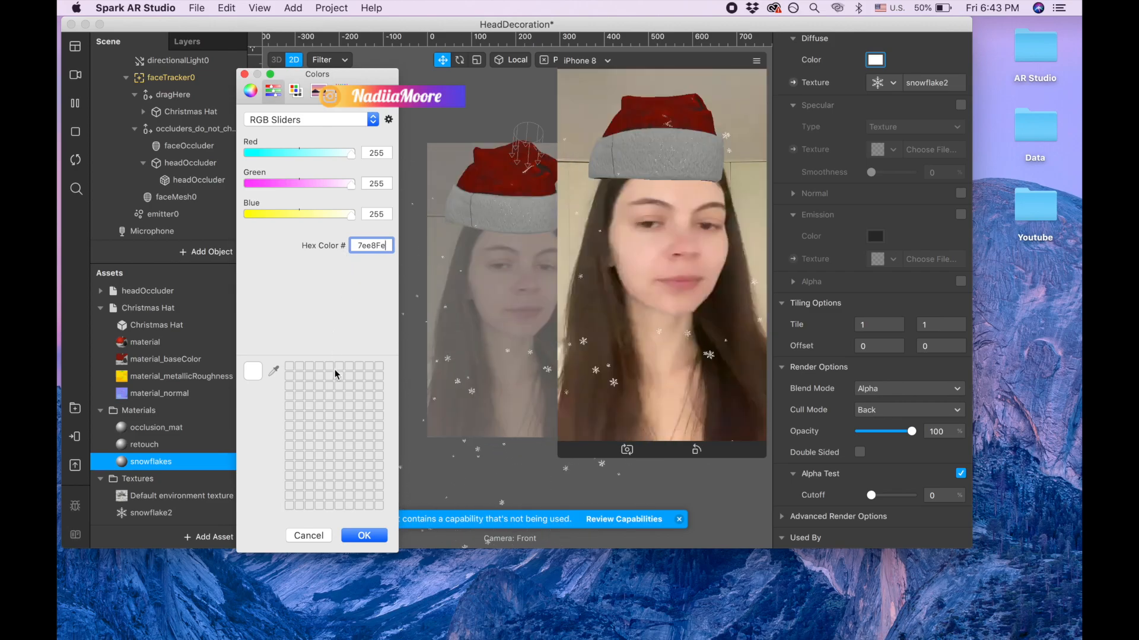
pyautogui.click(364, 535)
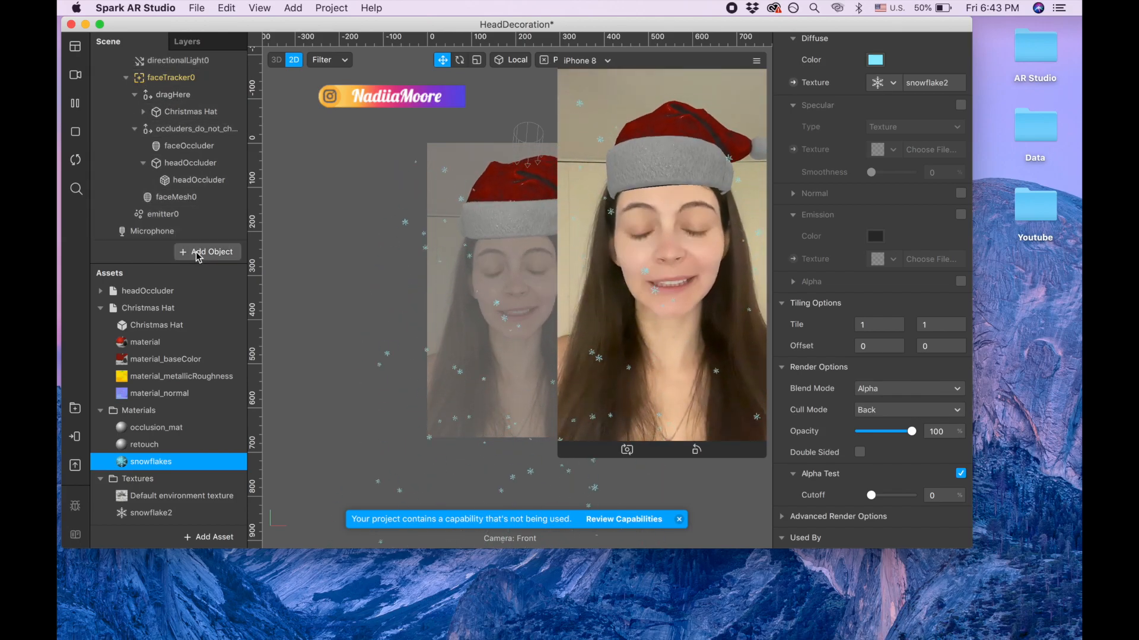
# - Search 'dire' in Add Object and insert a Directional Light, directionalLight1
pyautogui.click(214, 252)
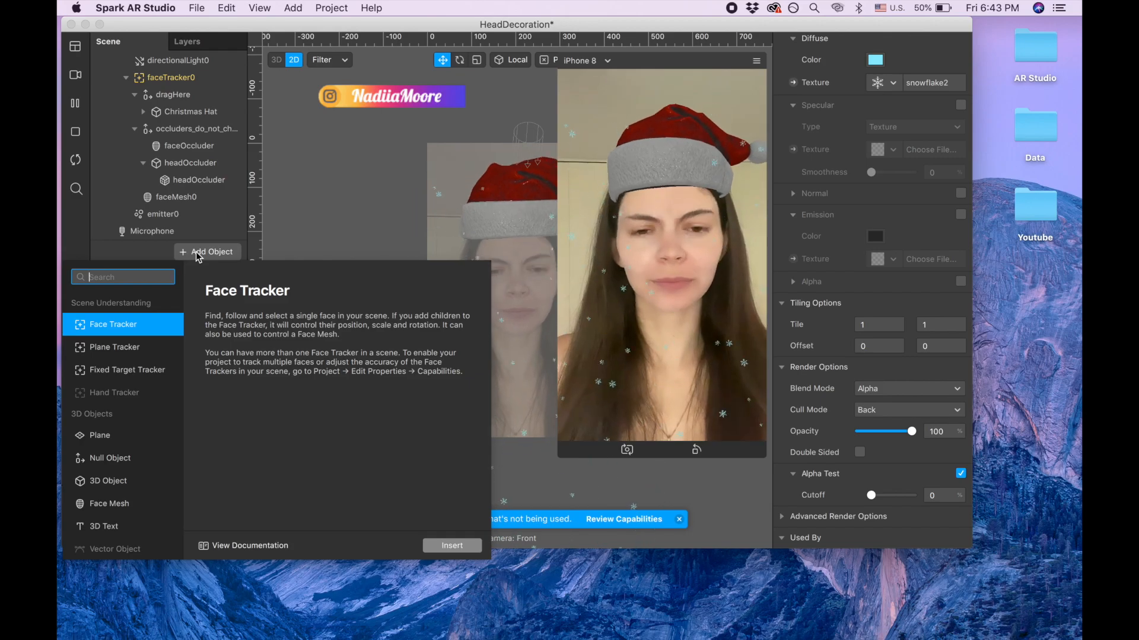
pyautogui.write('dire')
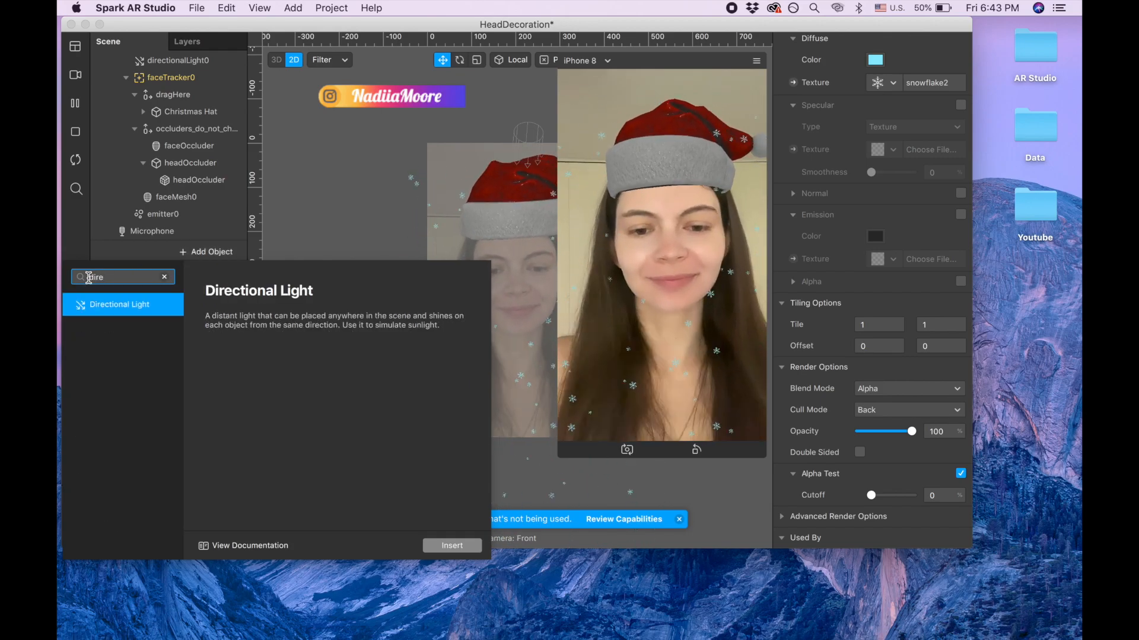
pyautogui.click(451, 546)
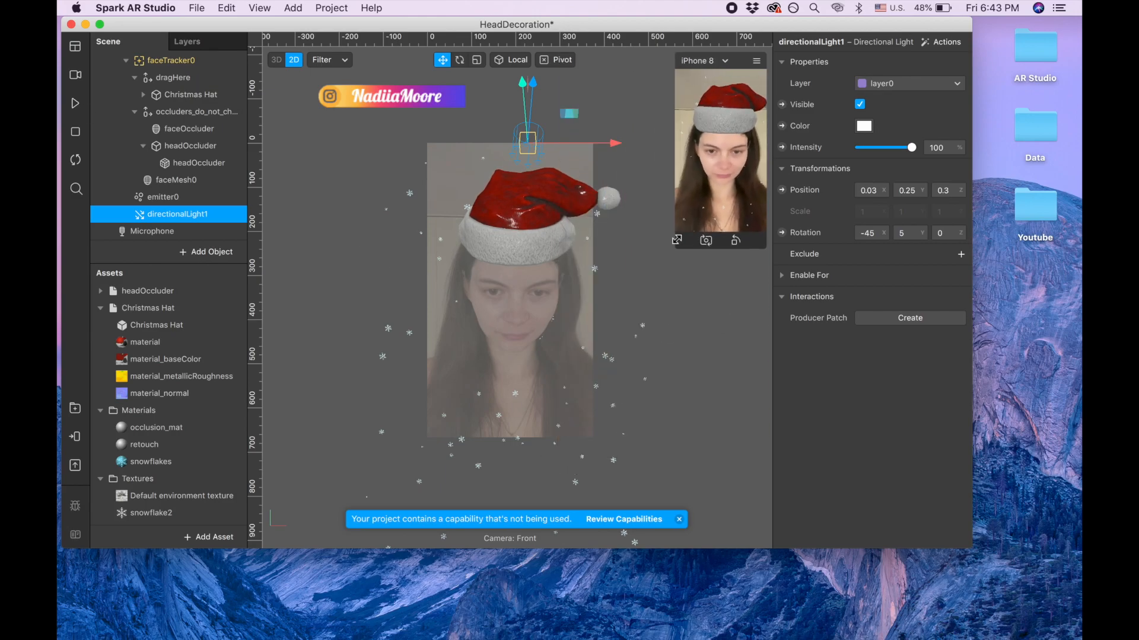
# - Rotate directionalLight1 to about 39.5, -23.2, 159.6 to relight the Christmas Hat
pyautogui.click(459, 60)
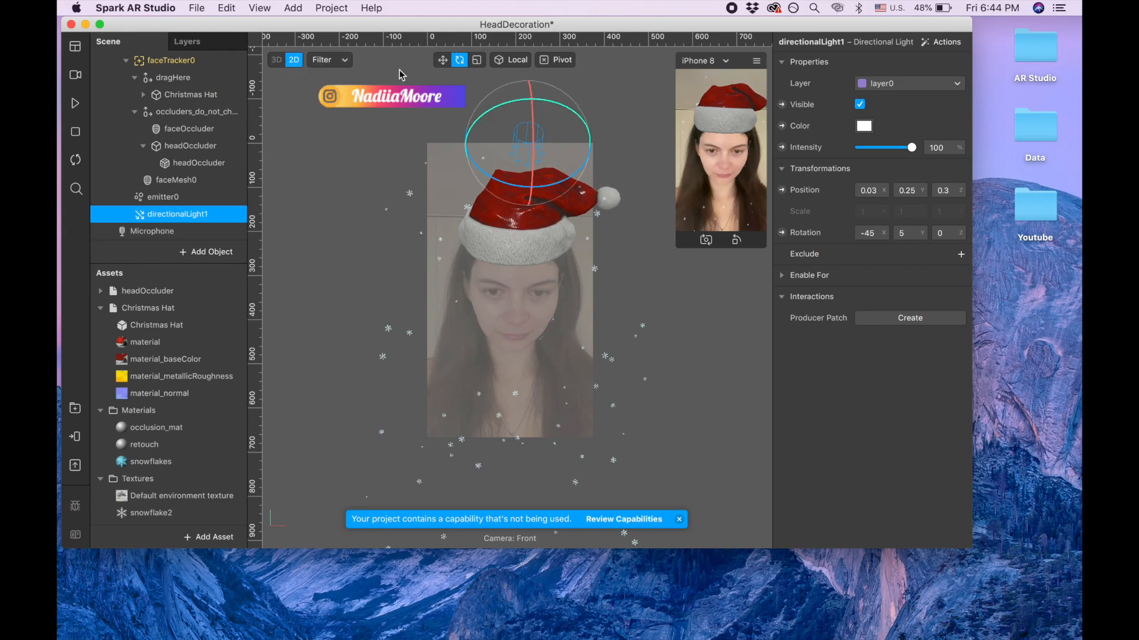
pyautogui.moveTo(459, 59)
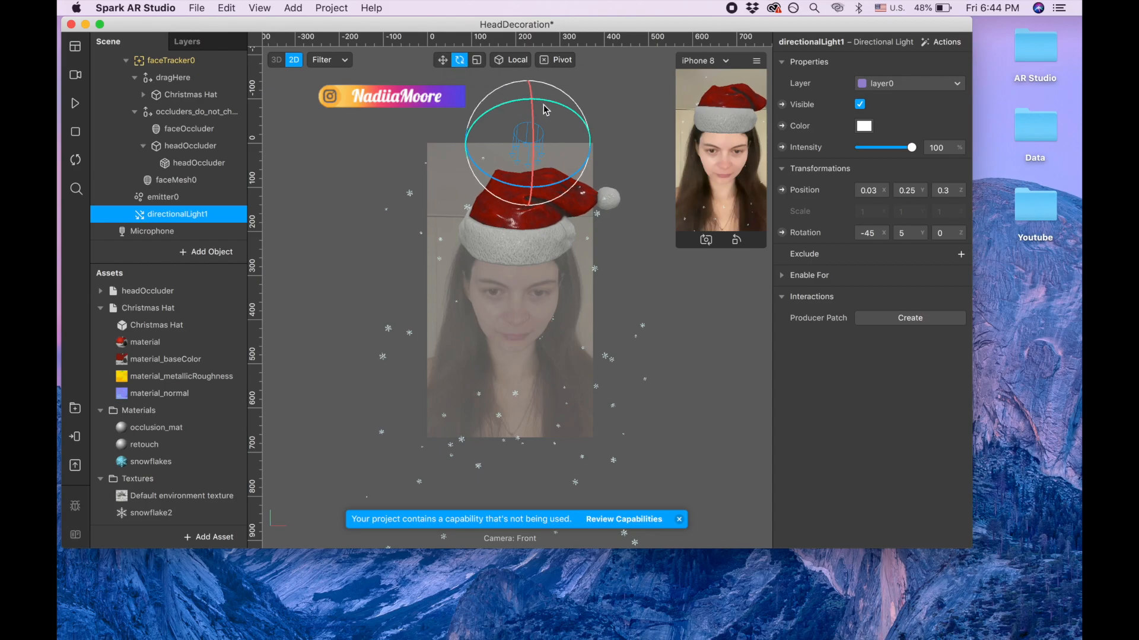
pyautogui.moveTo(544, 109); pyautogui.dragTo(630, 99)
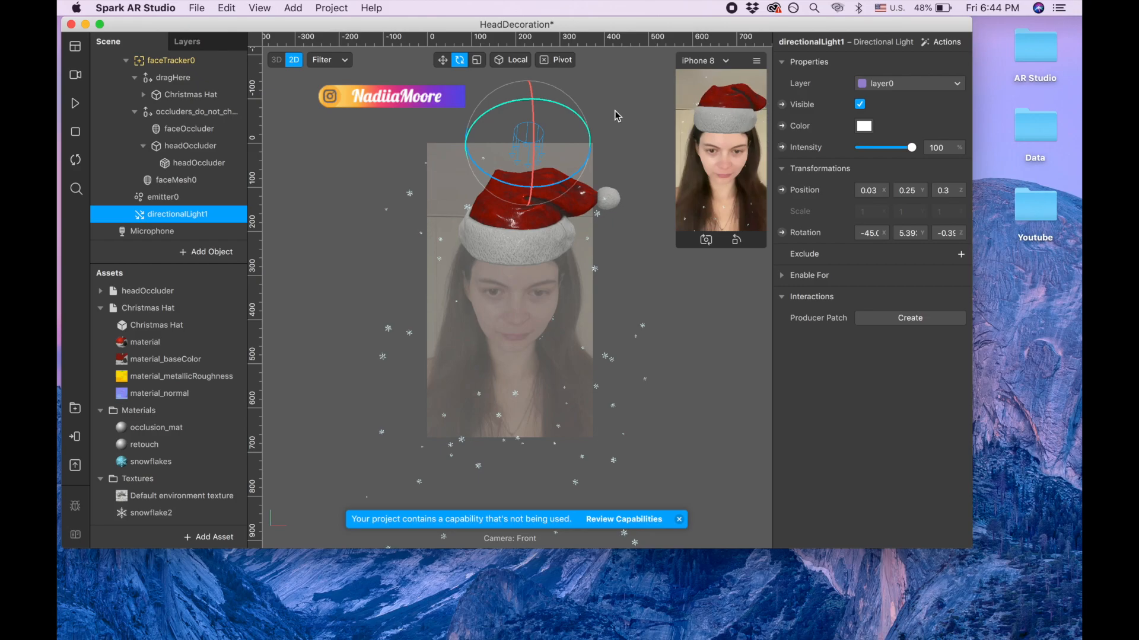
pyautogui.moveTo(615, 116); pyautogui.dragTo(476, 140)
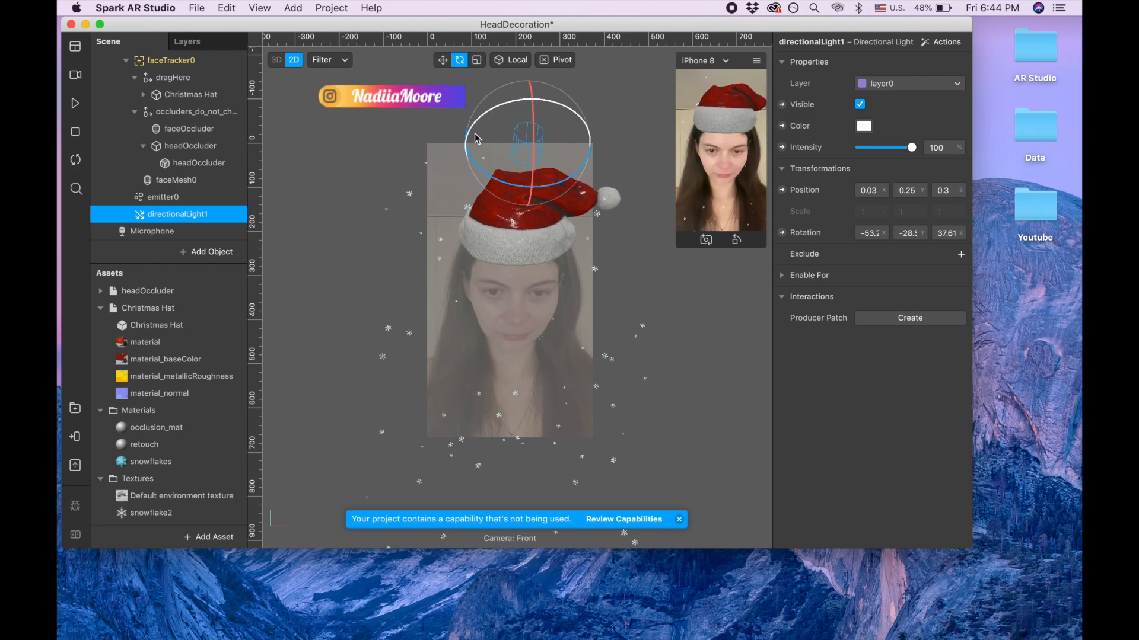
pyautogui.moveTo(475, 138); pyautogui.dragTo(519, 105)
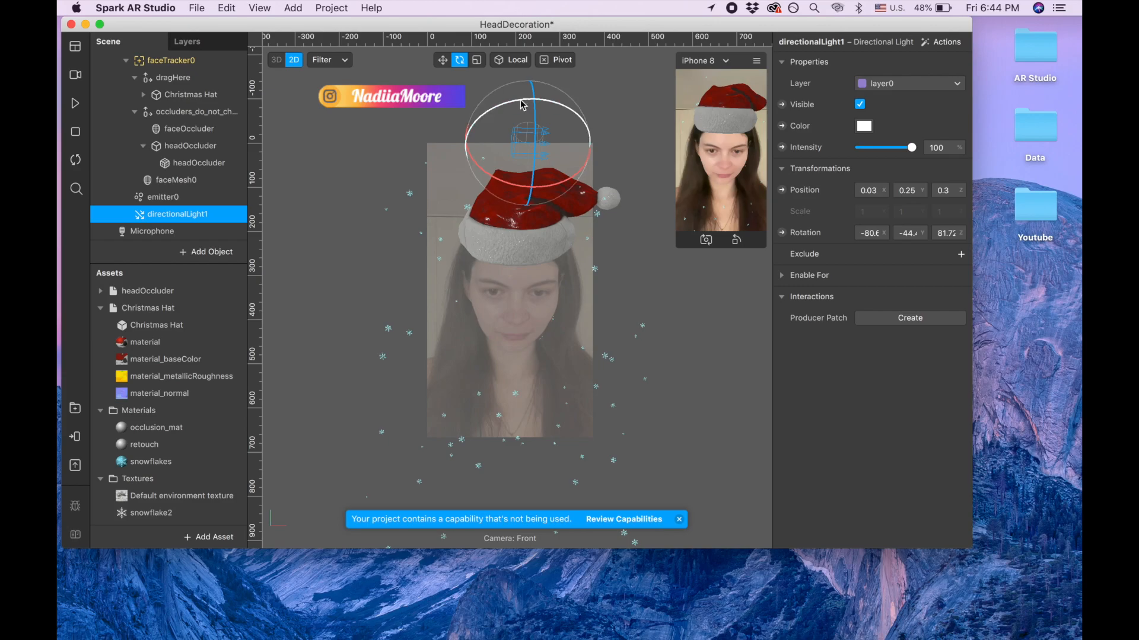
pyautogui.moveTo(523, 106); pyautogui.dragTo(540, 97)
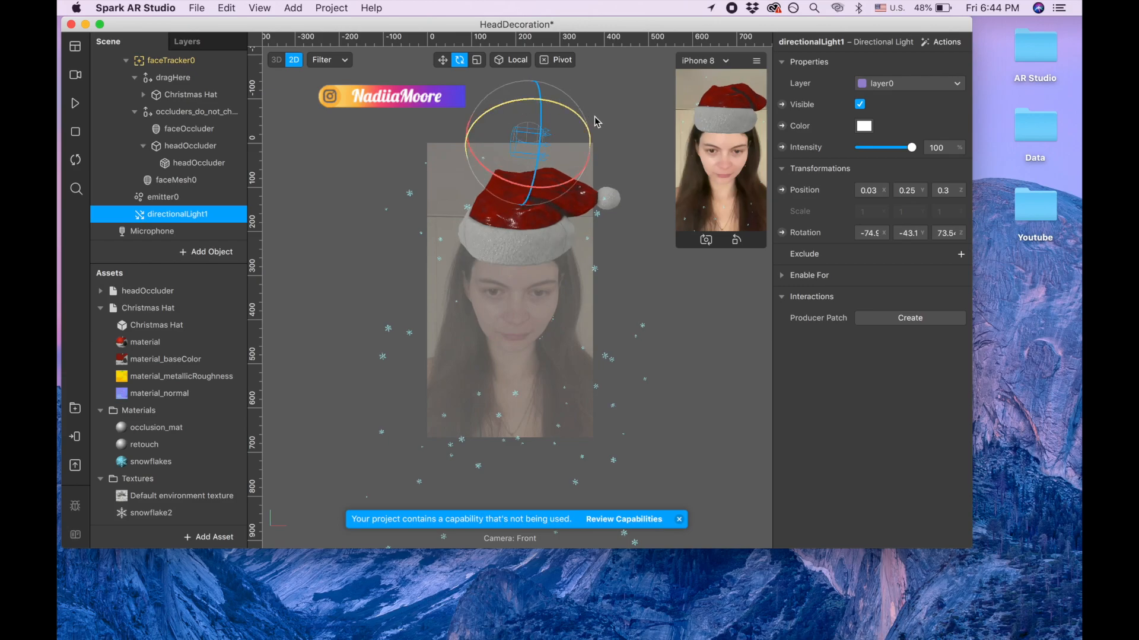
pyautogui.moveTo(595, 121); pyautogui.dragTo(537, 94)
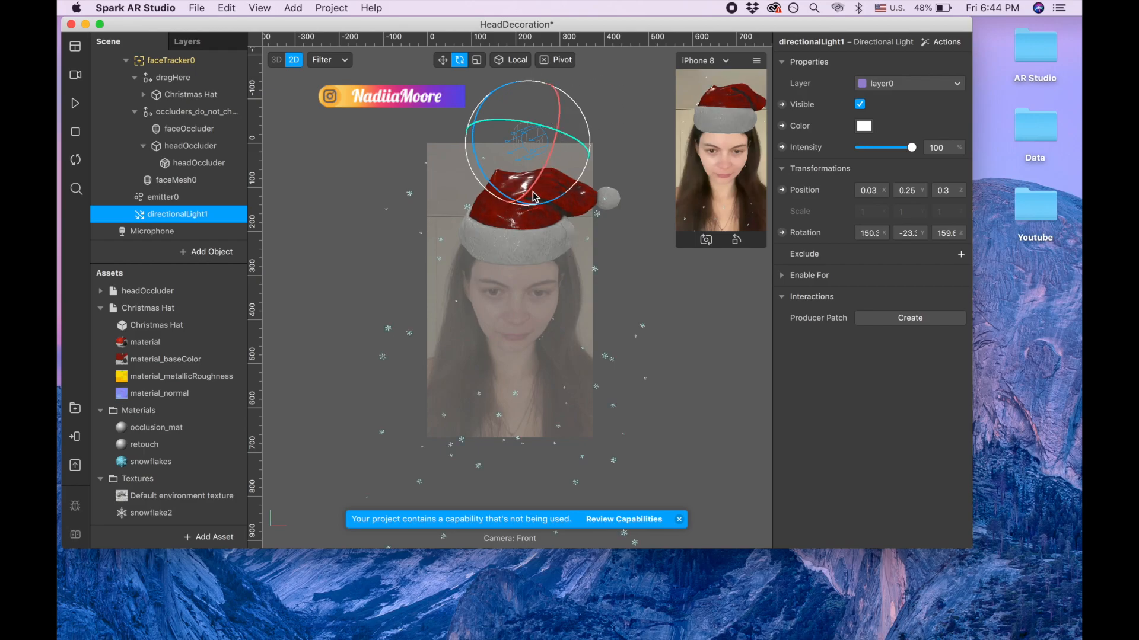
pyautogui.moveTo(533, 197); pyautogui.dragTo(566, 110)
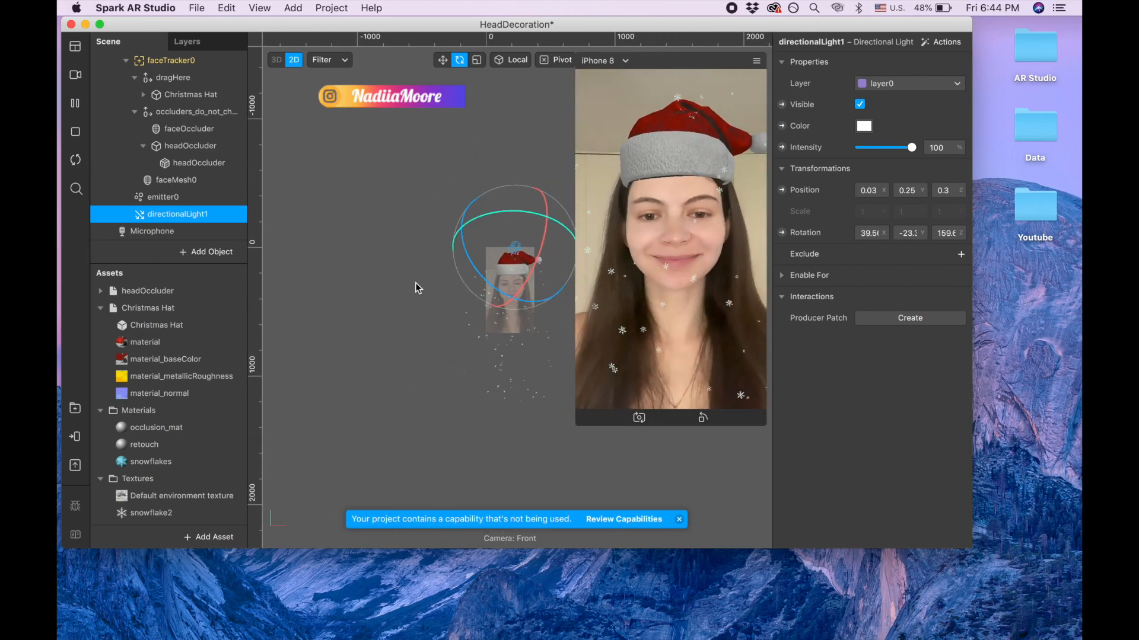
pyautogui.moveTo(75, 437)
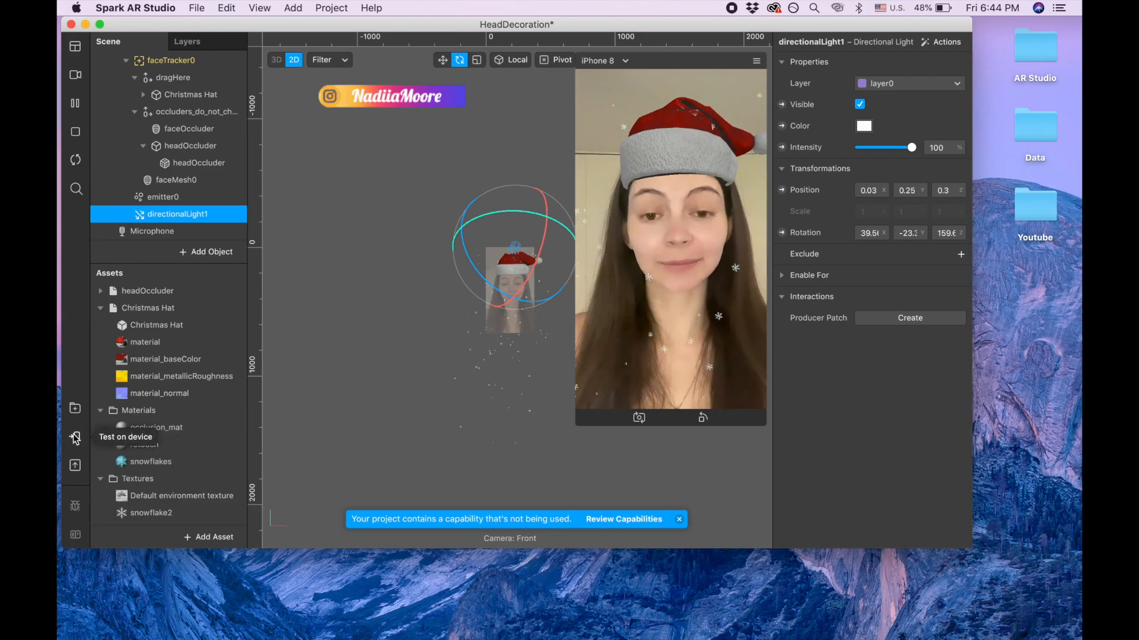
# - Open the Upload and Export dialog showing the 1.63 MB iOS file and capability support
pyautogui.click(74, 438)
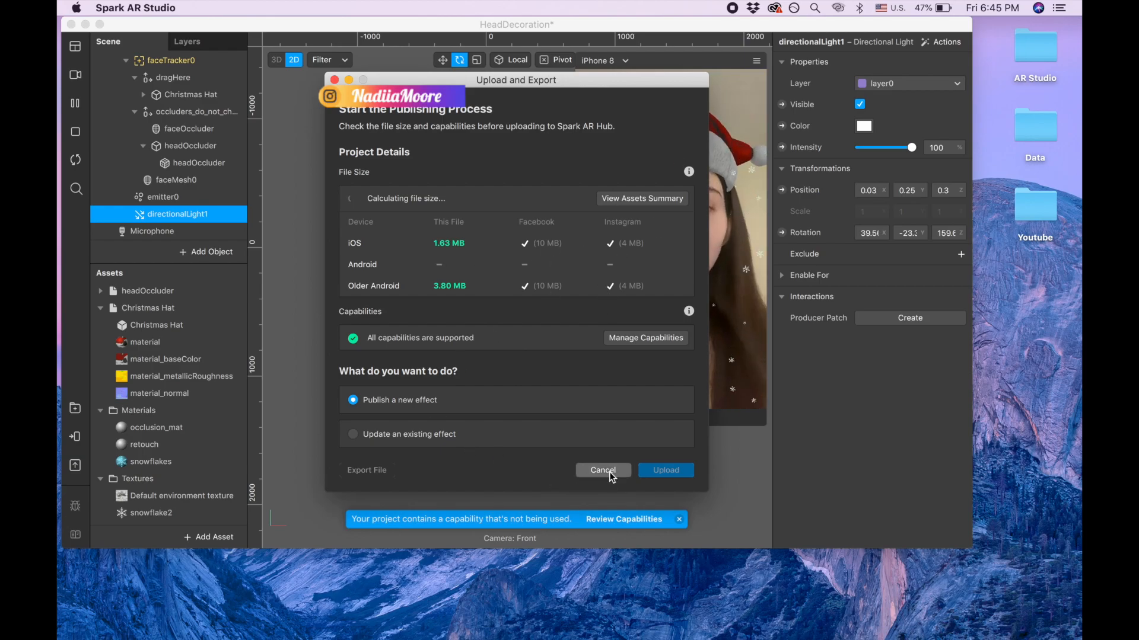
# - Cancel the export and view the Compression resolution options in Project Properties
pyautogui.click(604, 469)
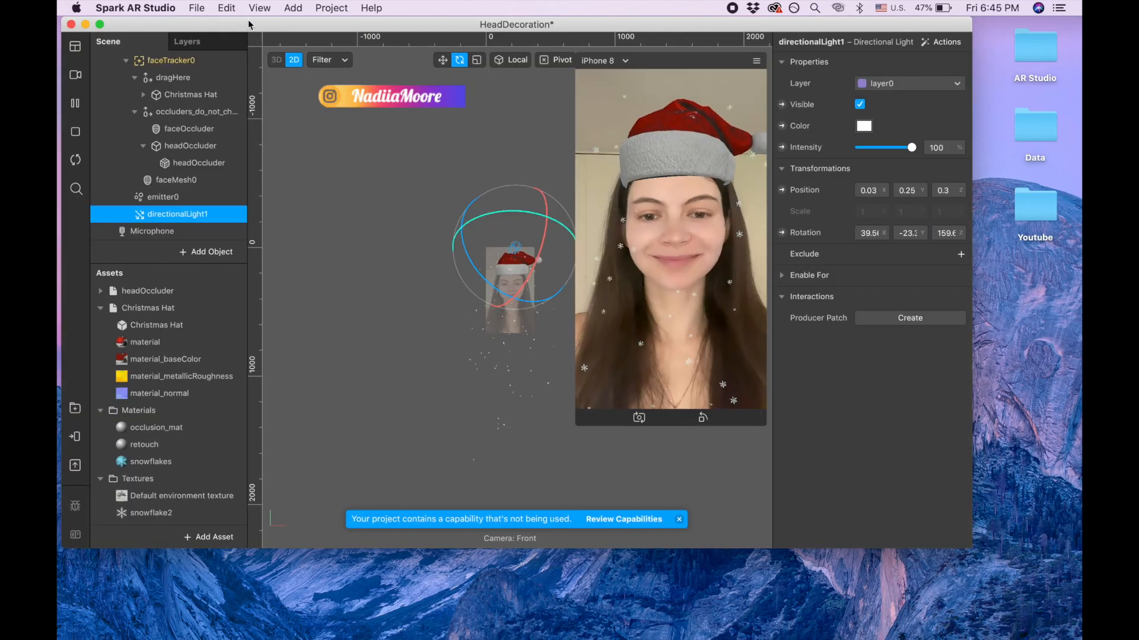
pyautogui.click(332, 7)
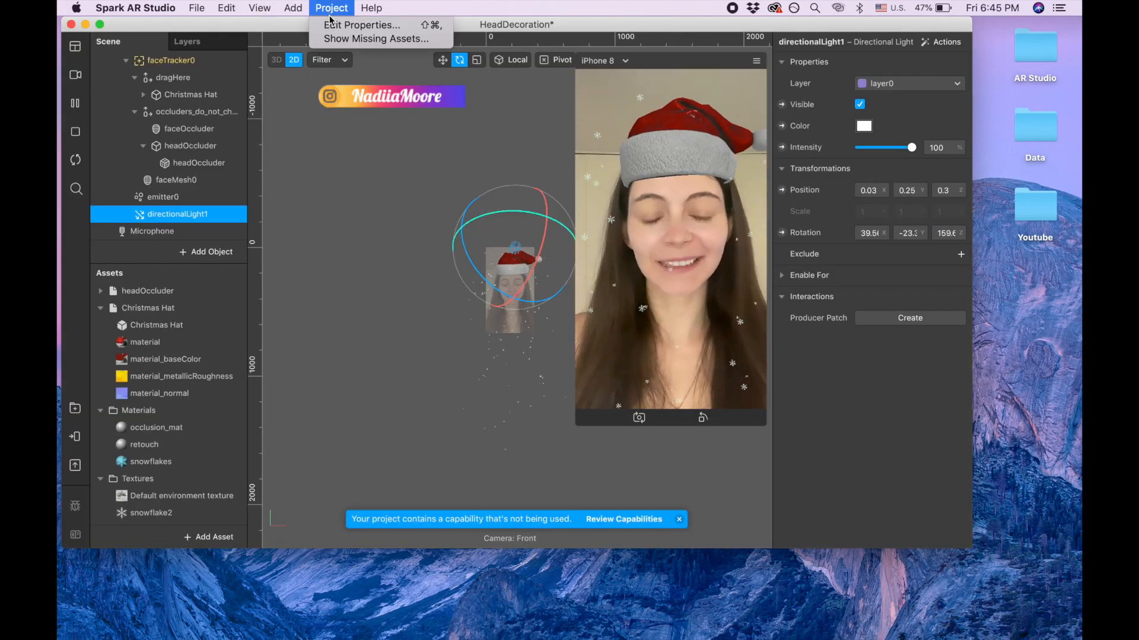
pyautogui.click(361, 25)
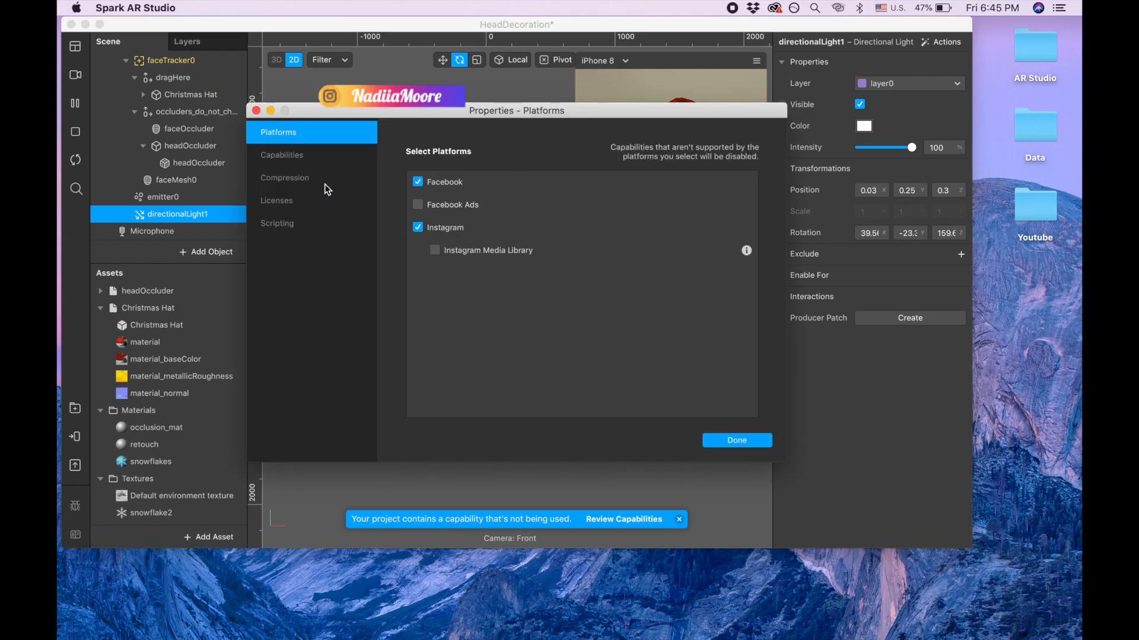
pyautogui.click(285, 177)
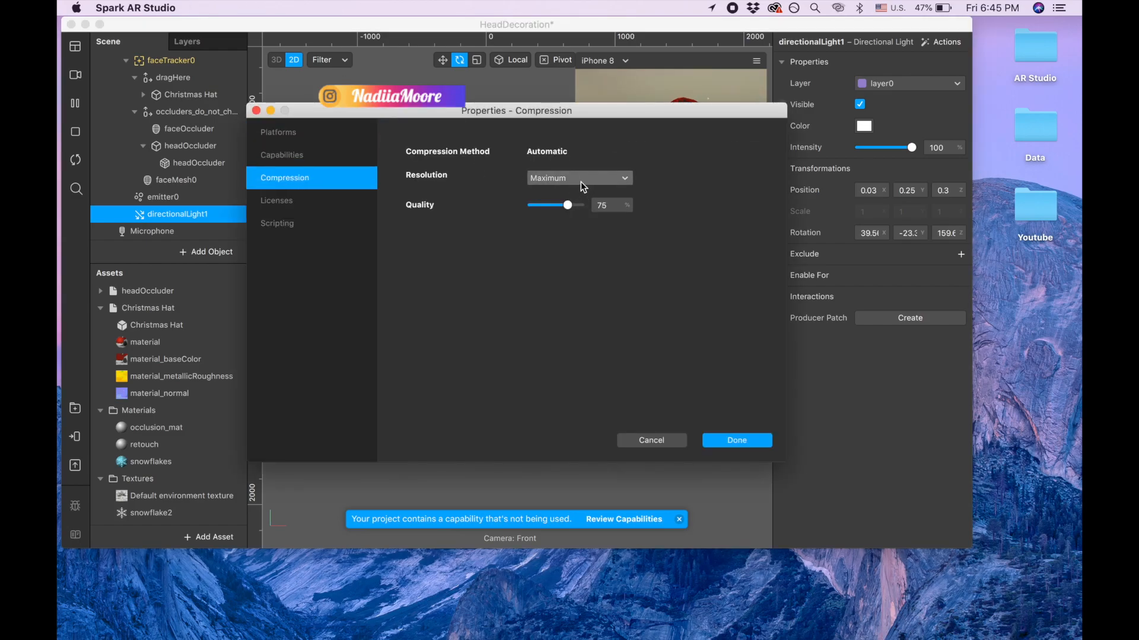
pyautogui.click(578, 178)
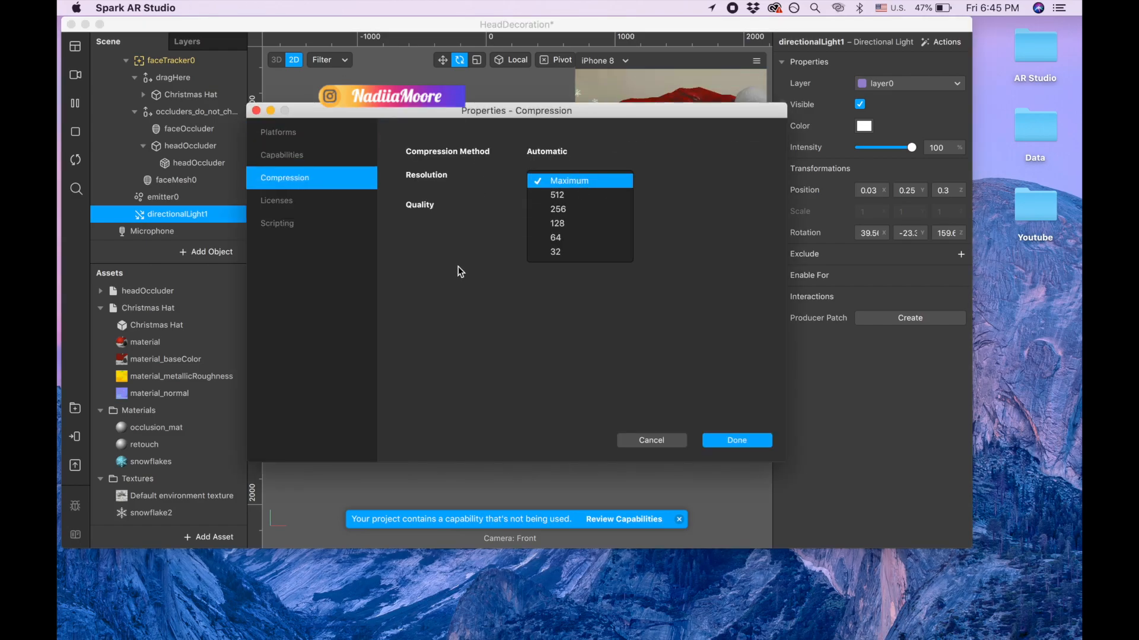